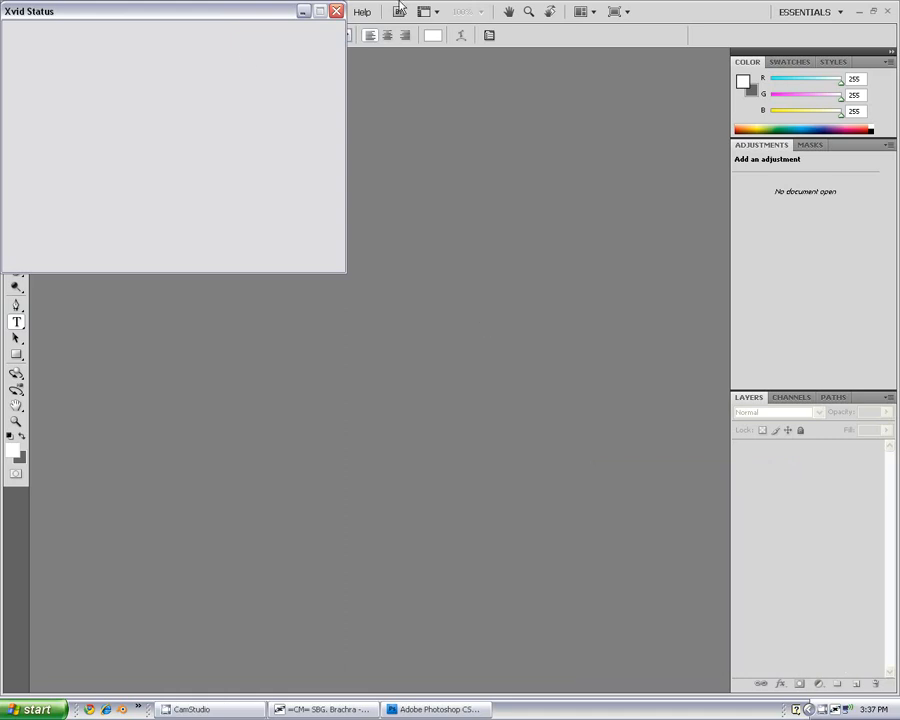
# Step: Start a new document at 2000 × 1000 px, 72 ppi, RGB with a white background
pyautogui.click(303, 11)
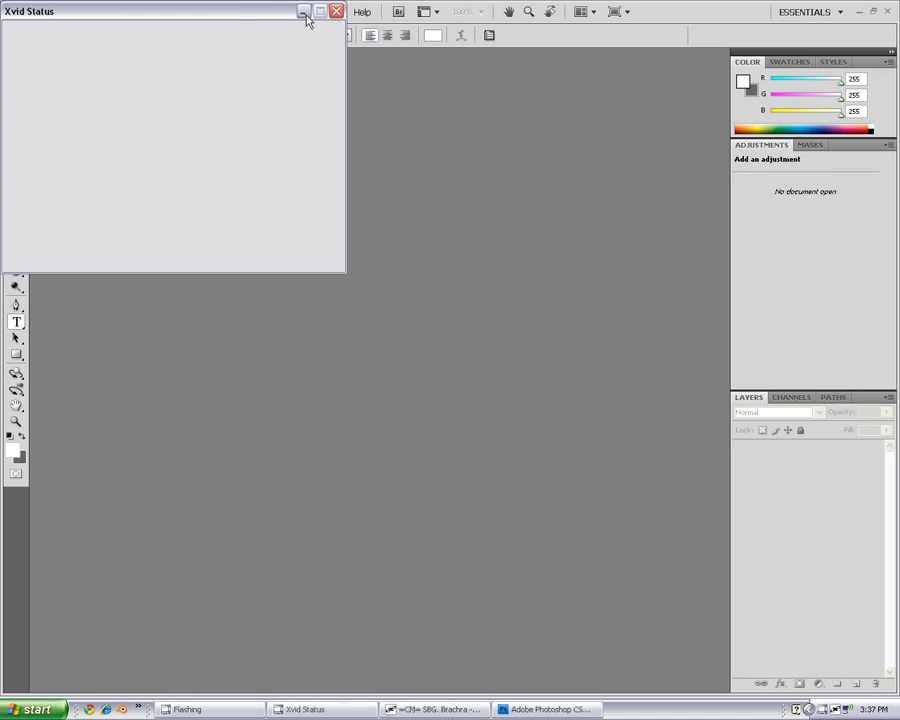
pyautogui.click(337, 11)
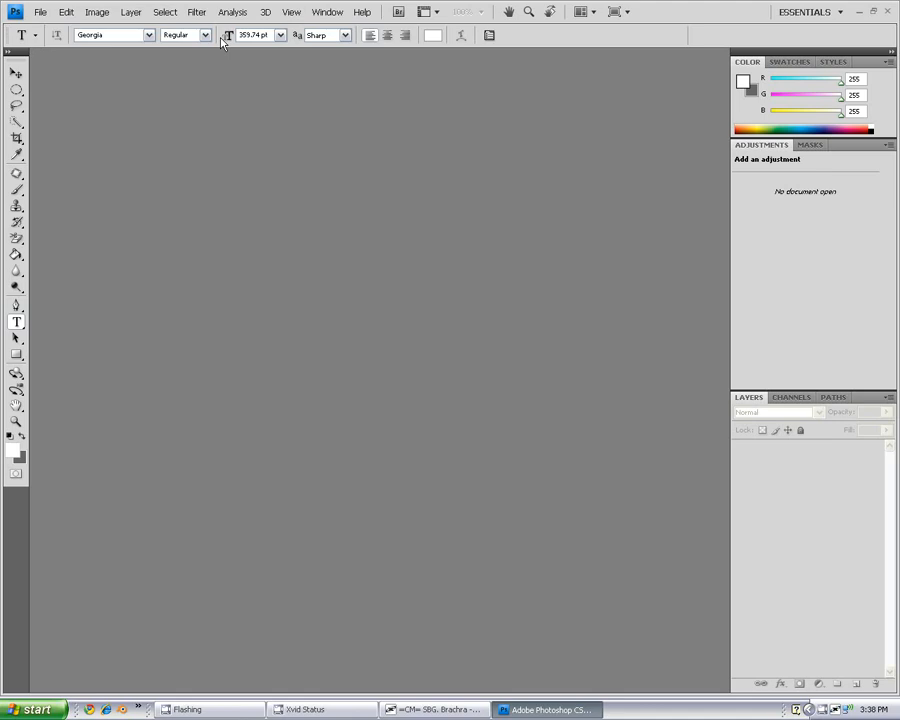
pyautogui.moveTo(225, 42)
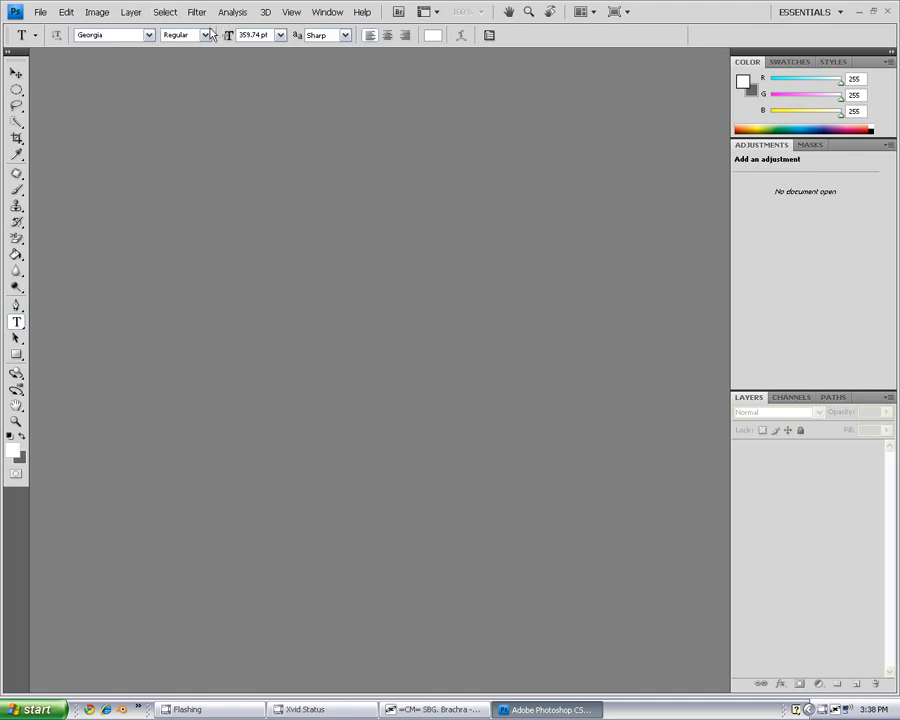
pyautogui.moveTo(62, 30)
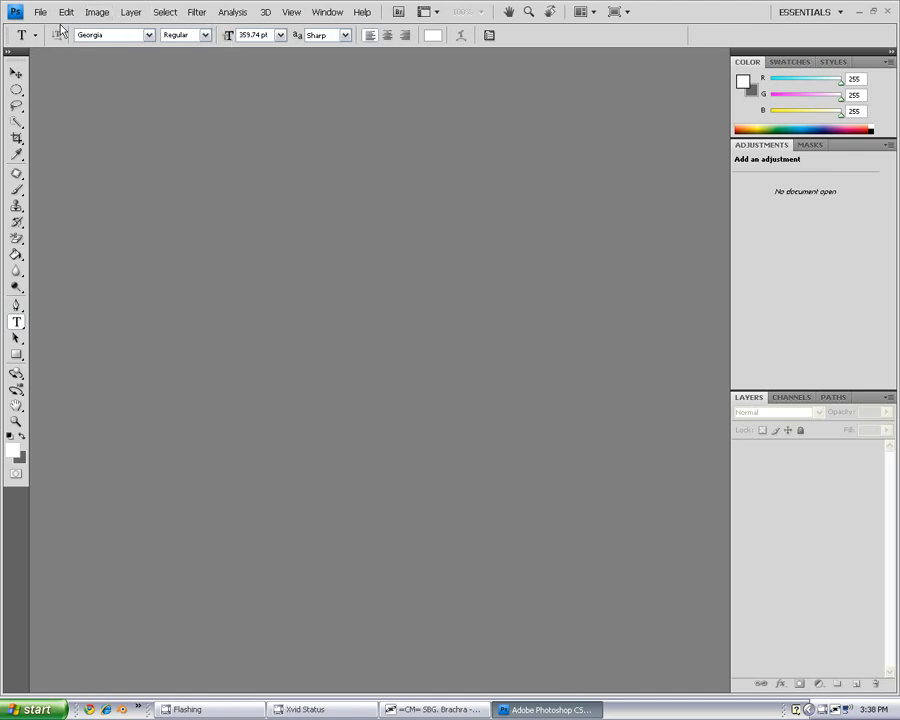
pyautogui.click(40, 12)
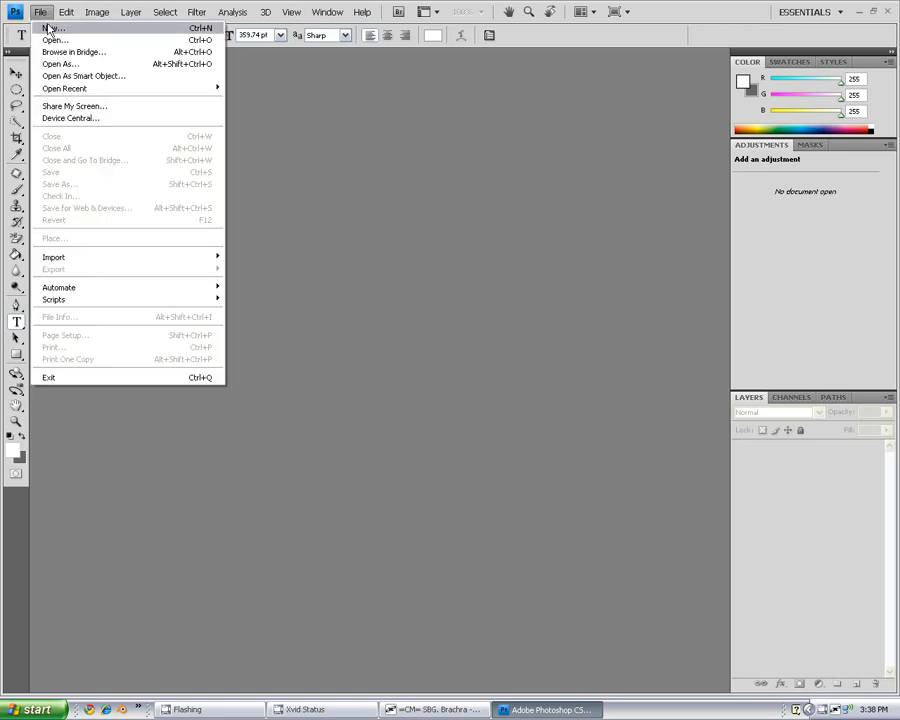
pyautogui.click(53, 27)
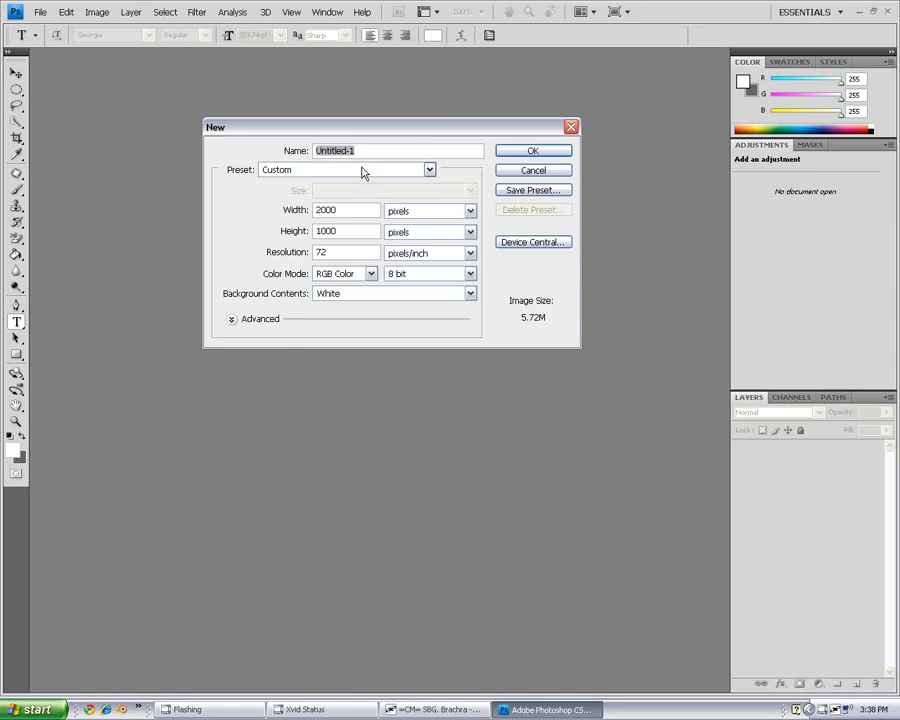
pyautogui.moveTo(335, 230)
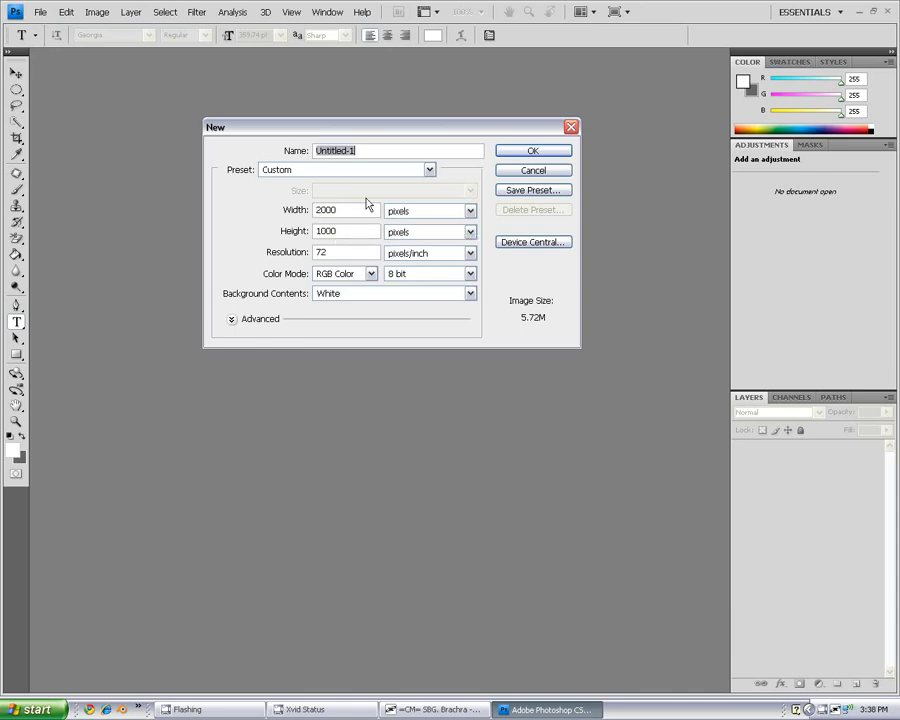
pyautogui.click(328, 150)
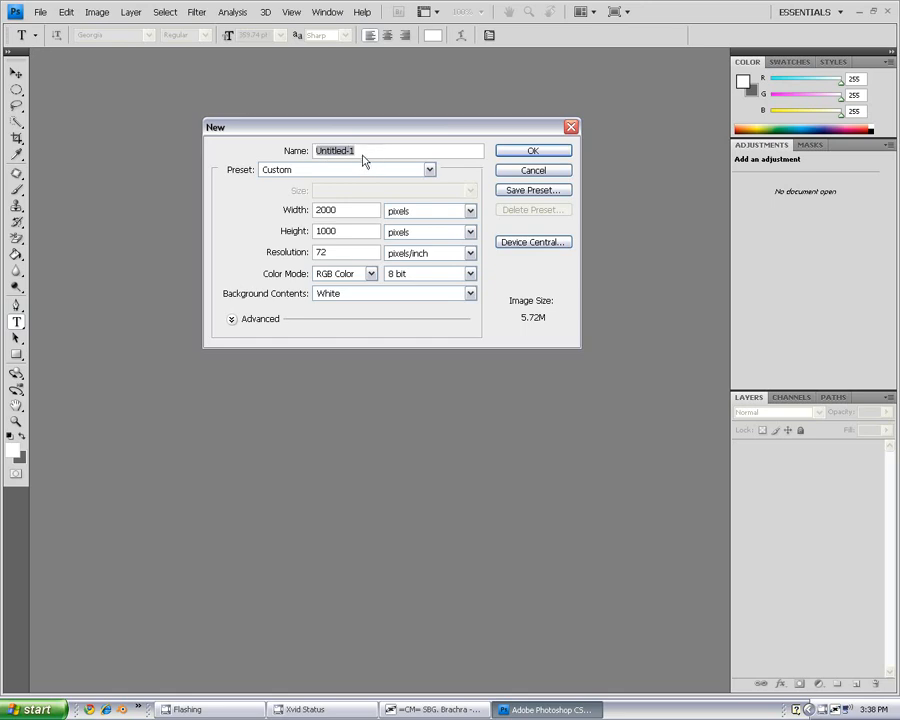
pyautogui.moveTo(365, 155)
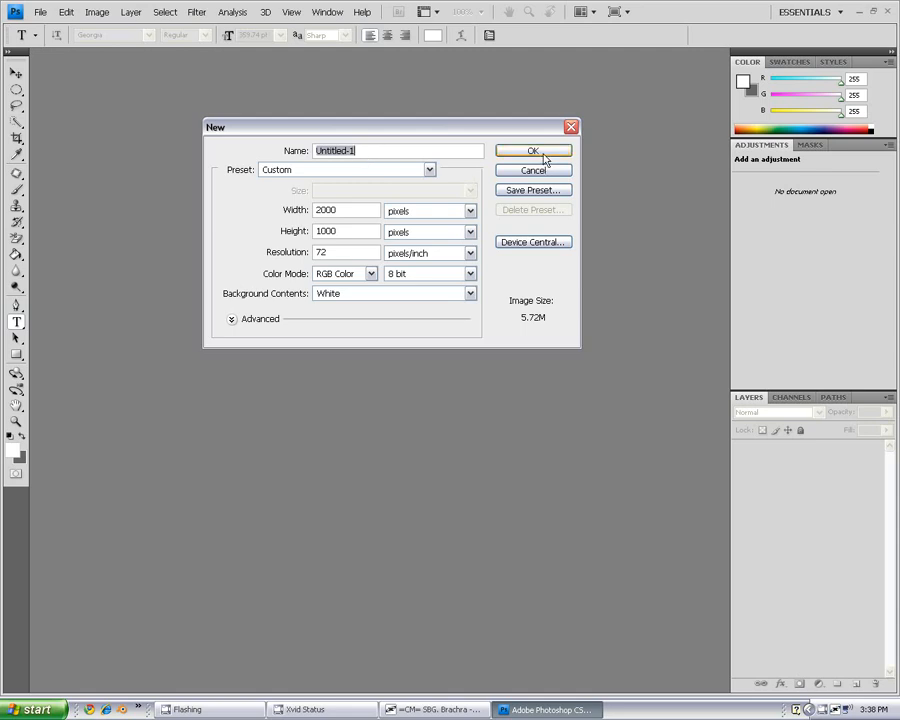
# Step: Create the canvas, set the foreground colour to dark gray #666666 and take the Paint Bucket
pyautogui.click(533, 150)
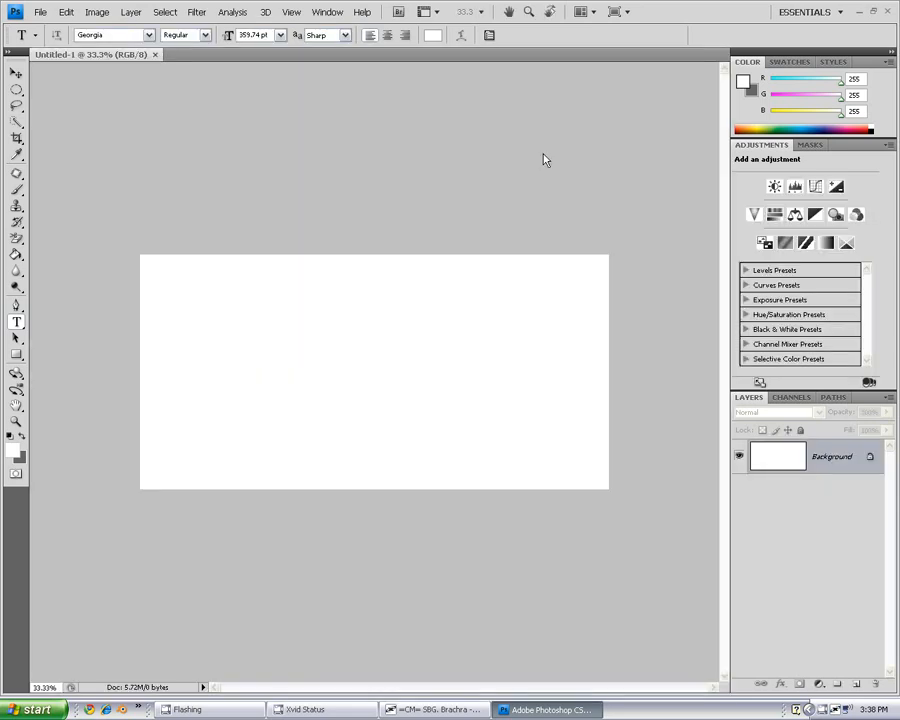
pyautogui.moveTo(527, 147)
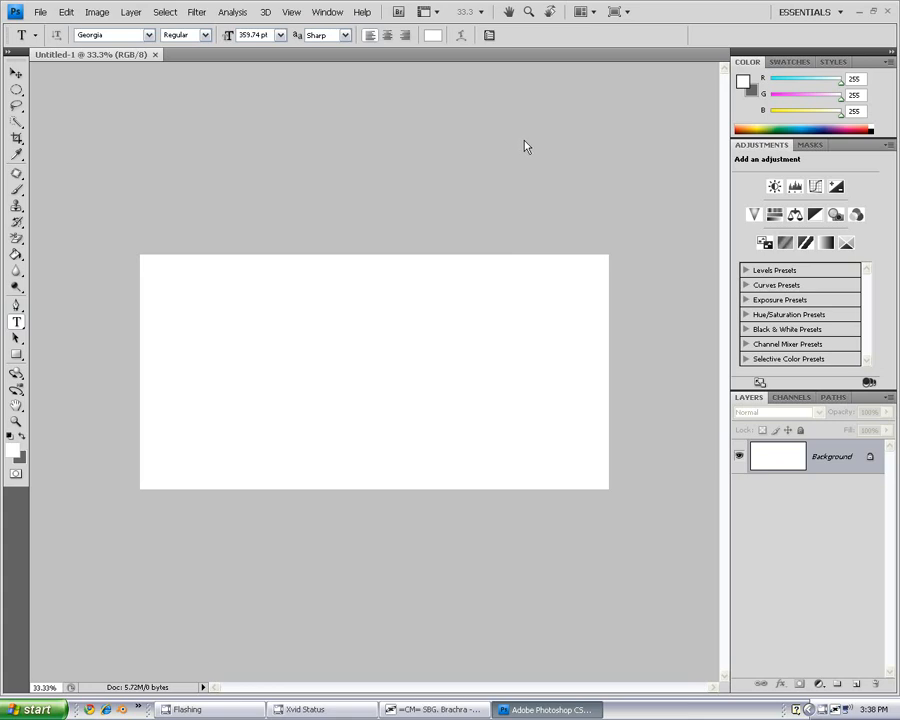
pyautogui.moveTo(403, 293)
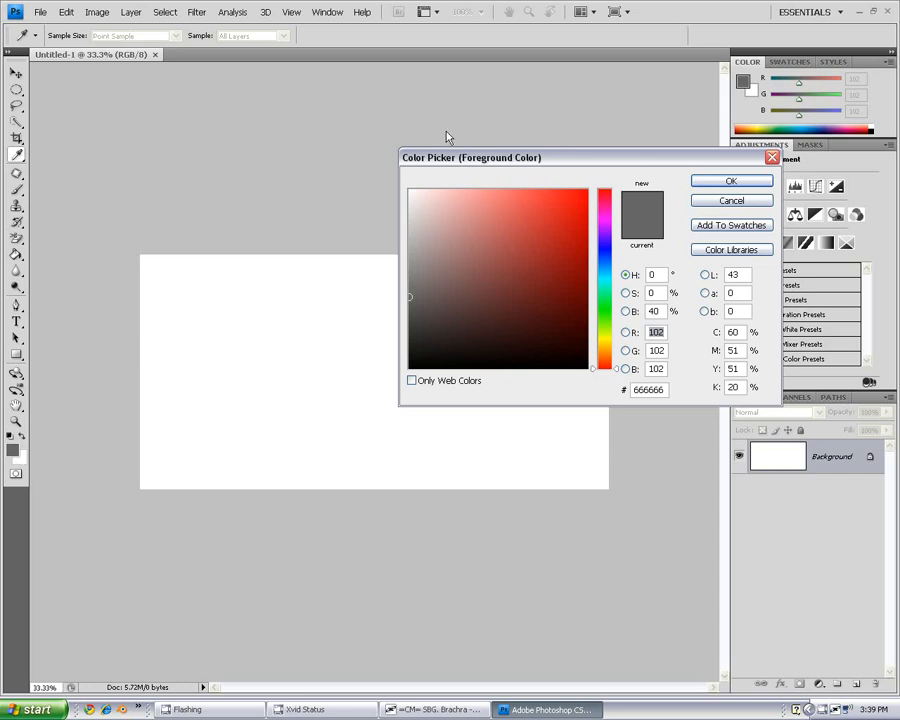
pyautogui.moveTo(470, 157); pyautogui.dragTo(223, 220)
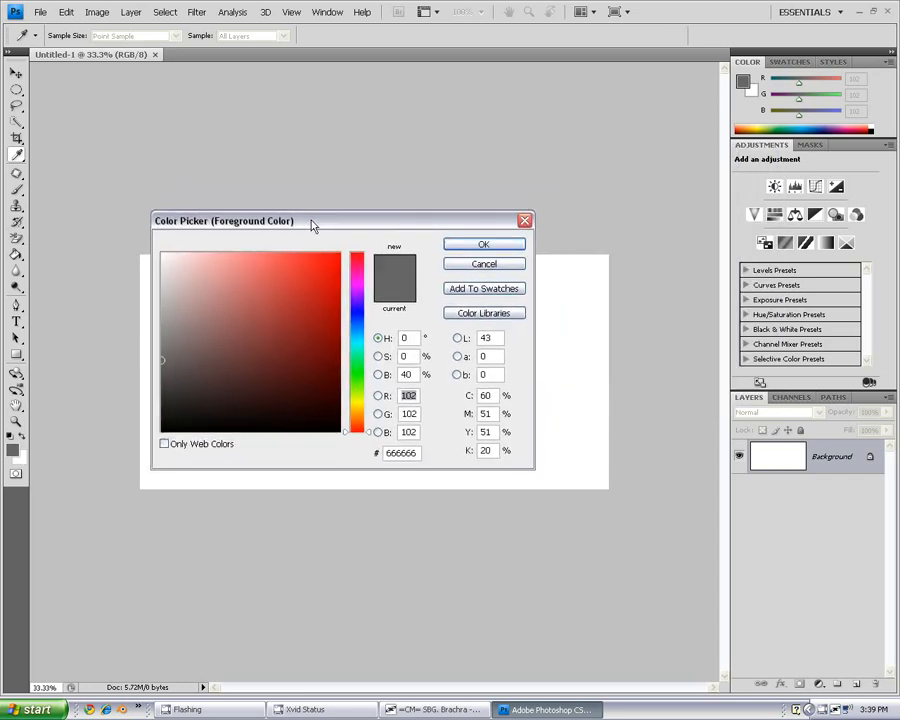
pyautogui.moveTo(311, 220); pyautogui.dragTo(237, 227)
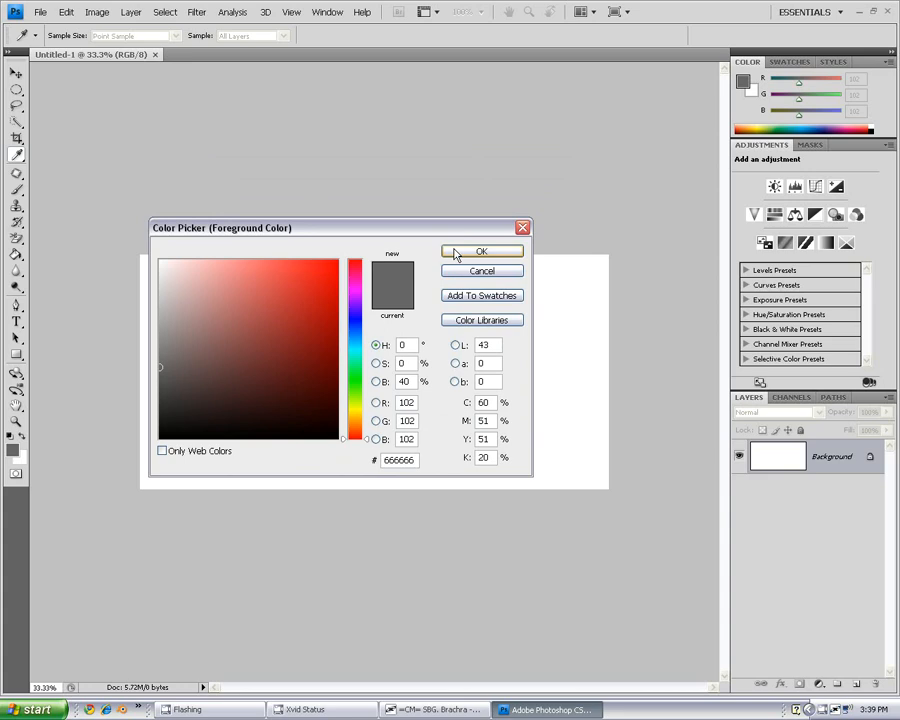
pyautogui.click(481, 251)
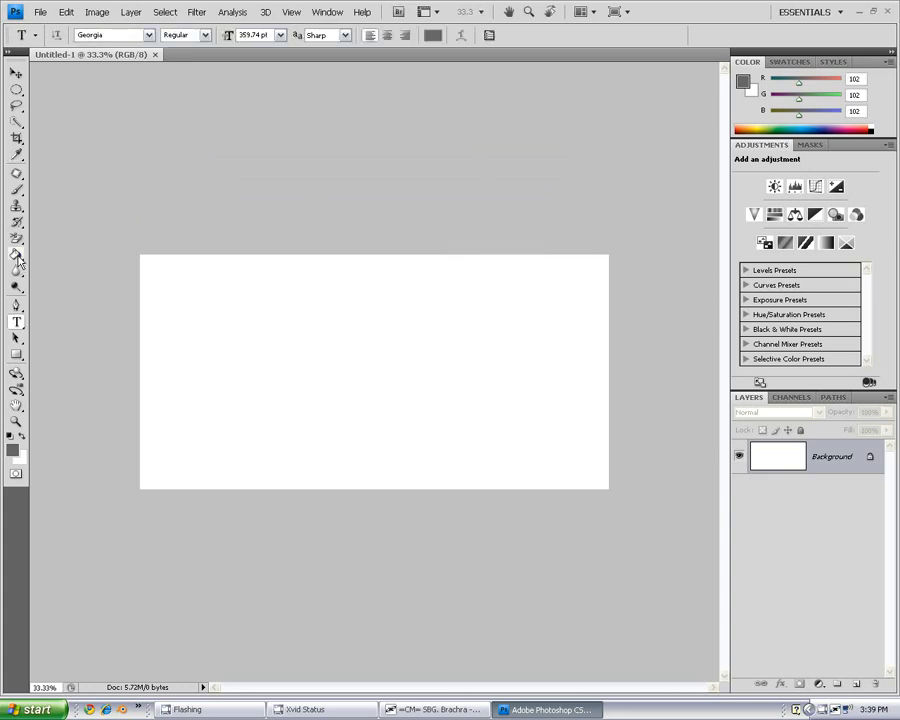
pyautogui.moveTo(16, 254)
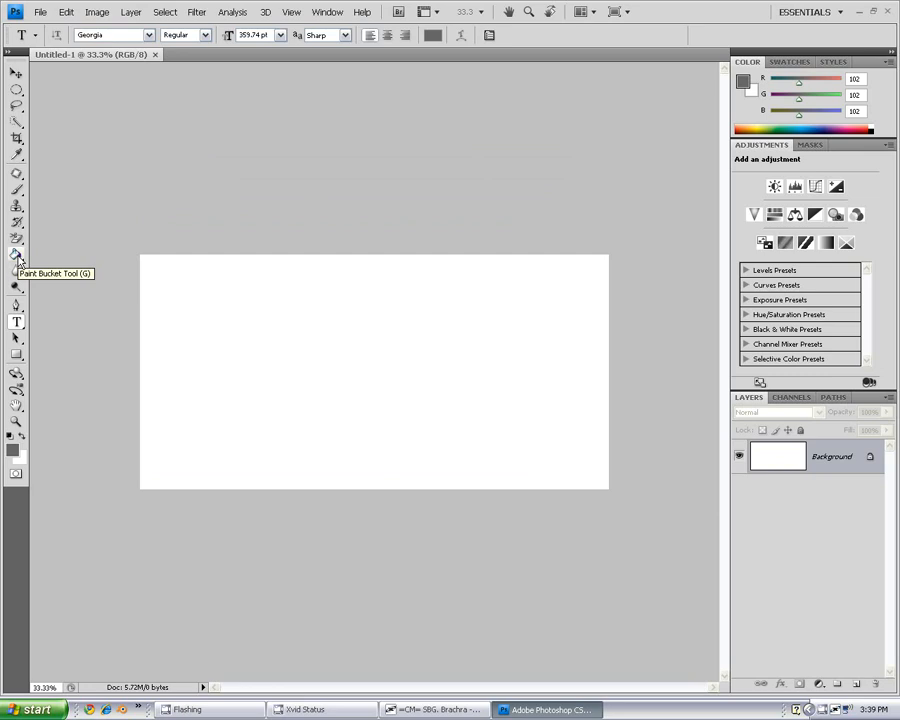
pyautogui.click(16, 253)
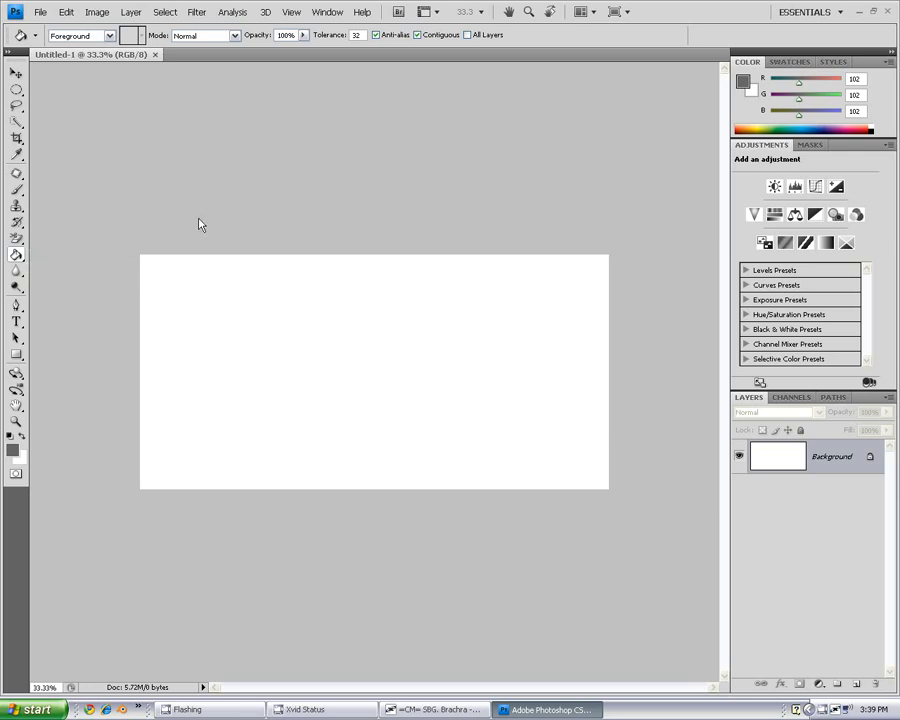
pyautogui.moveTo(532, 278)
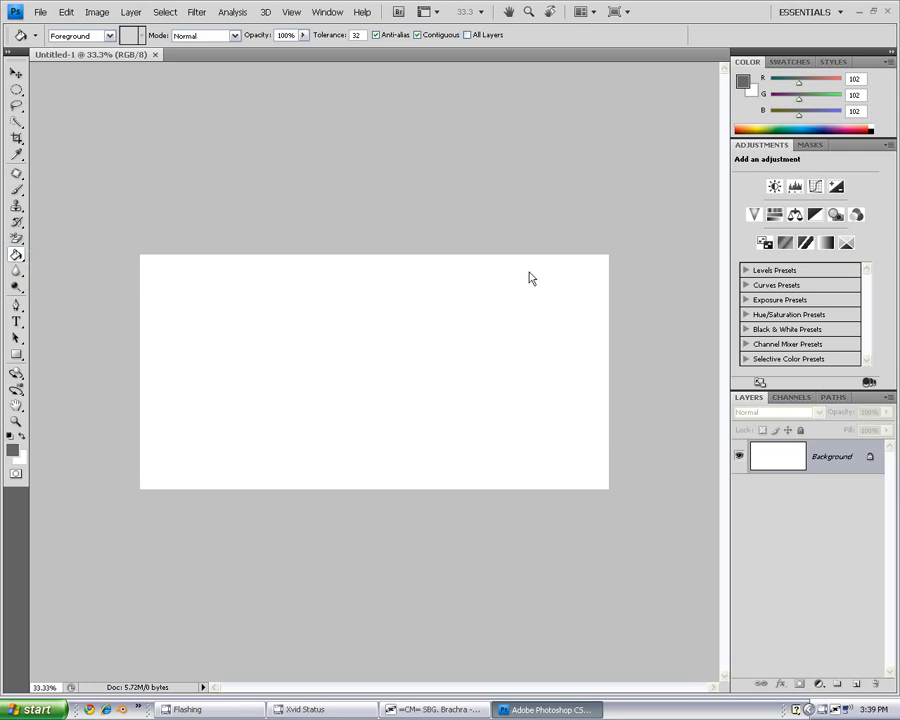
pyautogui.moveTo(334, 332)
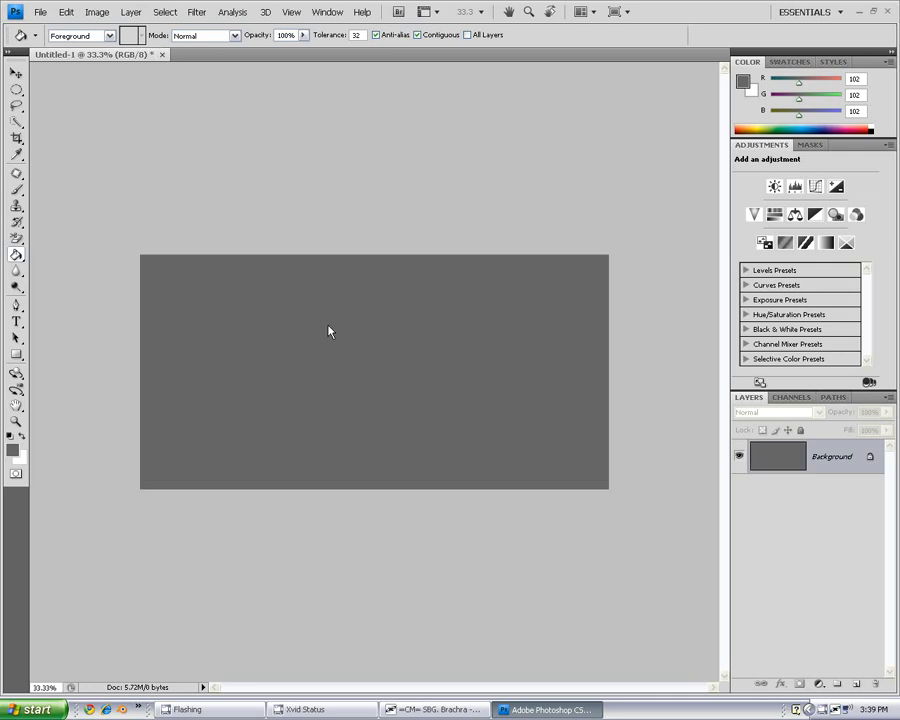
pyautogui.moveTo(24, 438)
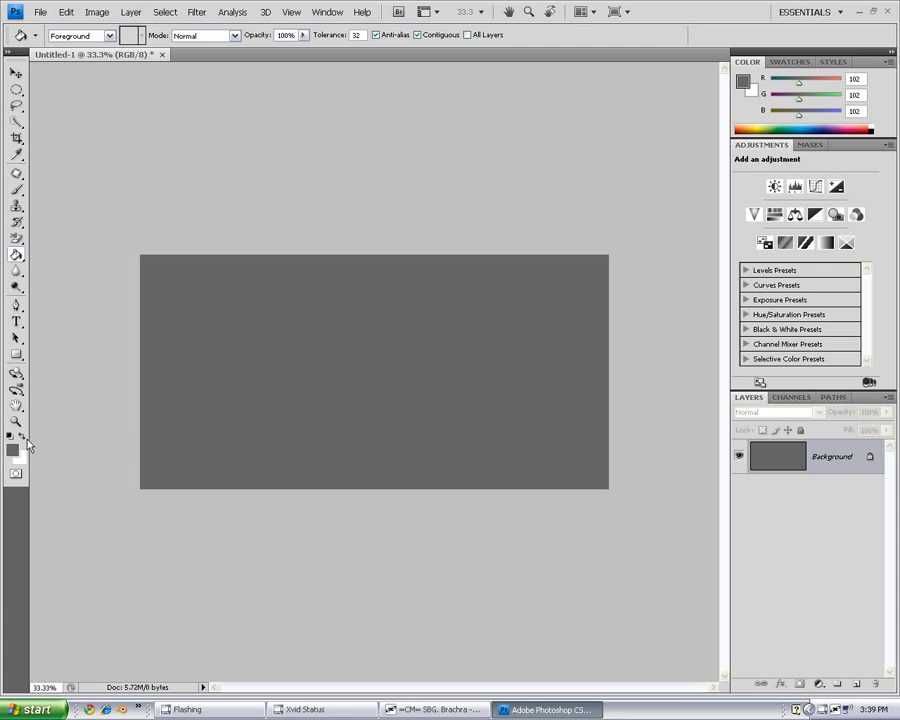
# Step: Swap the colours so white #ffffff becomes the painting colour
pyautogui.click(11, 446)
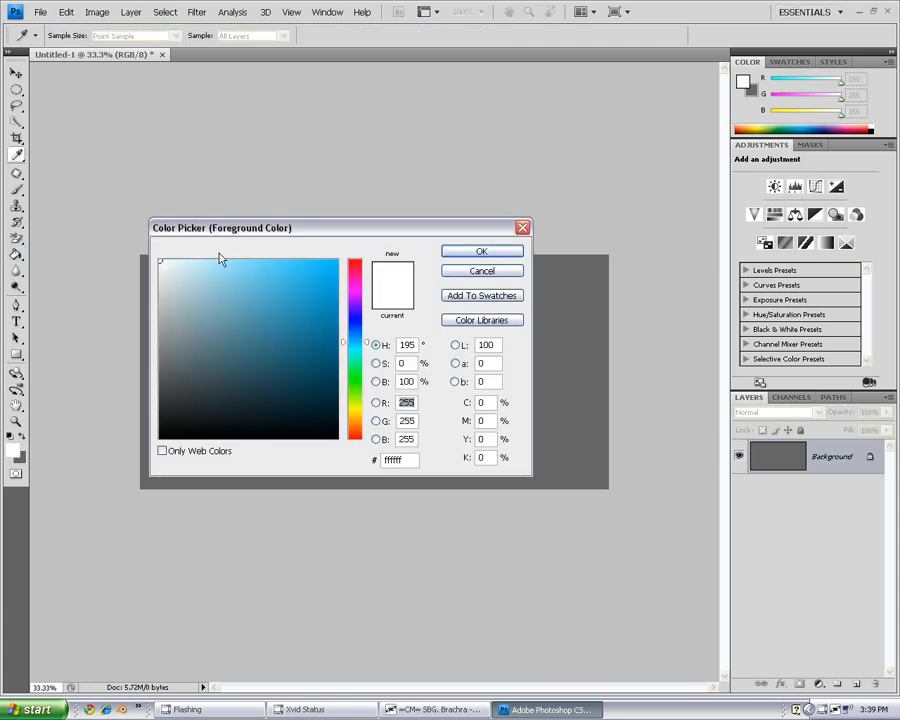
pyautogui.moveTo(255, 275)
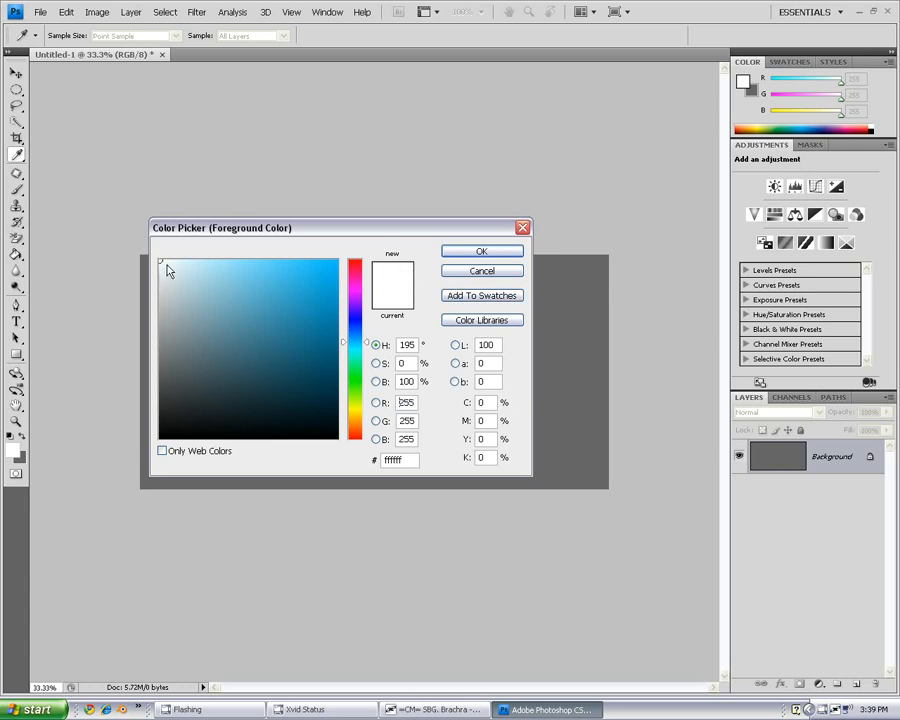
pyautogui.moveTo(68, 133)
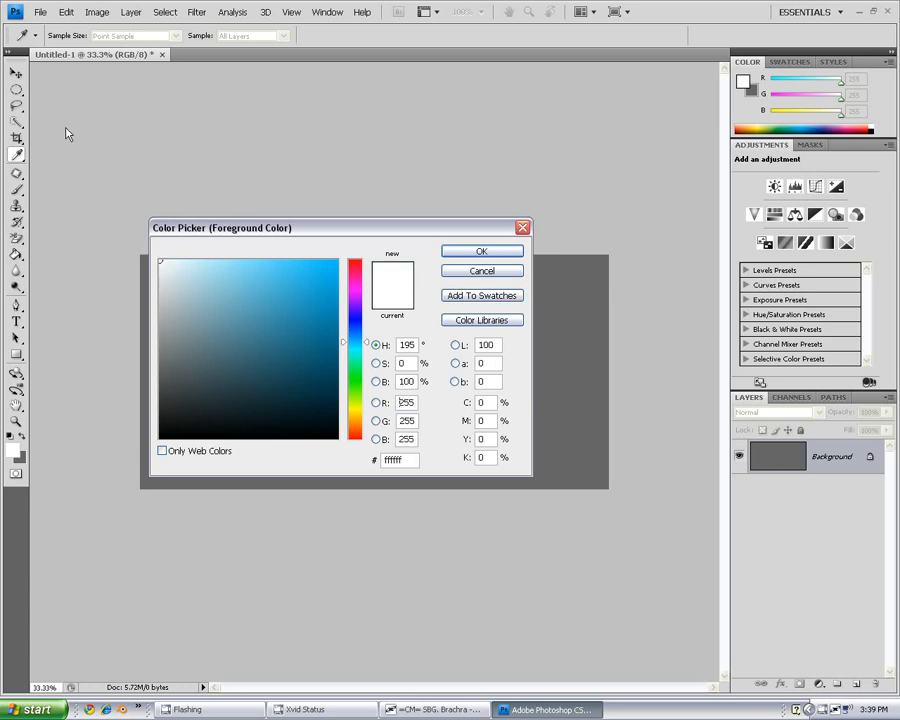
pyautogui.moveTo(295, 116)
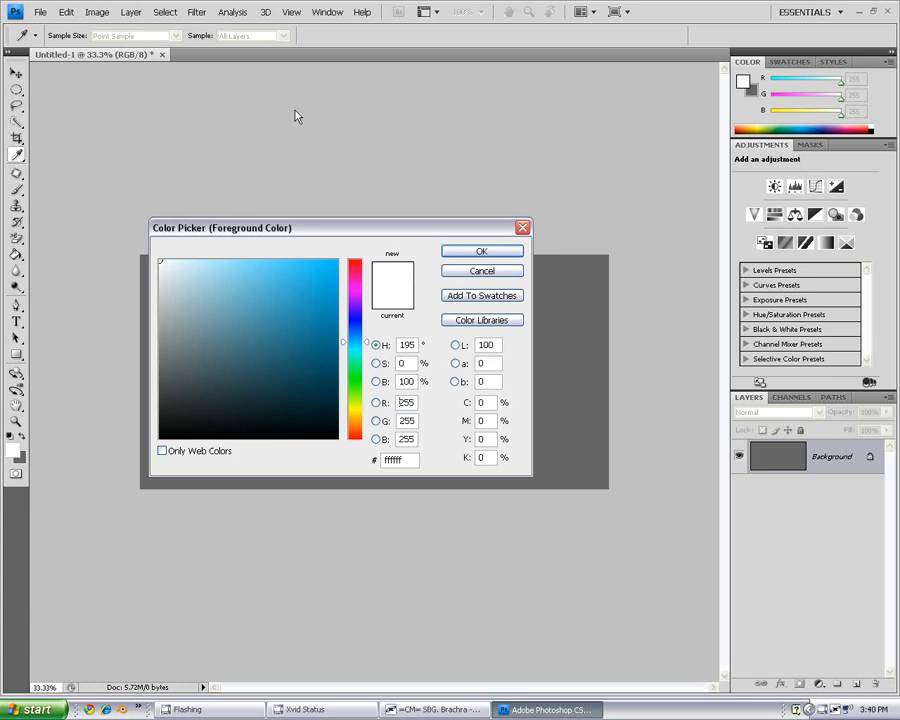
pyautogui.click(481, 251)
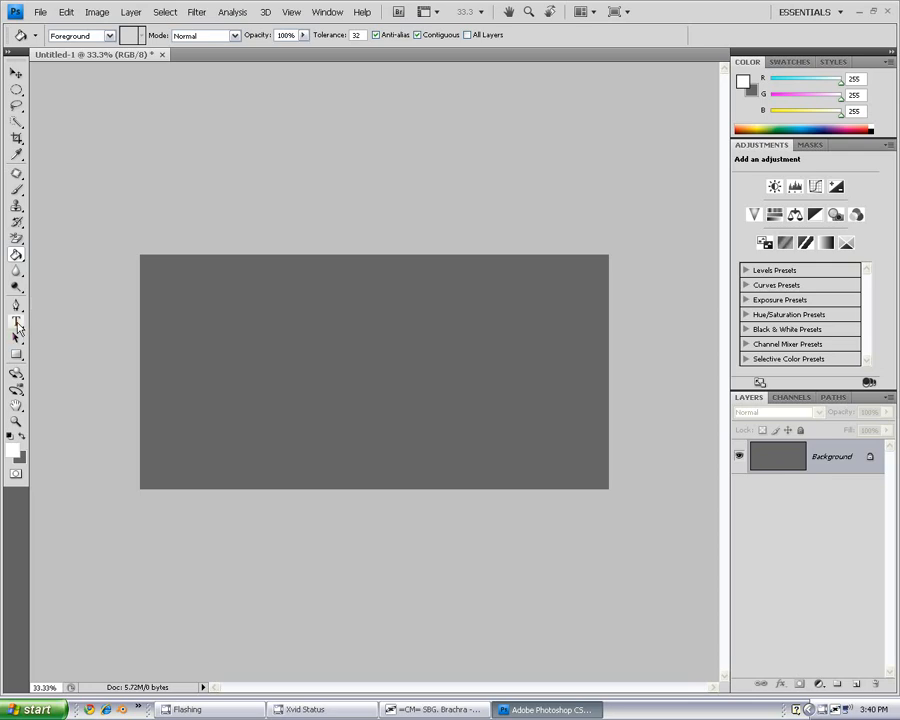
# Step: Add the text 'PMStudios' in white Georgia Regular on the gray canvas
pyautogui.click(16, 322)
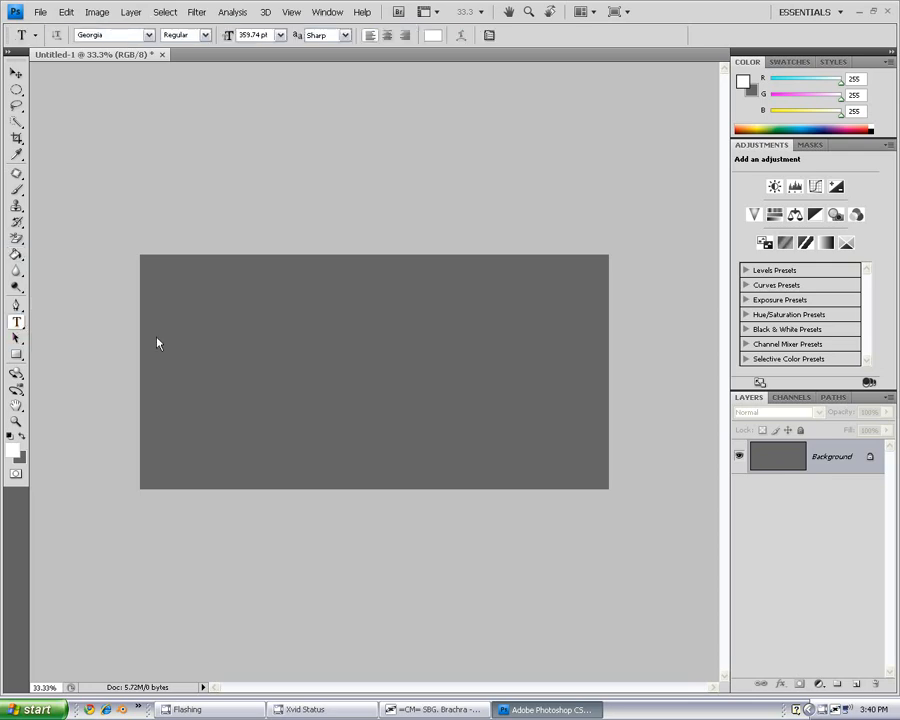
pyautogui.click(147, 350)
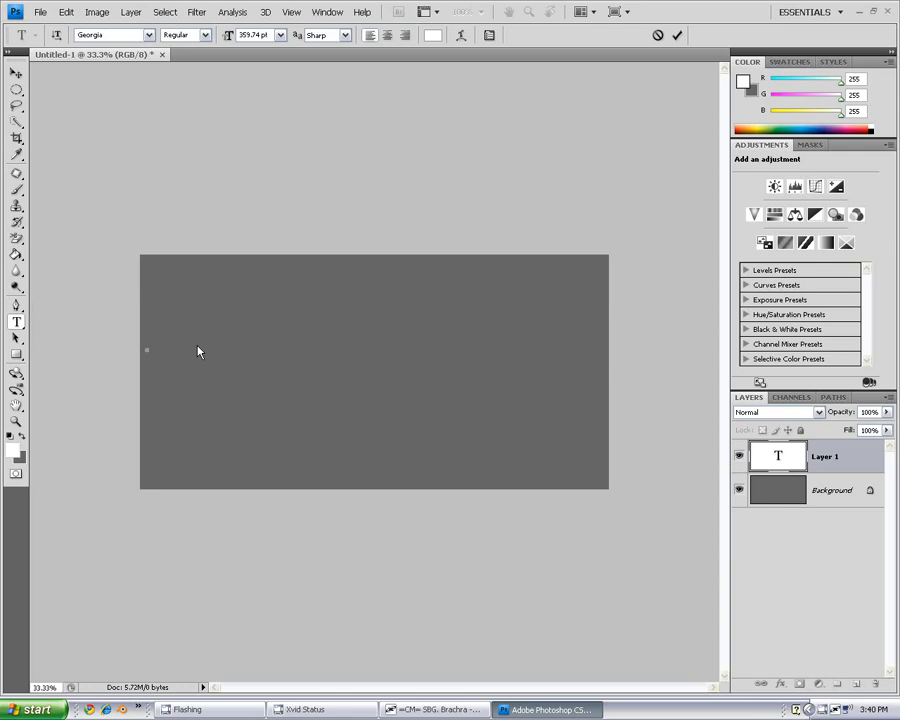
pyautogui.write('PMSt')
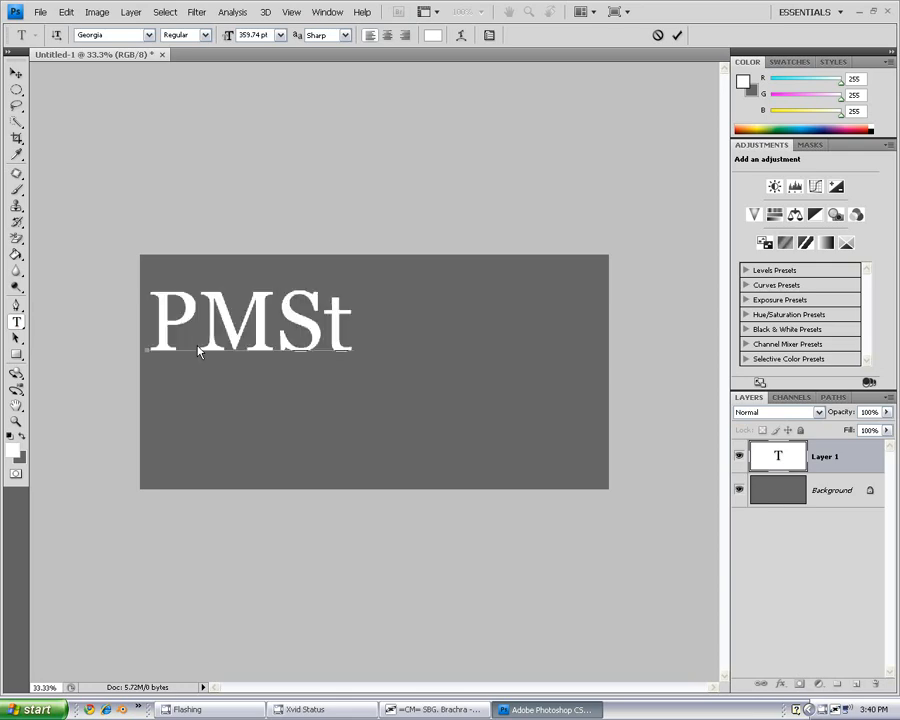
pyautogui.write('udios')
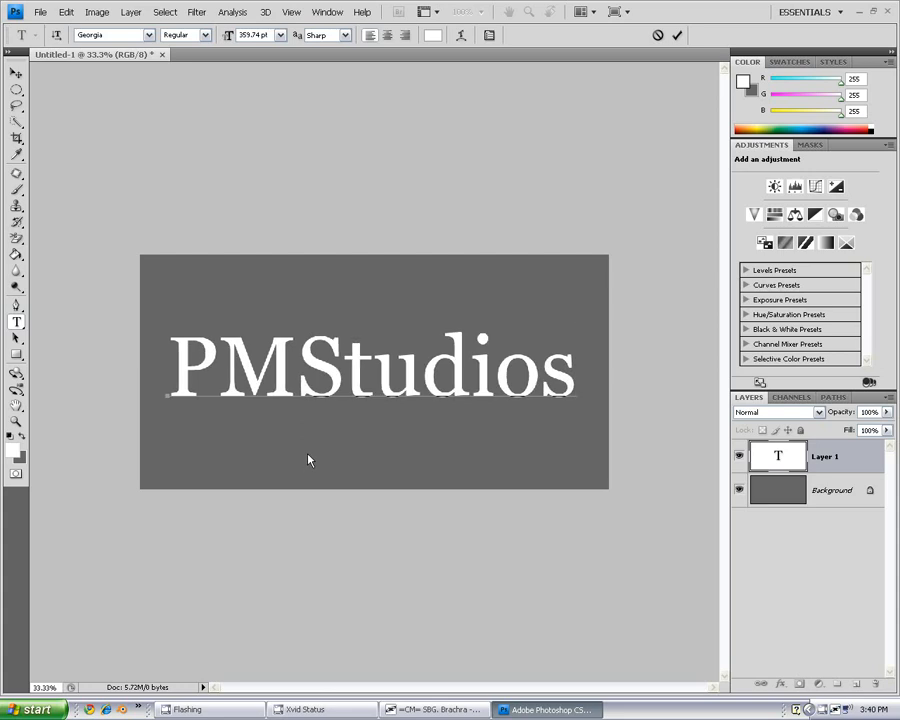
pyautogui.moveTo(689, 392)
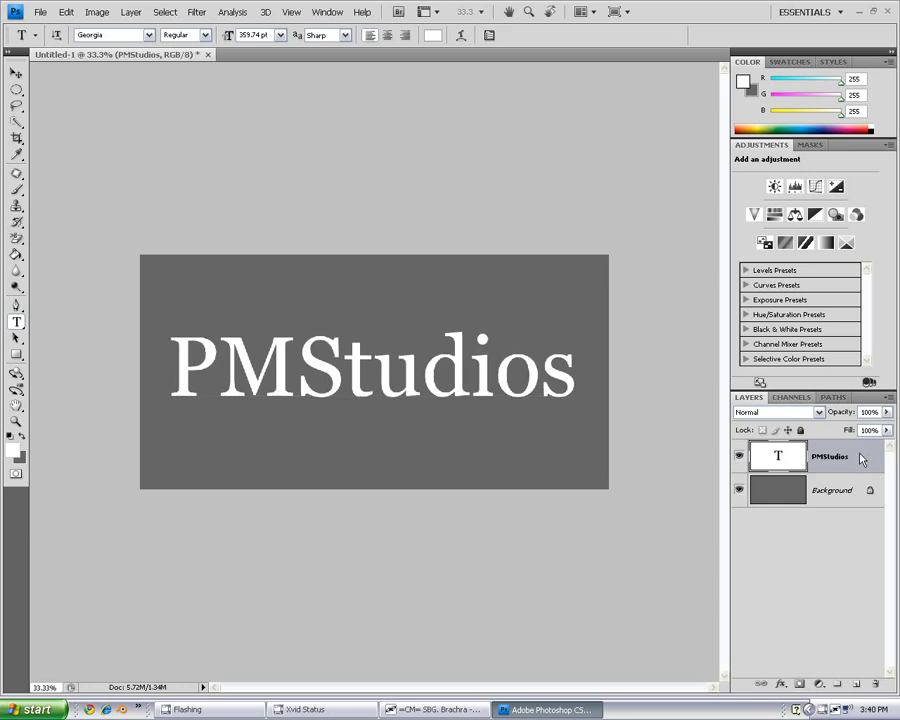
pyautogui.moveTo(830, 467)
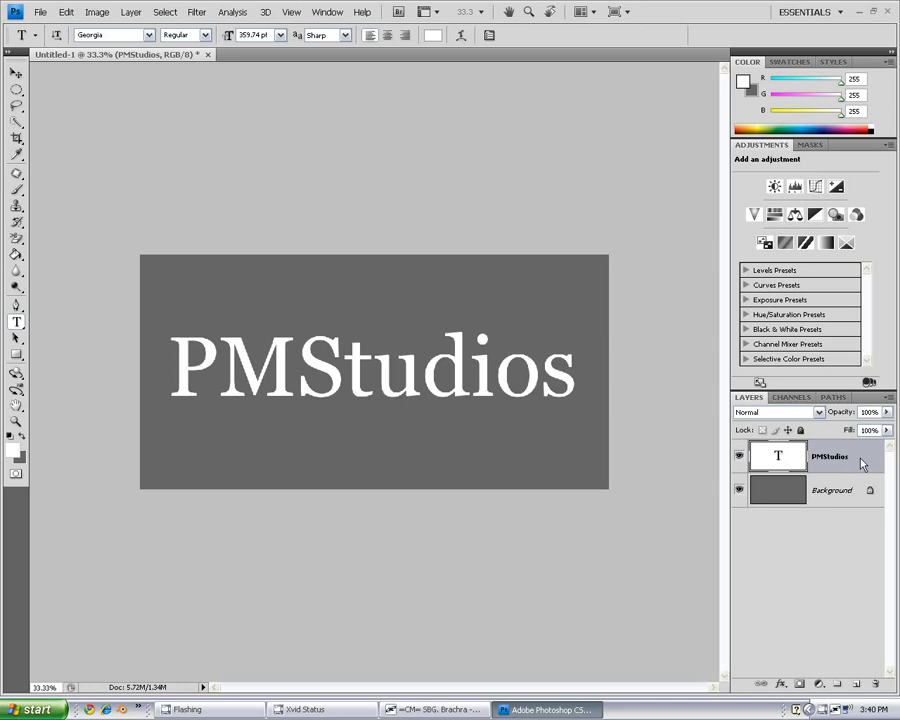
# Step: Rasterize the PMStudios type layer into pixels and switch to the Move tool
pyautogui.rightClick(829, 456)
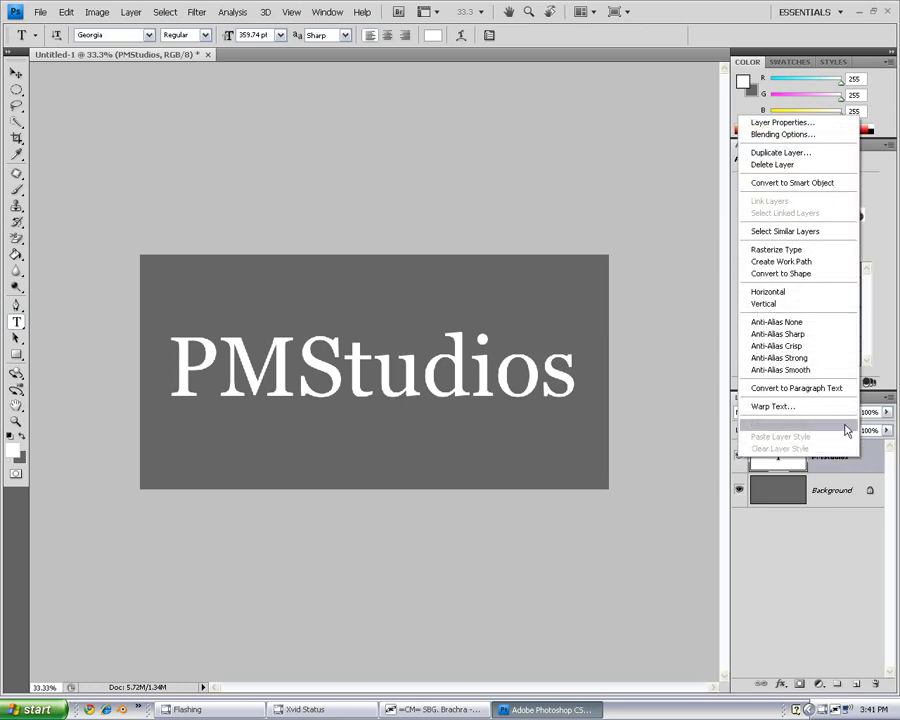
pyautogui.moveTo(798, 249)
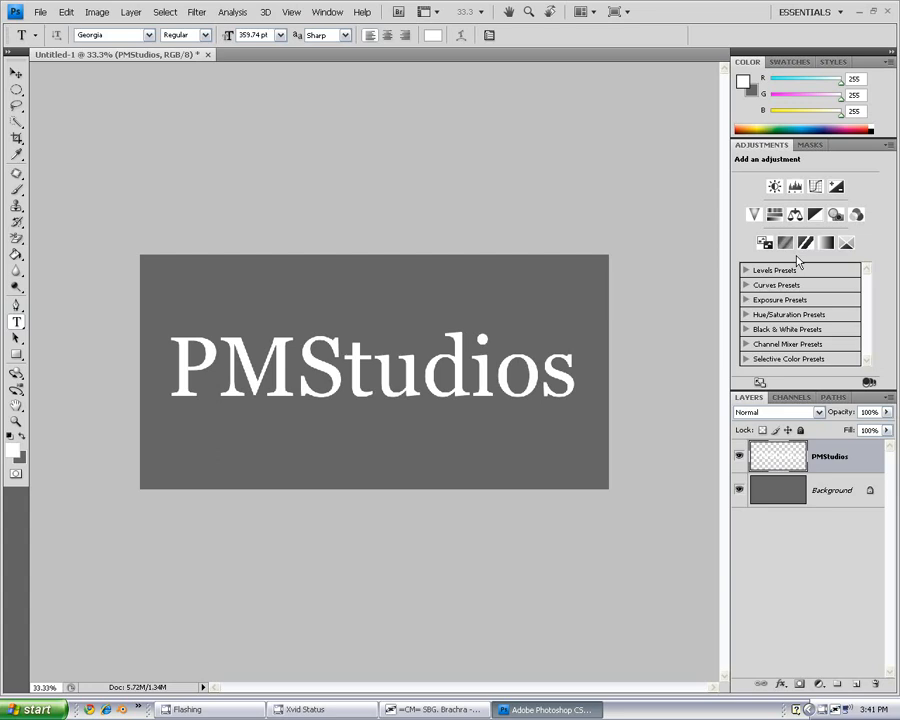
pyautogui.moveTo(800, 273)
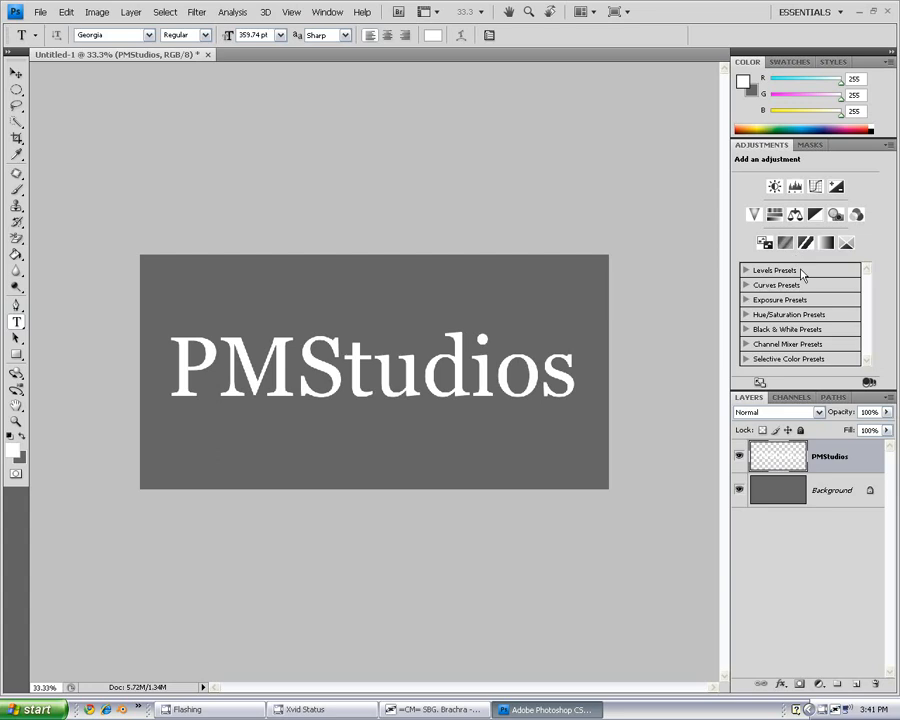
pyautogui.moveTo(490, 294)
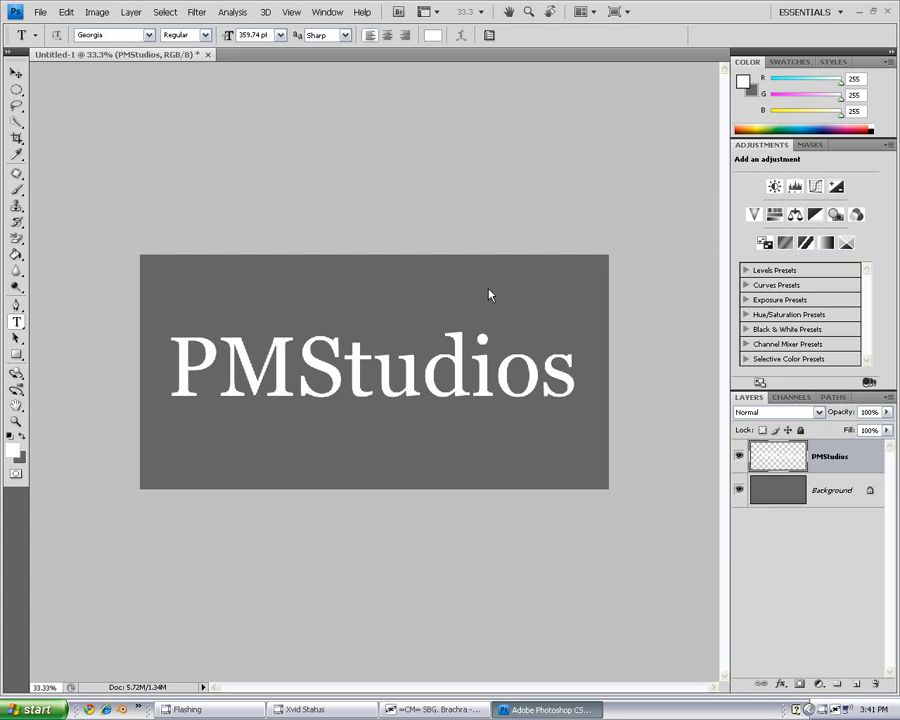
pyautogui.moveTo(5, 80)
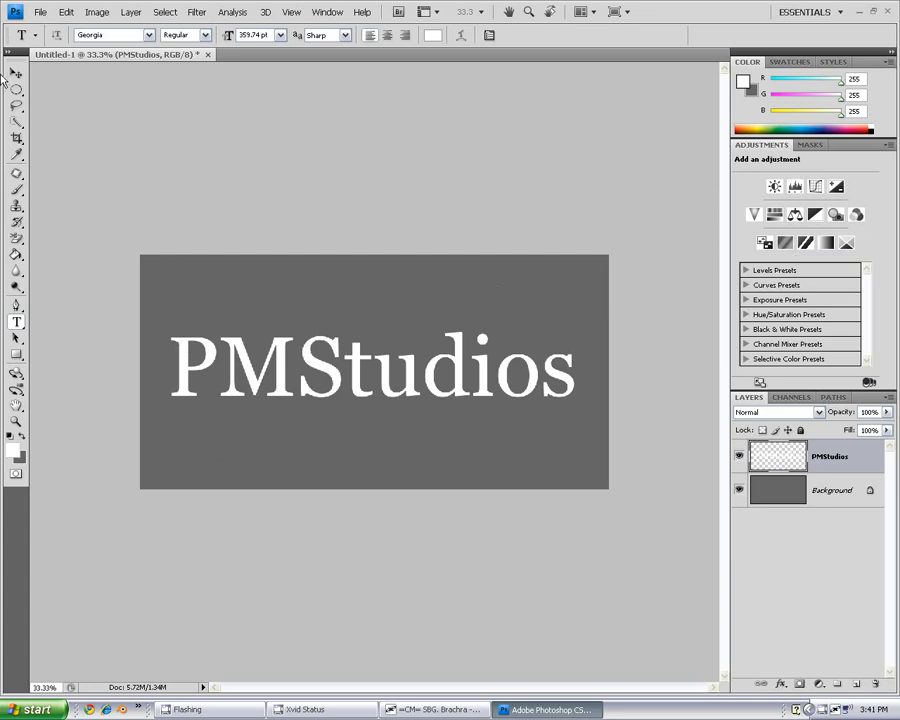
pyautogui.click(16, 74)
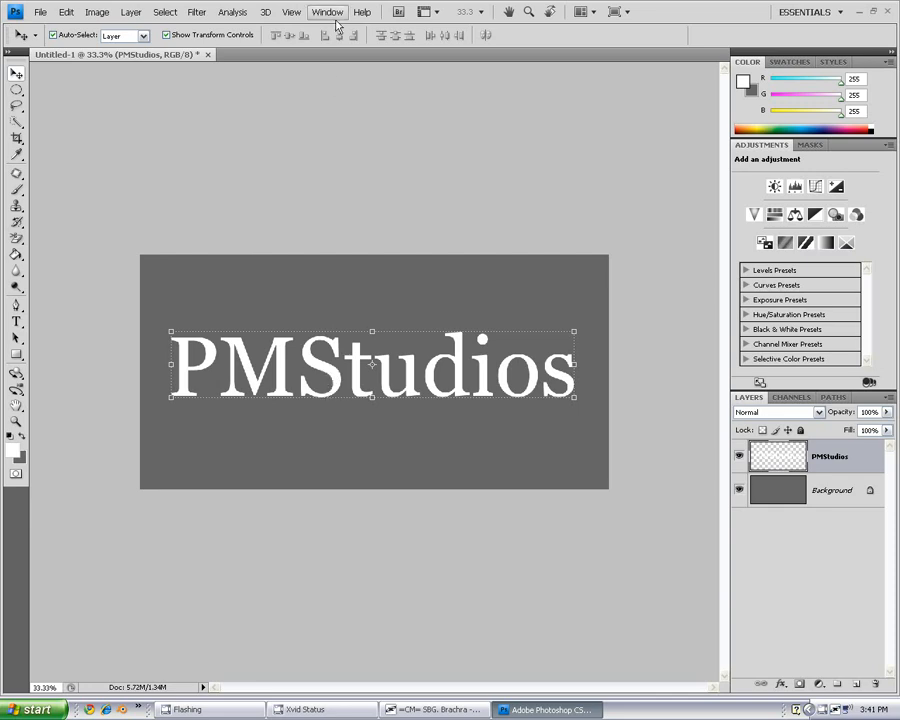
pyautogui.moveTo(197, 12)
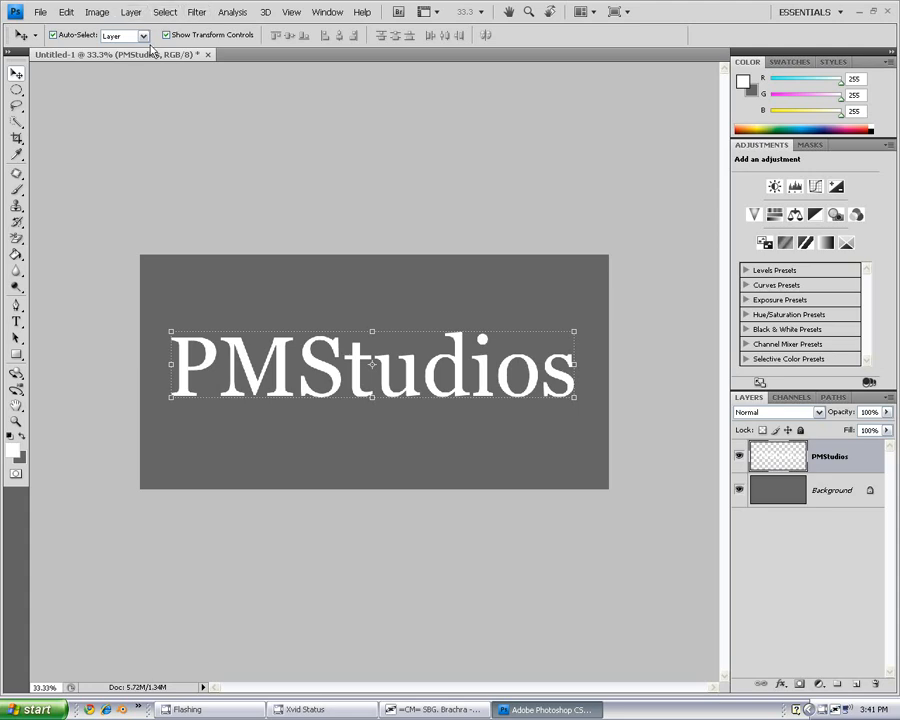
pyautogui.moveTo(560, 388)
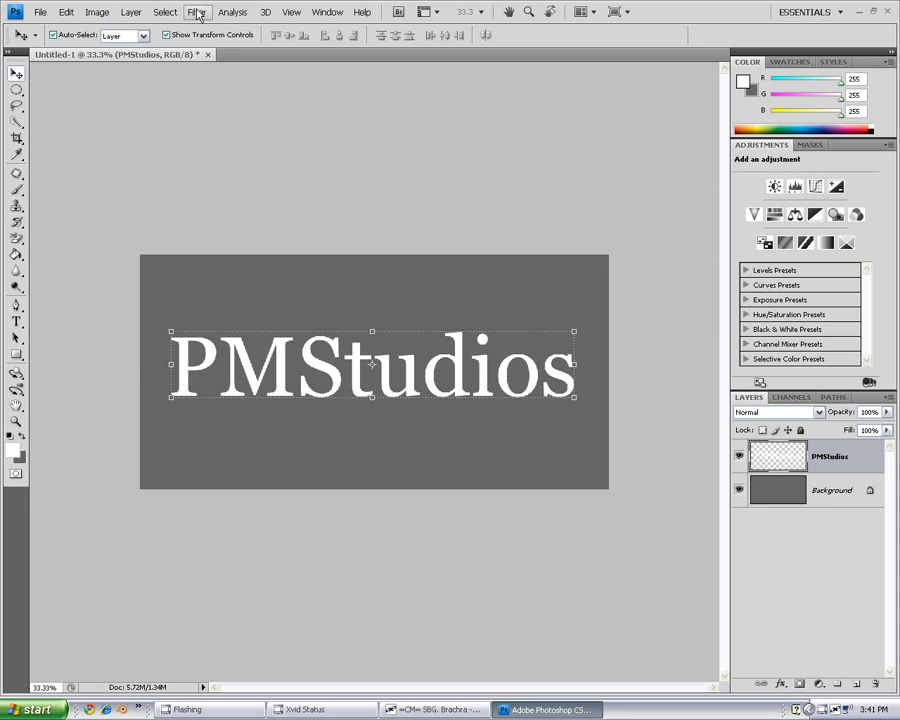
pyautogui.click(196, 11)
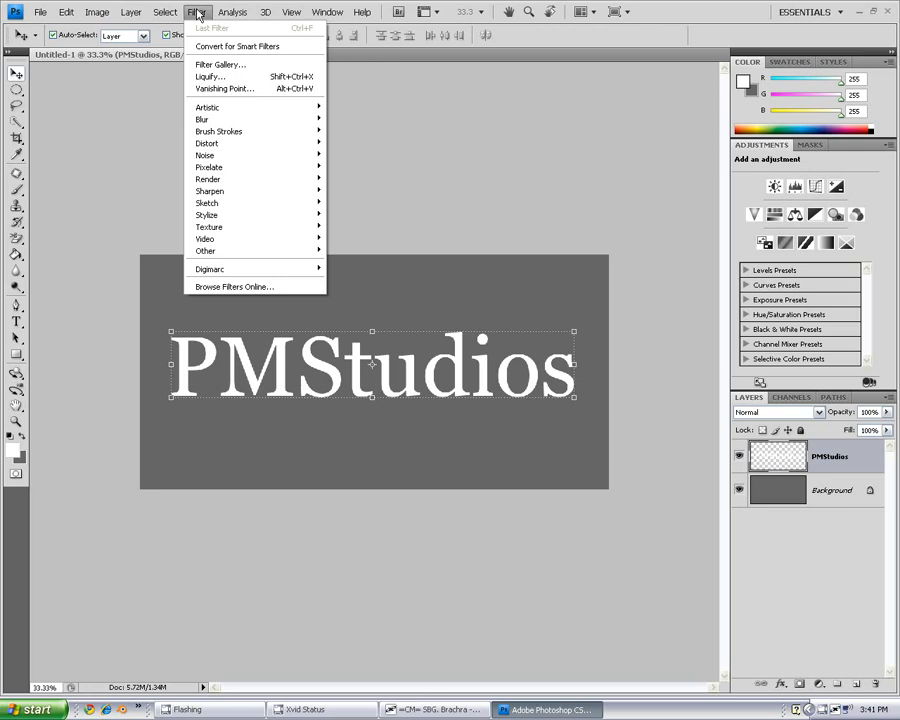
pyautogui.moveTo(207, 107)
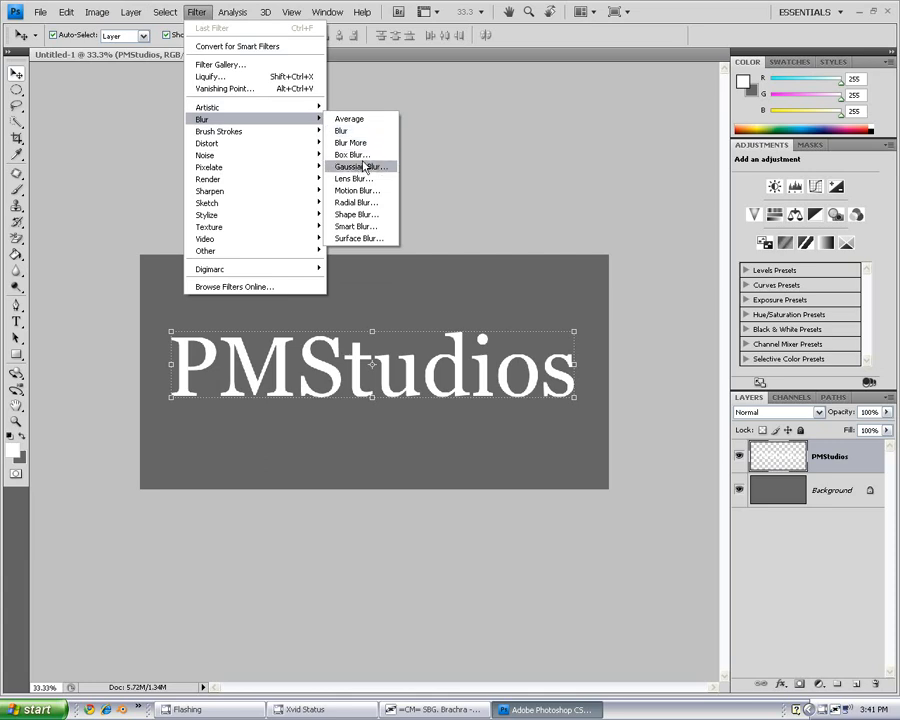
# Step: Apply a 4-pixel Gaussian Blur to the PMStudios layer
pyautogui.click(356, 166)
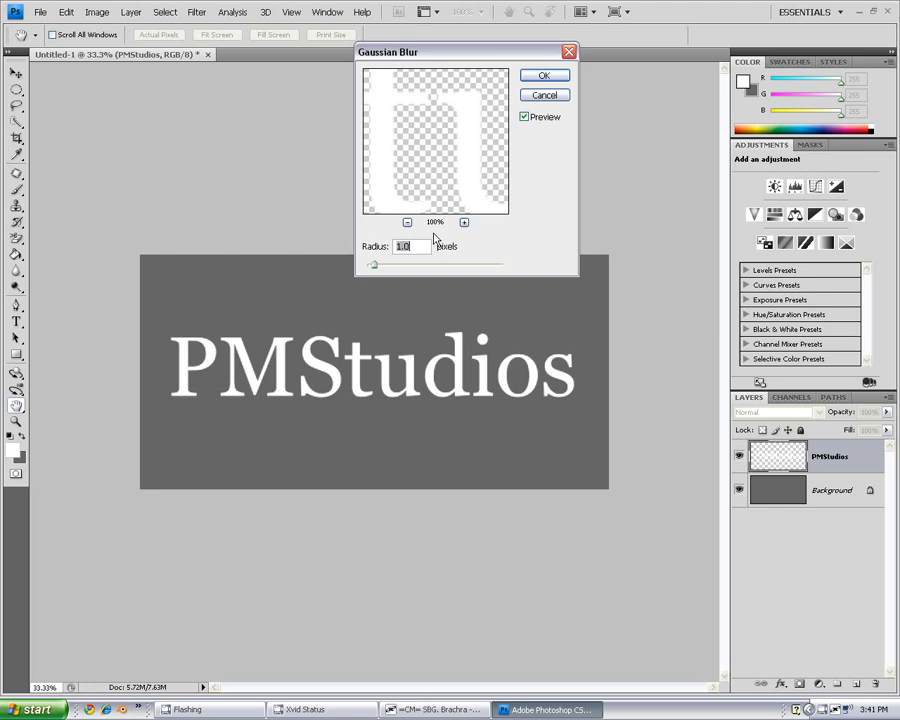
pyautogui.click(410, 246)
pyautogui.write('4')
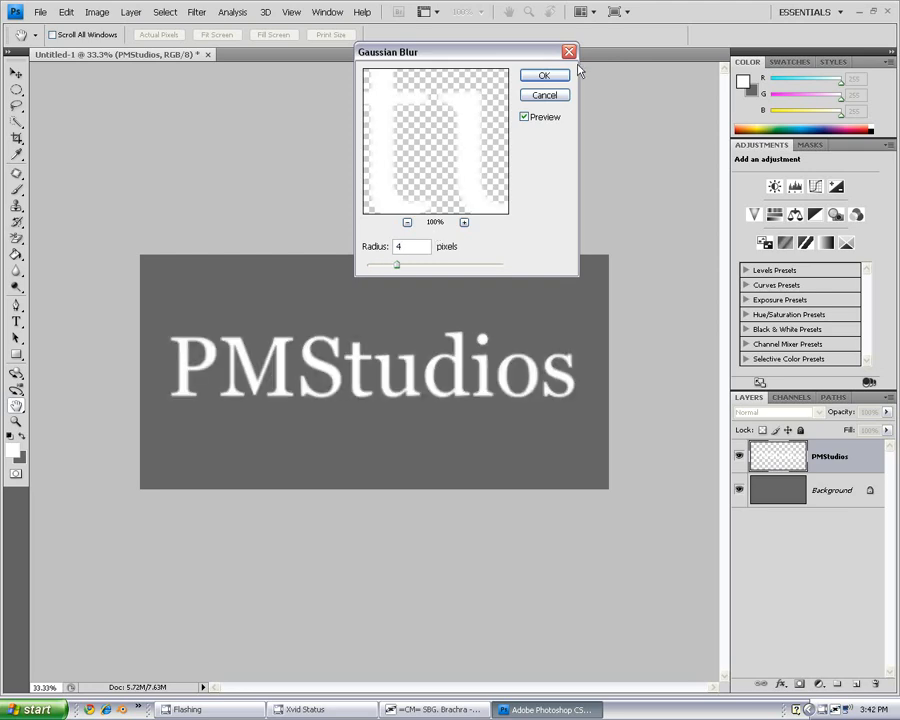
pyautogui.click(545, 75)
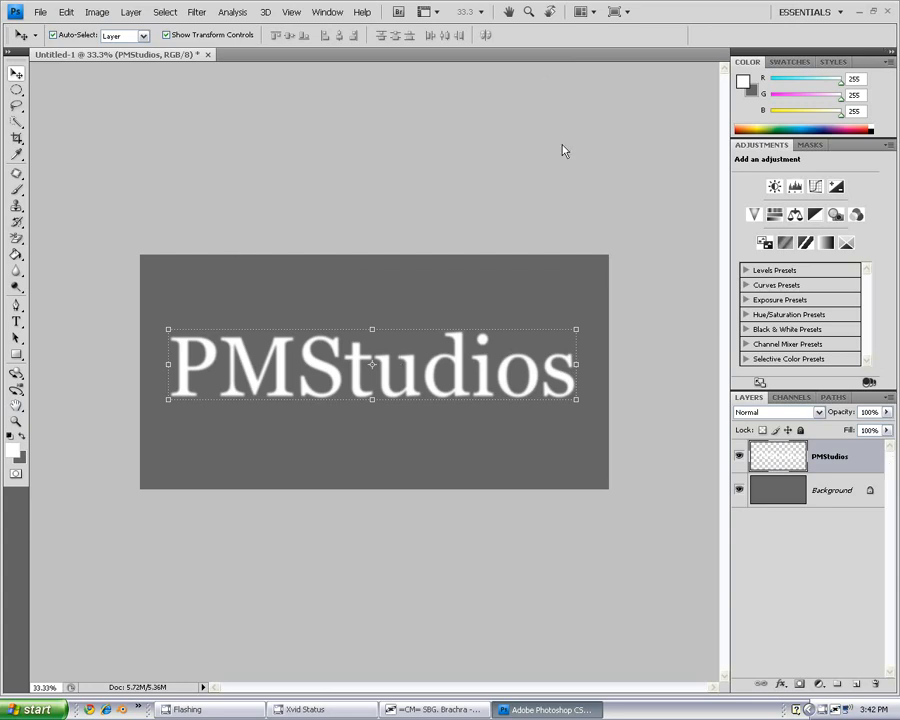
pyautogui.moveTo(248, 10)
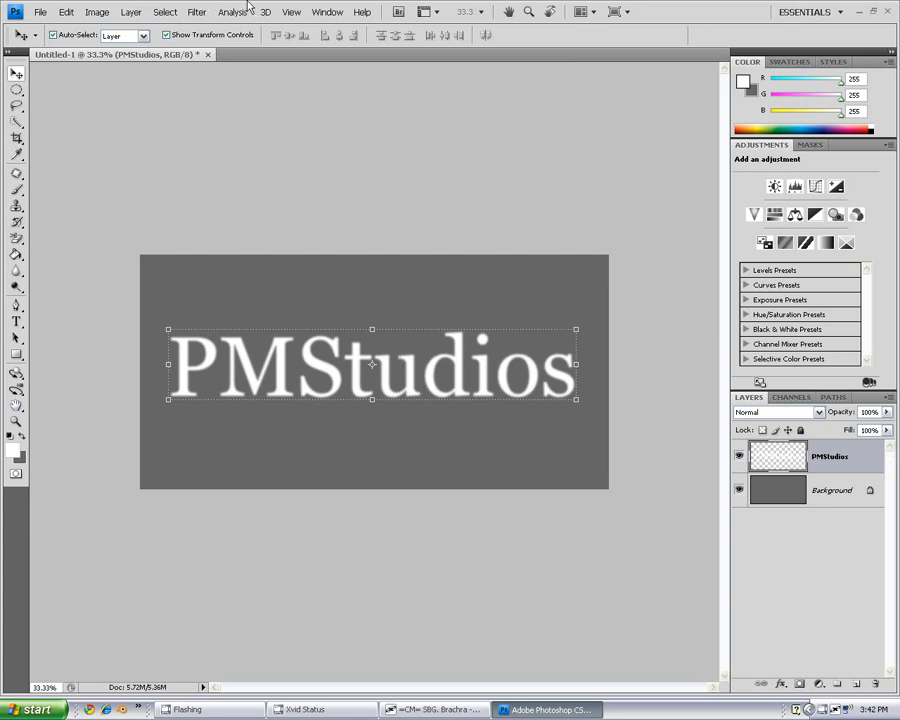
pyautogui.moveTo(354, 292)
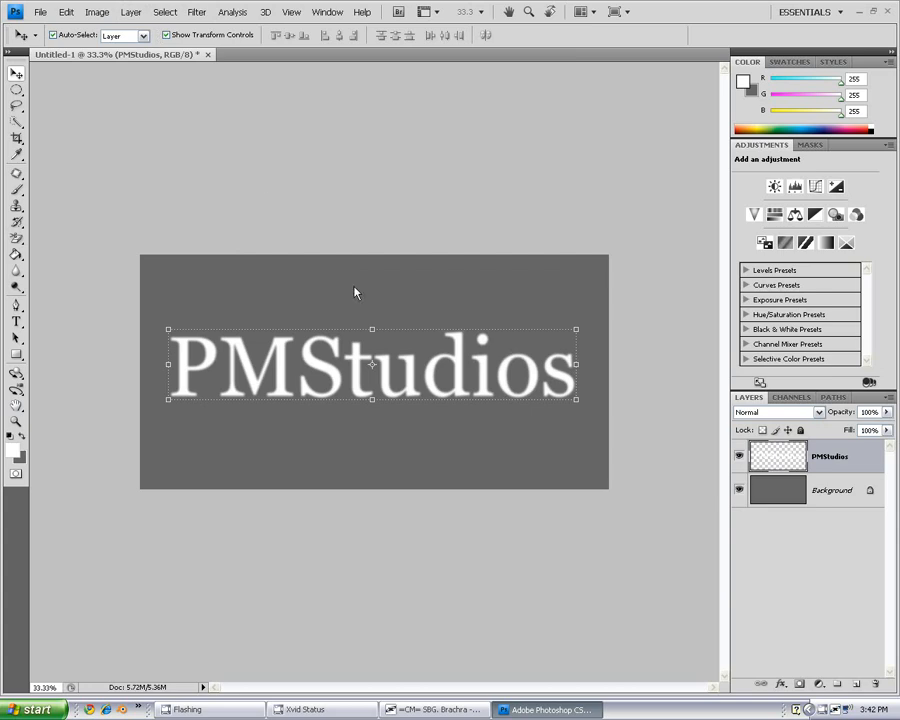
# Step: Apply a second Gaussian Blur of 2 pixels to the lettering
pyautogui.click(196, 12)
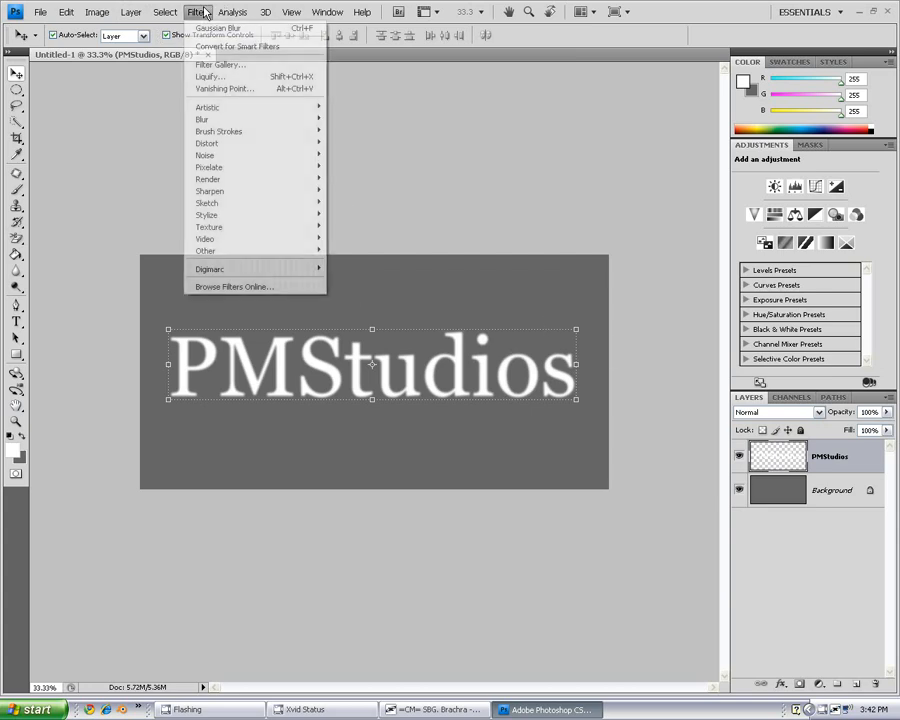
pyautogui.moveTo(202, 119)
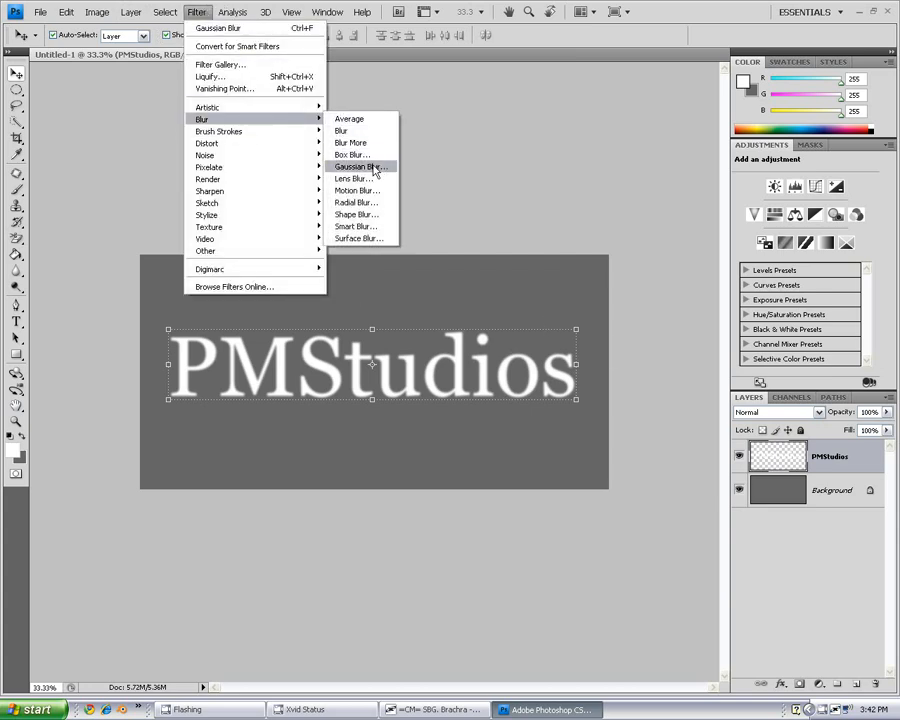
pyautogui.click(358, 166)
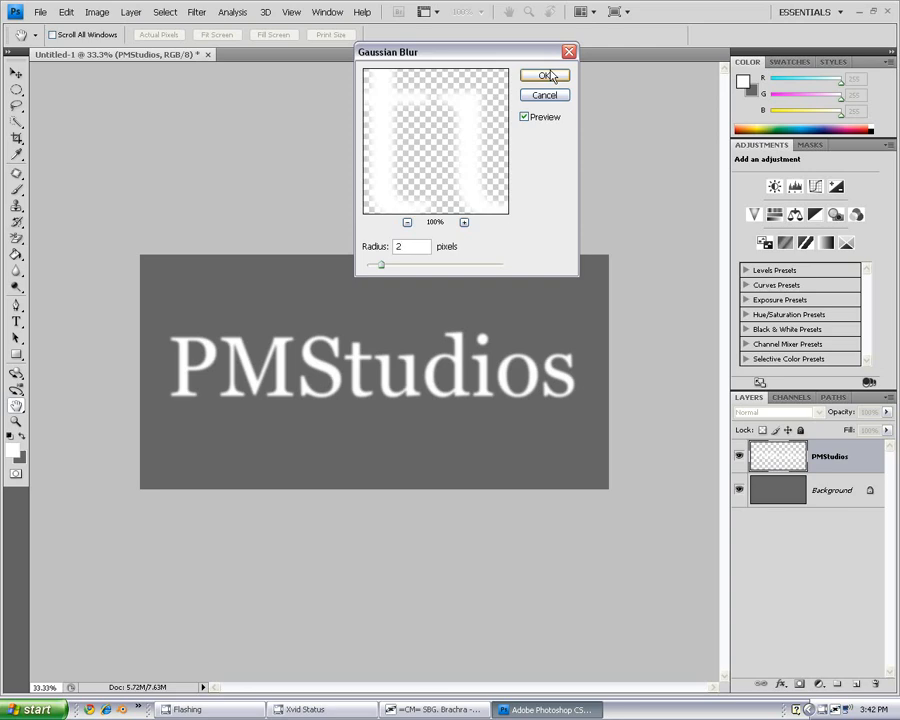
pyautogui.click(545, 75)
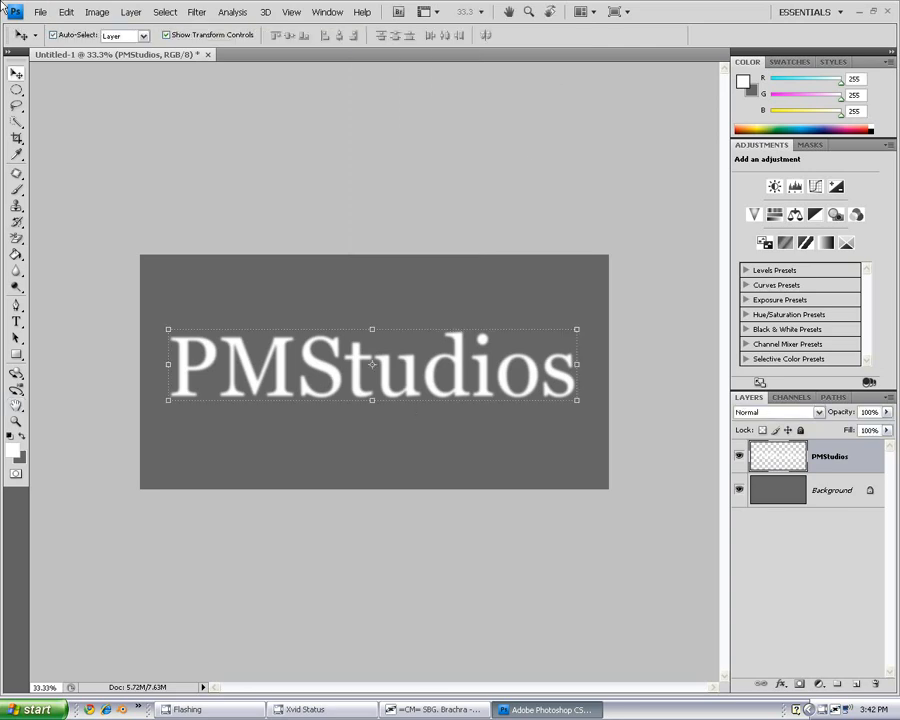
# Step: Apply a third Gaussian Blur of 1 pixel to the lettering
pyautogui.click(196, 11)
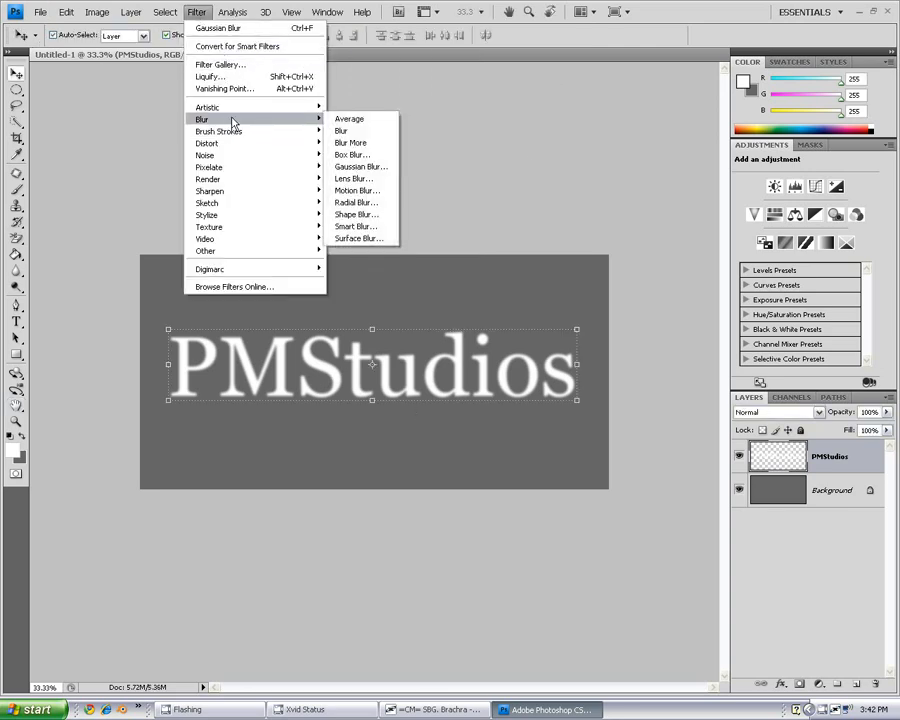
pyautogui.click(360, 166)
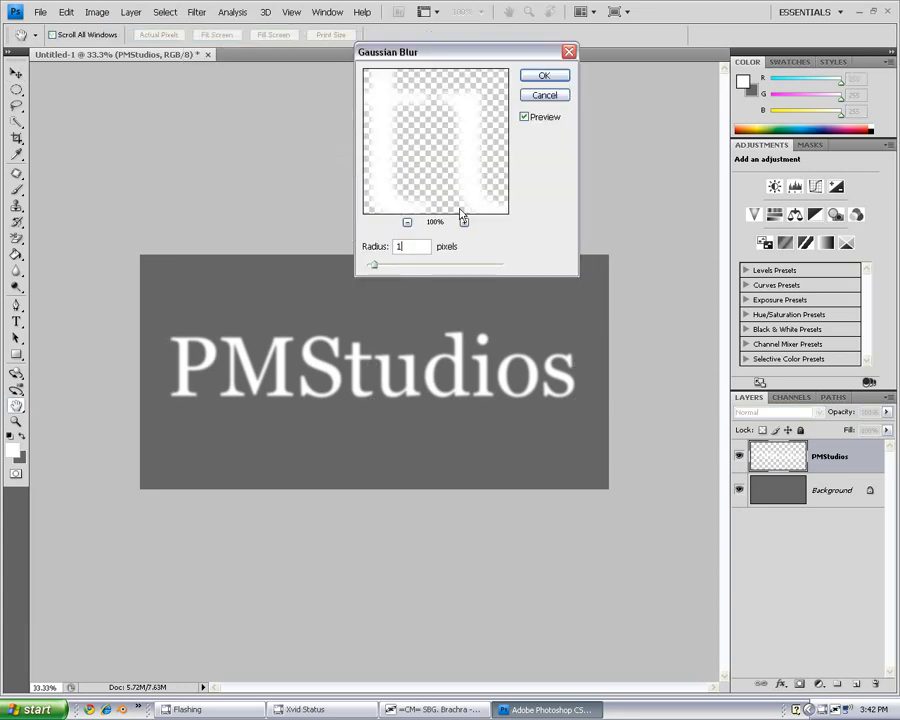
pyautogui.click(545, 75)
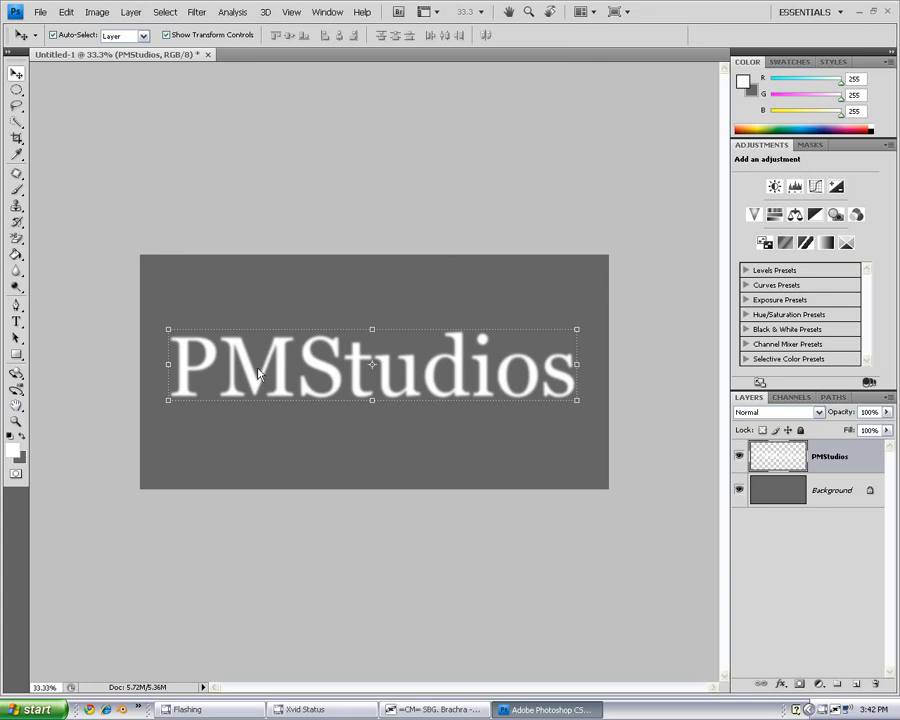
pyautogui.moveTo(340, 224)
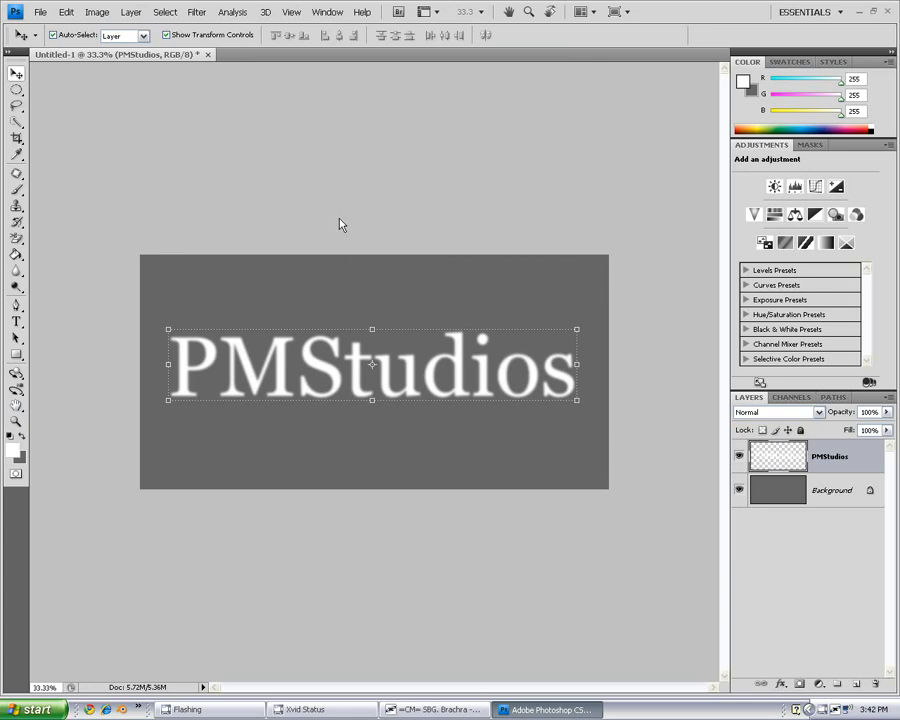
pyautogui.moveTo(325, 201)
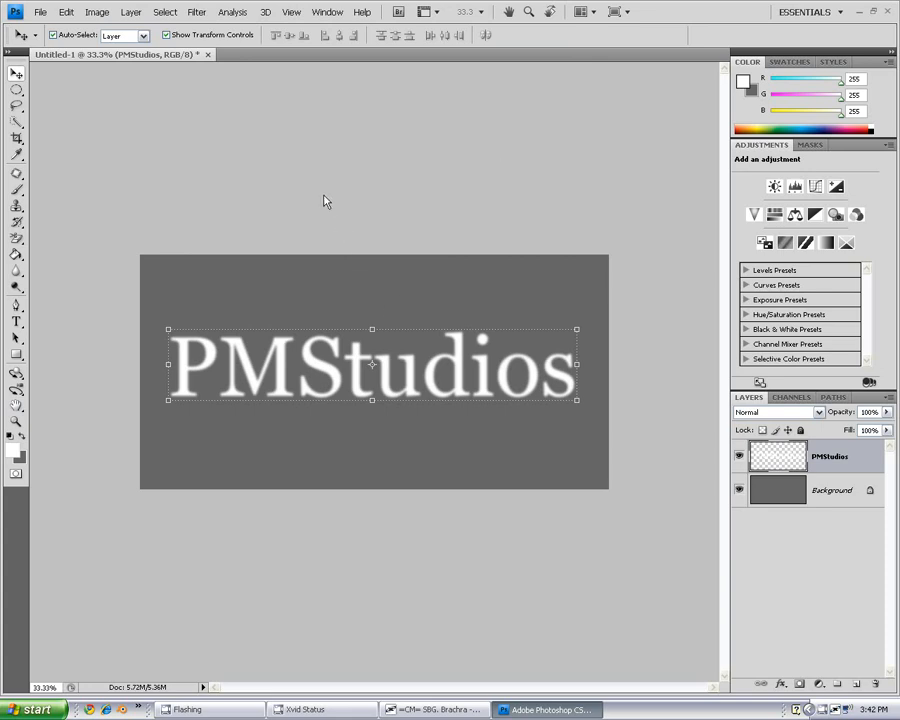
pyautogui.moveTo(340, 193)
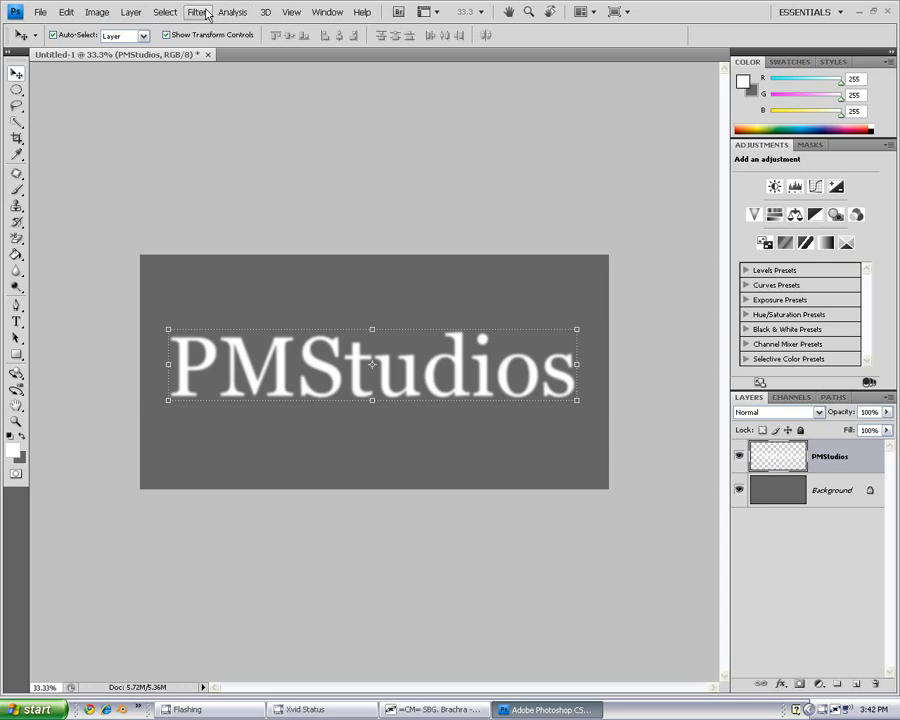
# Step: In Lighting Effects keep the Default spotlight style and raise Ambience to 10
pyautogui.click(196, 11)
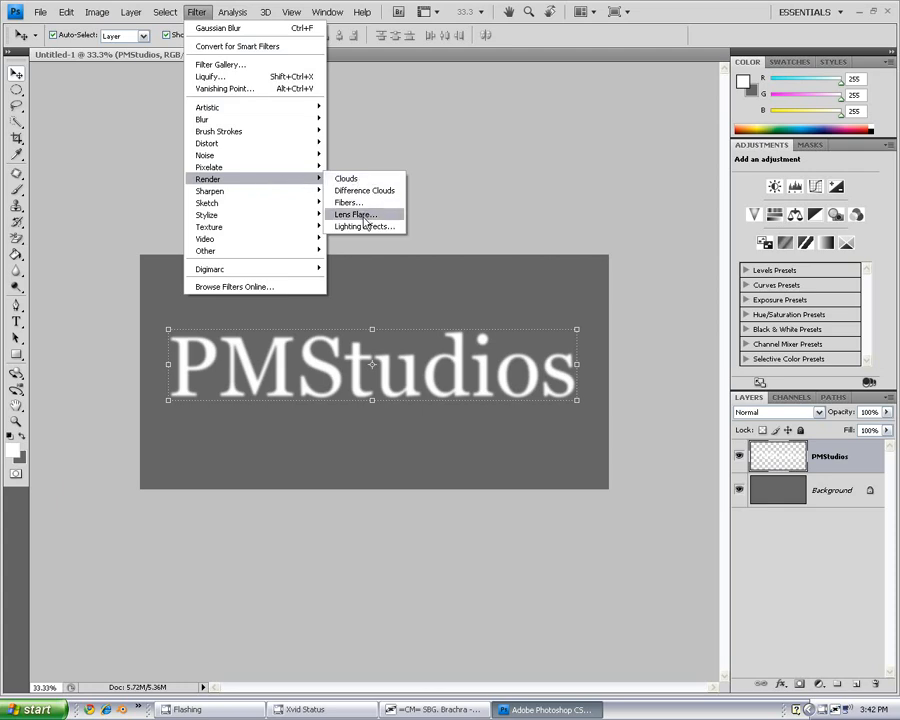
pyautogui.click(363, 226)
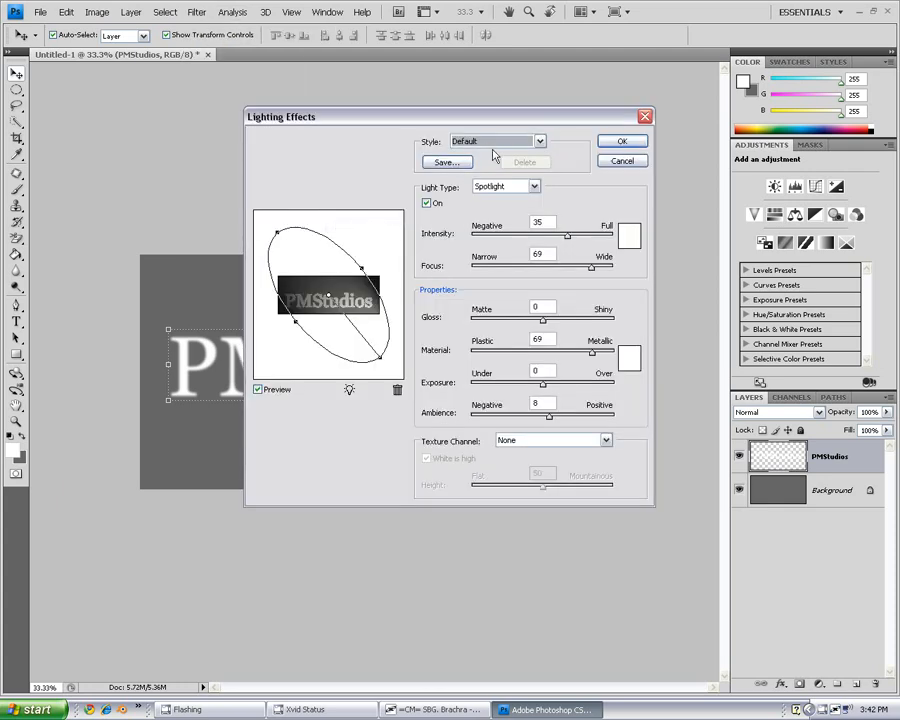
pyautogui.moveTo(535, 214)
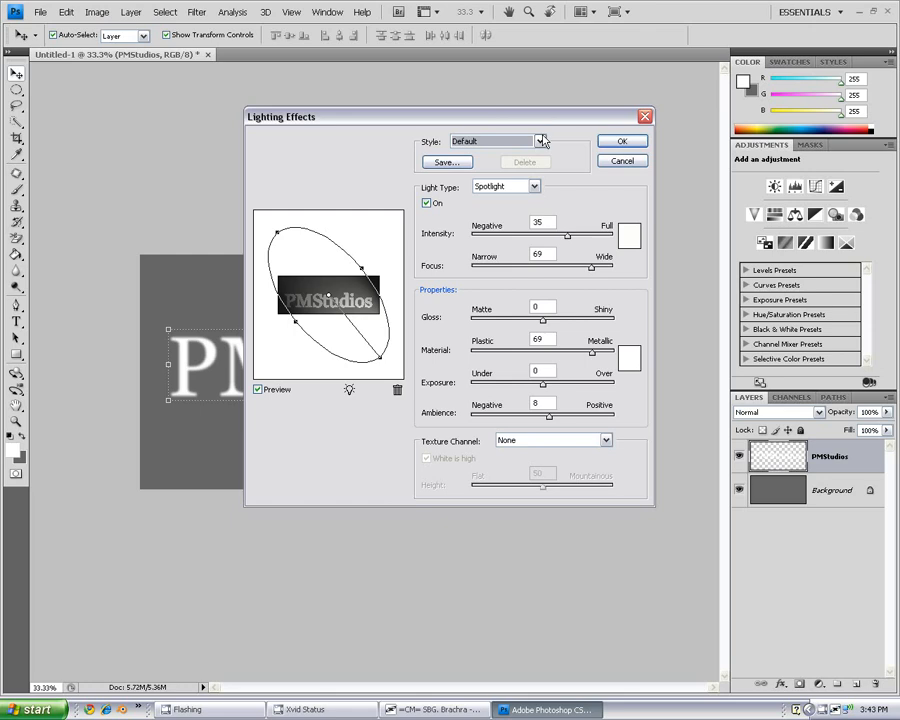
pyautogui.click(541, 141)
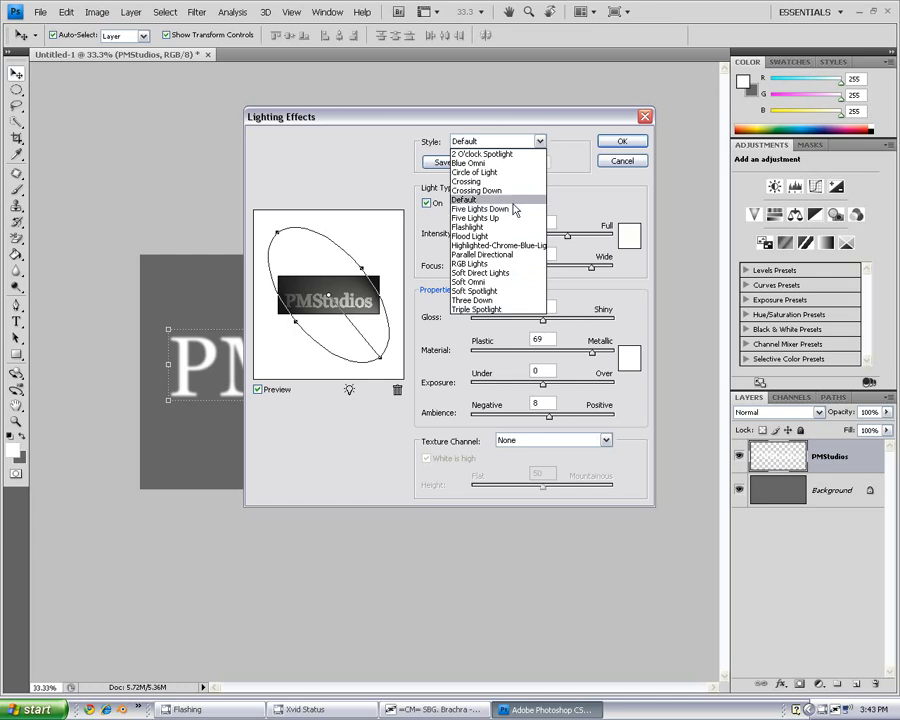
pyautogui.click(500, 185)
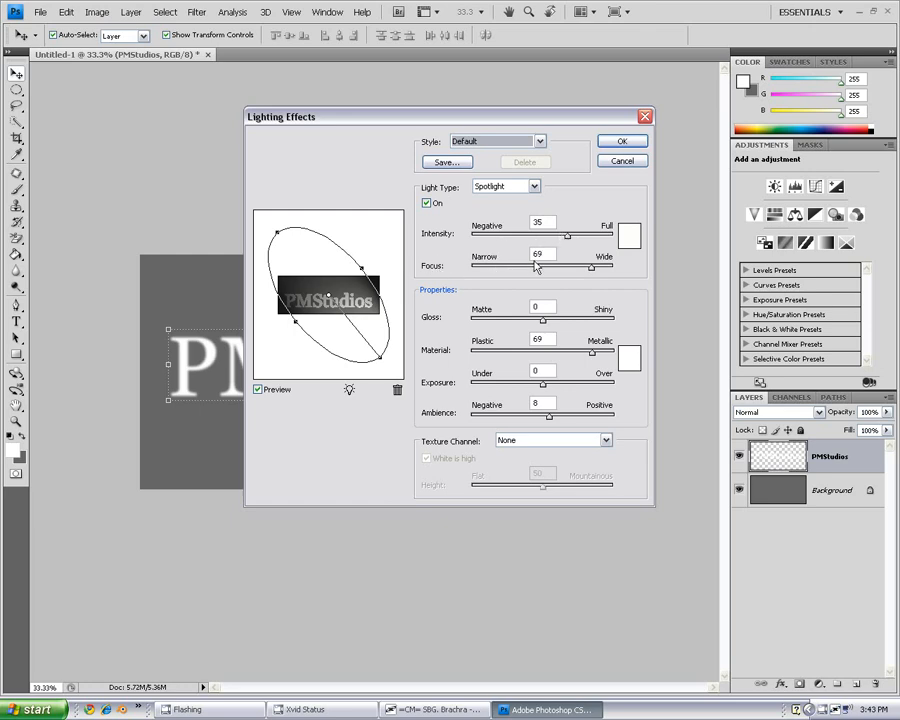
pyautogui.moveTo(453, 297)
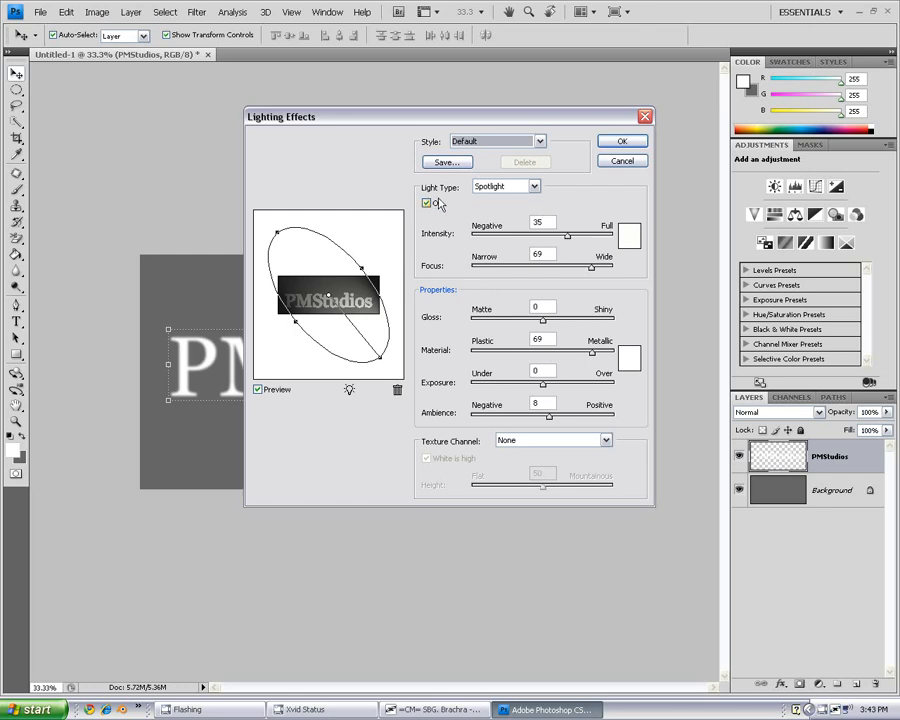
pyautogui.click(426, 203)
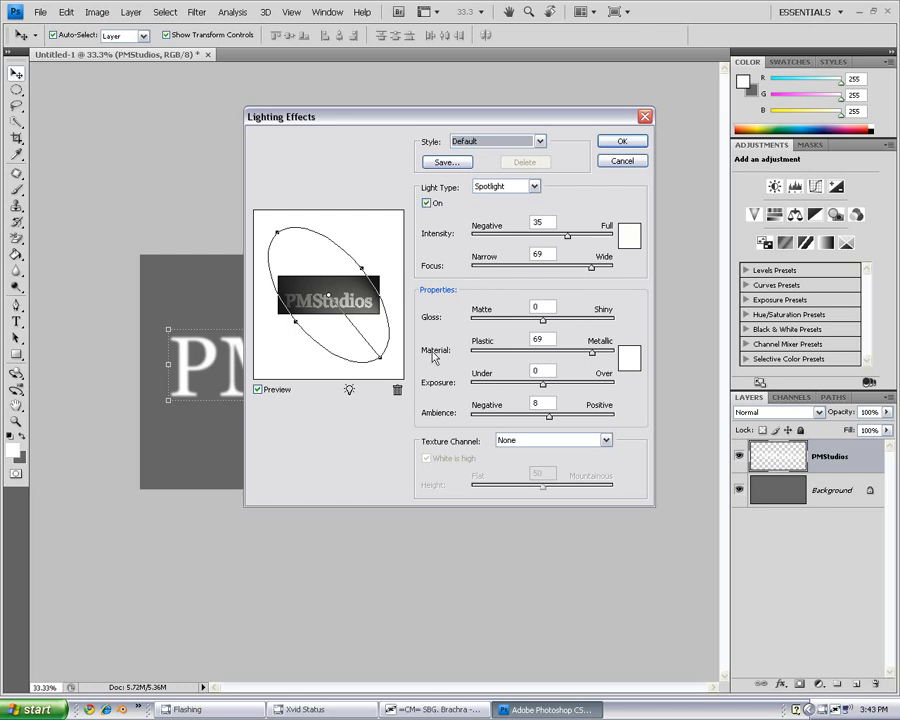
pyautogui.moveTo(548, 355)
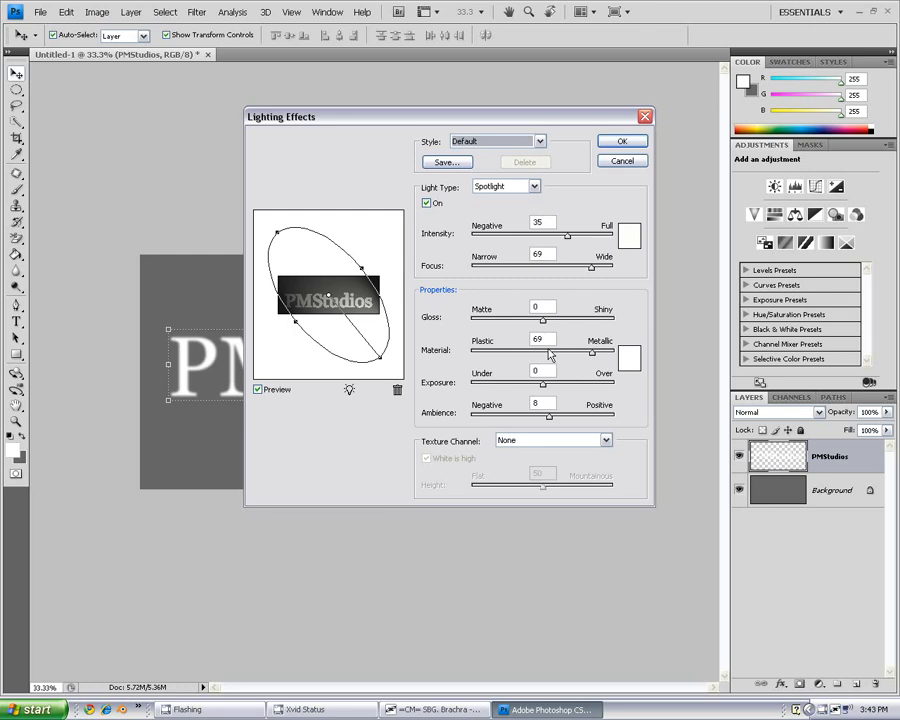
pyautogui.moveTo(445, 395)
pyautogui.write('10')
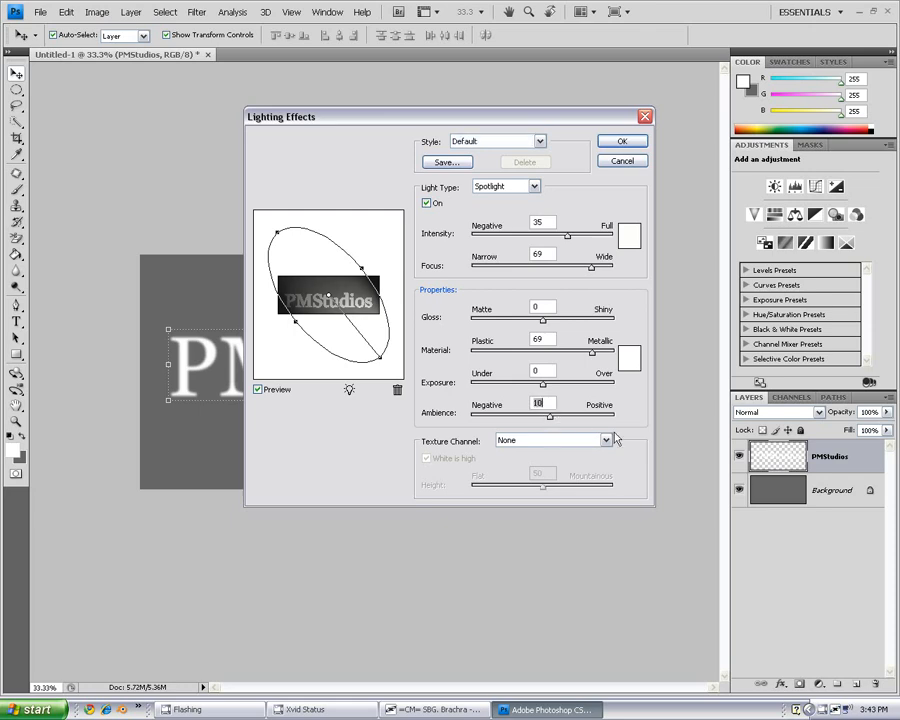
# Step: Use the PMStudios Transparency texture channel at height 40 and reposition the spotlight over the text
pyautogui.click(605, 440)
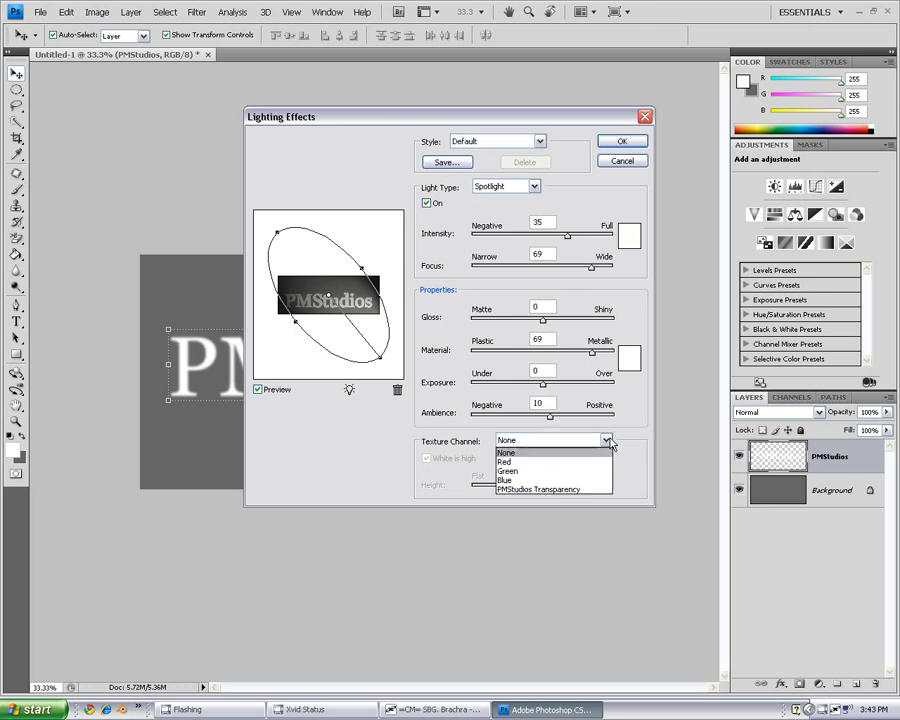
pyautogui.moveTo(540, 489)
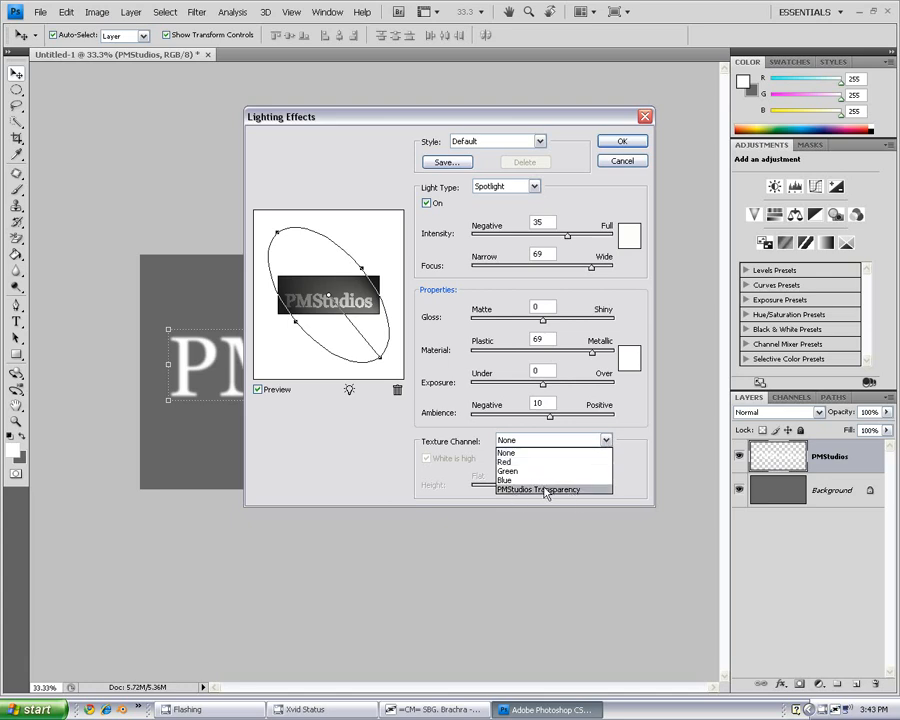
pyautogui.moveTo(543, 493)
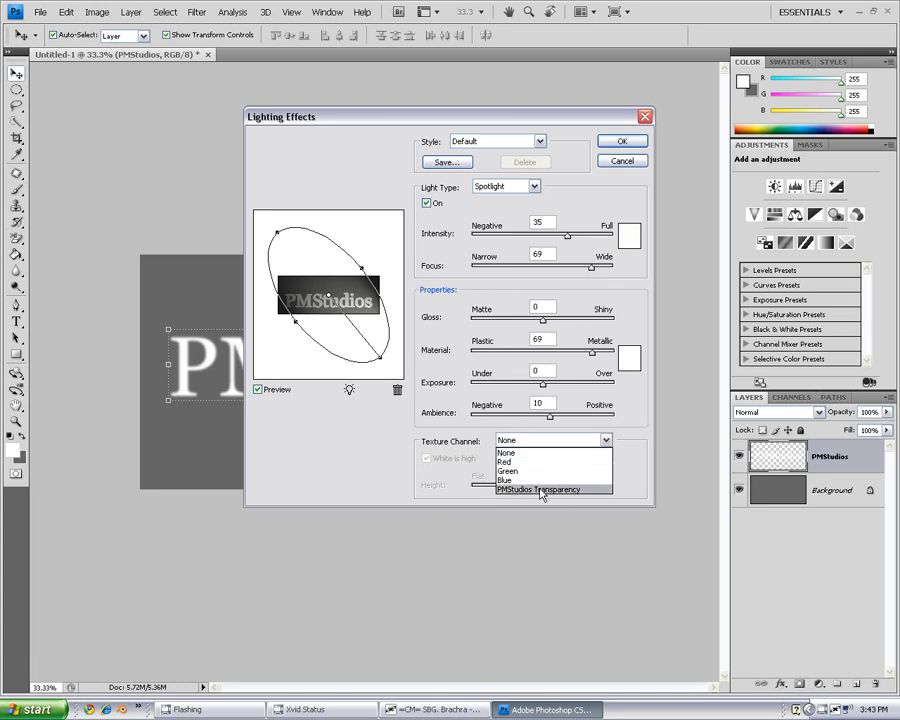
pyautogui.click(538, 489)
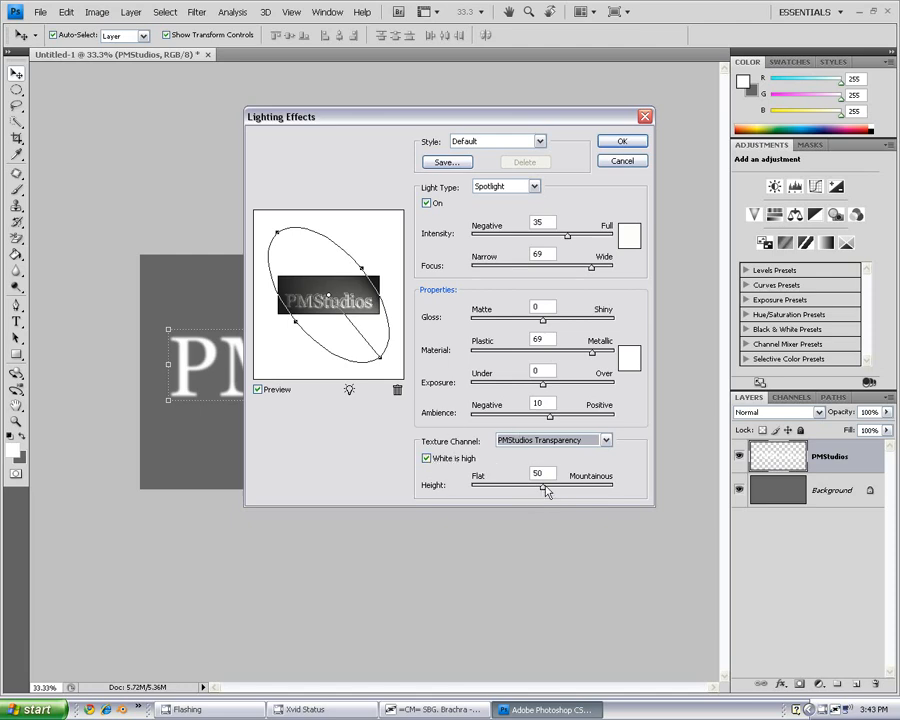
pyautogui.moveTo(545, 490); pyautogui.dragTo(537, 490)
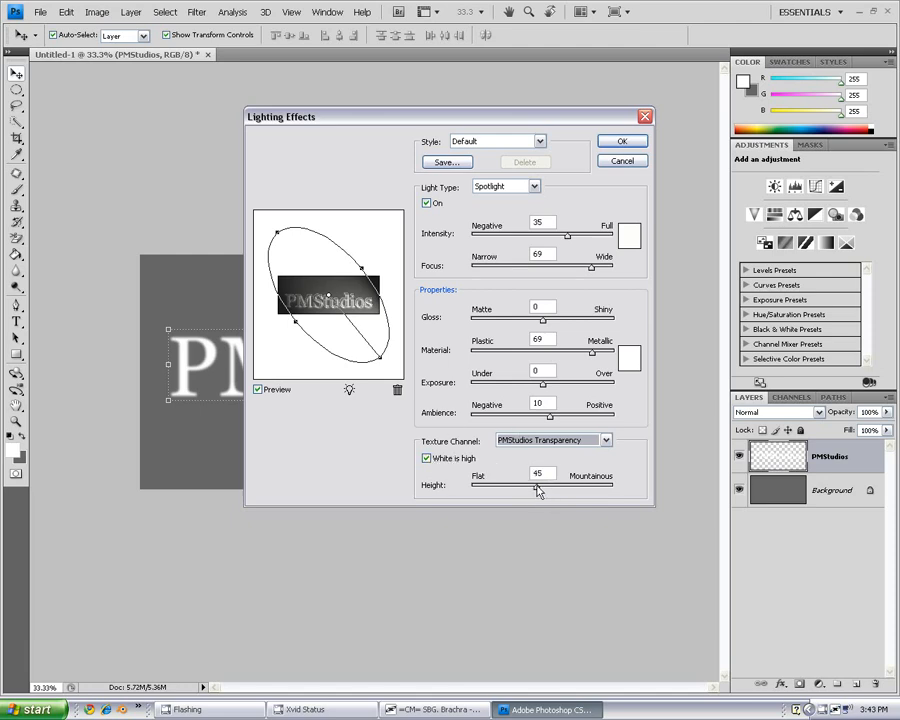
pyautogui.moveTo(537, 489); pyautogui.dragTo(530, 489)
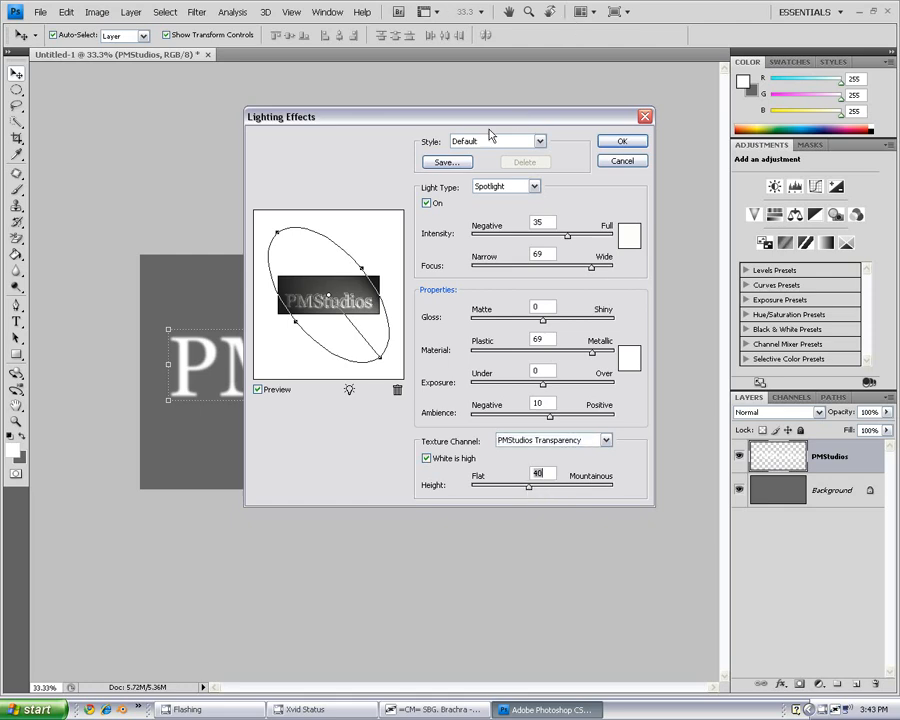
pyautogui.moveTo(293, 160)
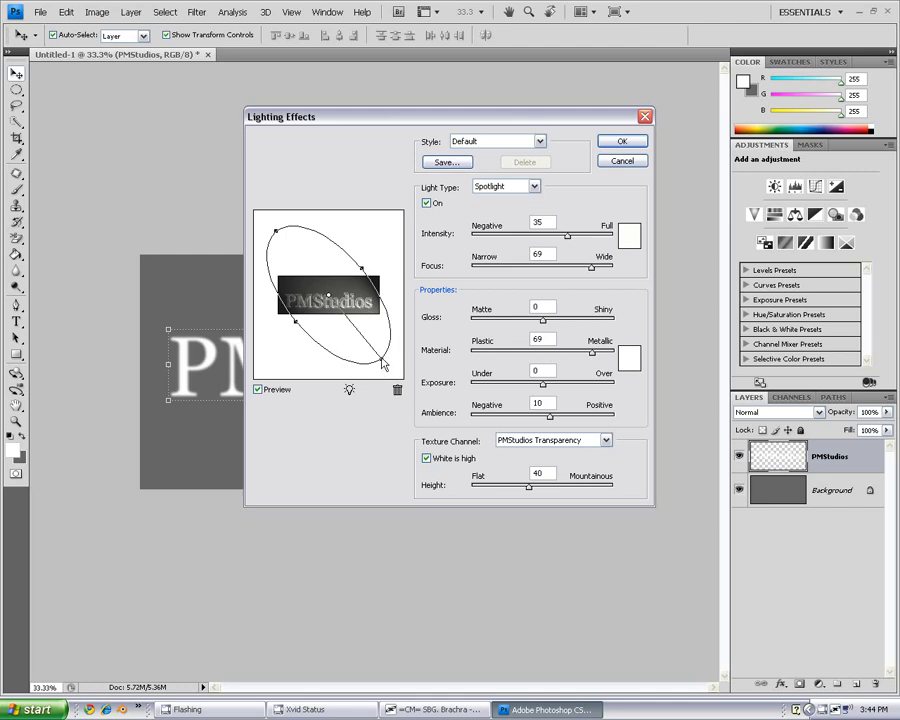
pyautogui.moveTo(378, 365); pyautogui.dragTo(365, 370)
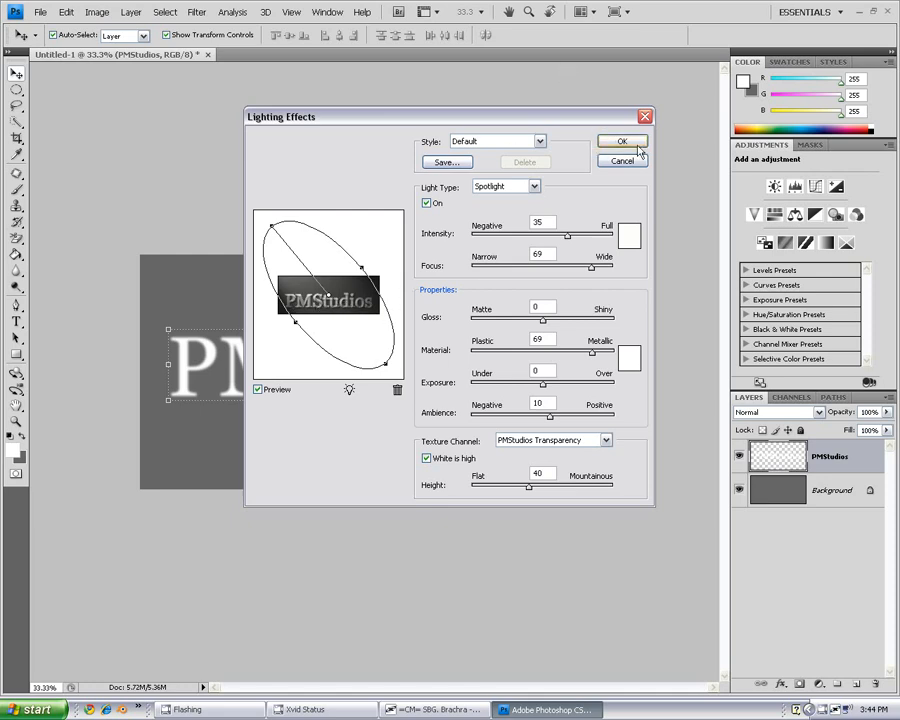
# Step: Apply the Lighting Effects filter so the PMStudios text looks raised and metallic
pyautogui.click(621, 140)
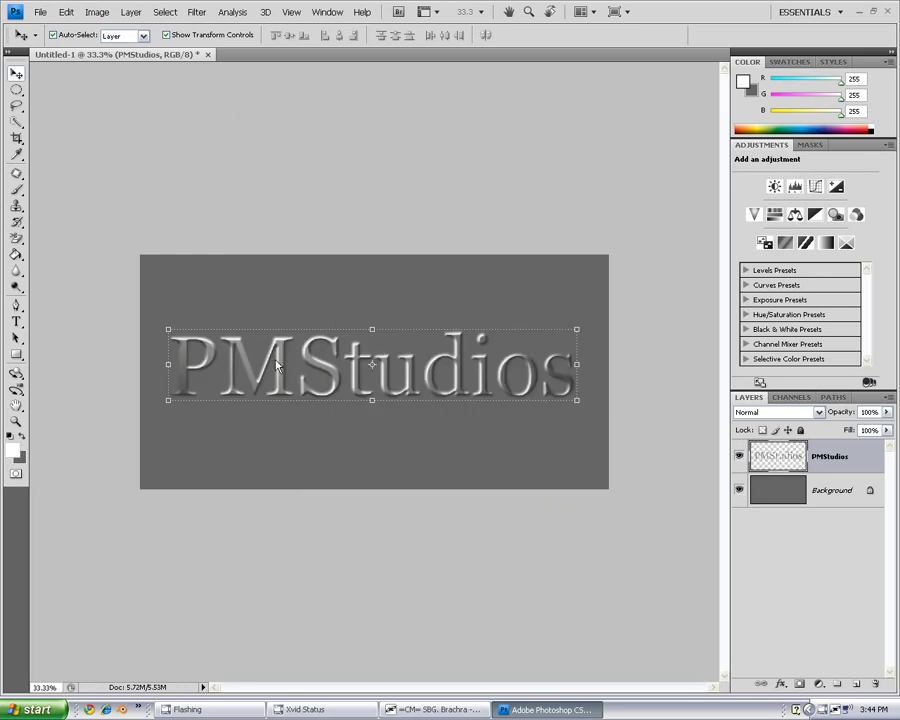
pyautogui.moveTo(465, 352)
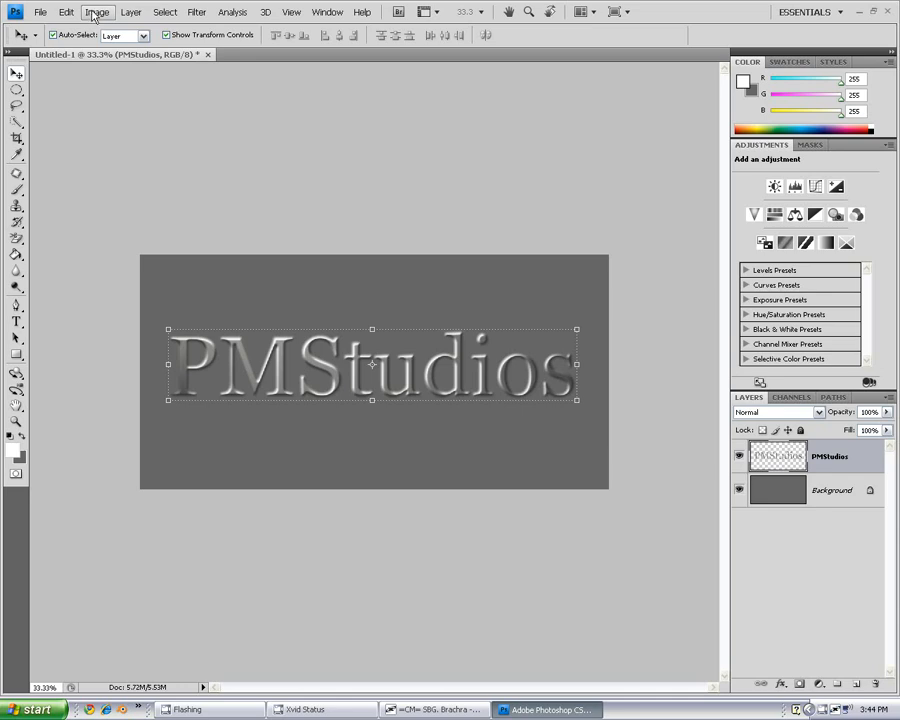
# Step: In Curves, raise the shadow end of the tone curve to brighten the dark letter tones
pyautogui.click(131, 11)
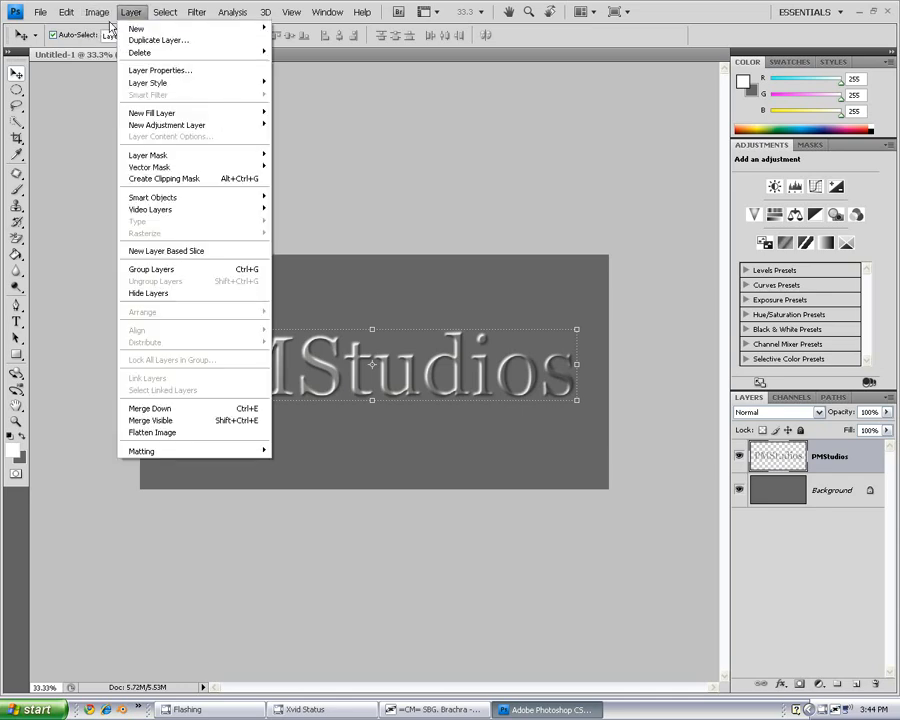
pyautogui.click(97, 12)
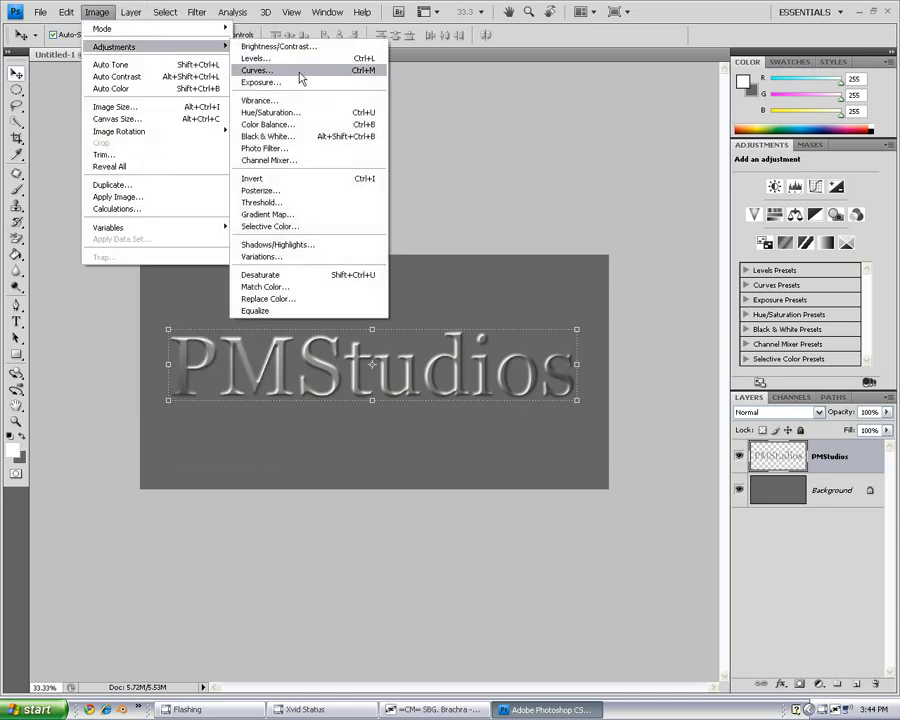
pyautogui.click(256, 70)
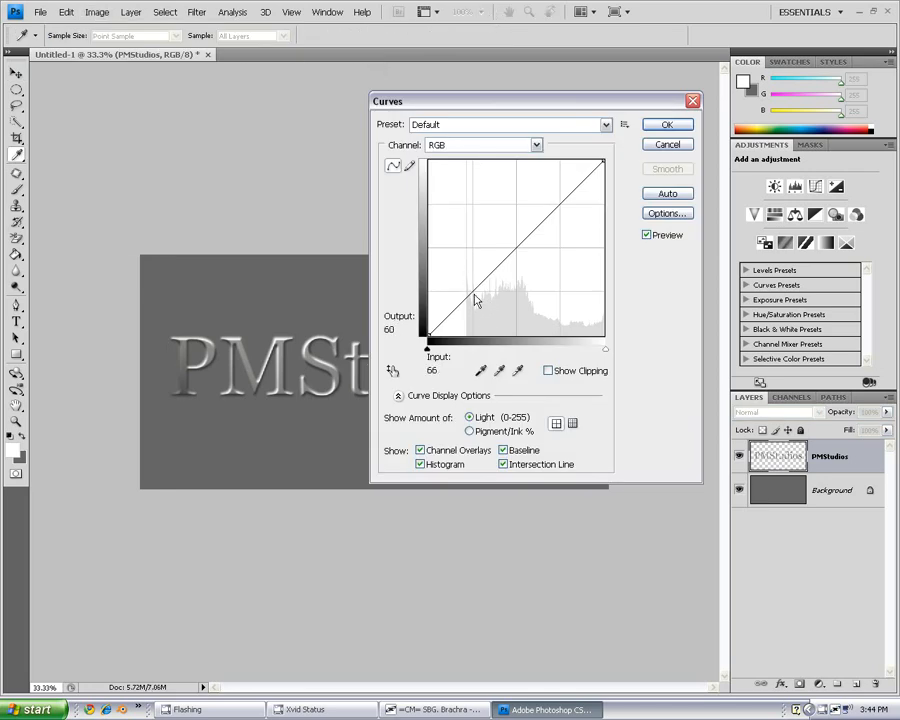
pyautogui.moveTo(475, 300); pyautogui.dragTo(482, 289)
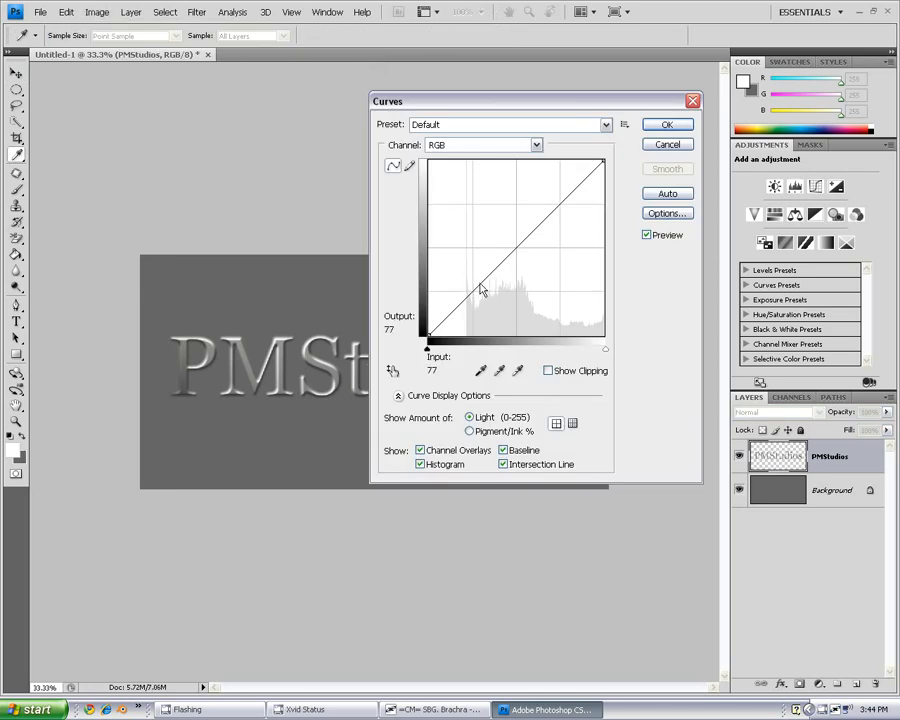
pyautogui.moveTo(480, 285); pyautogui.dragTo(465, 290)
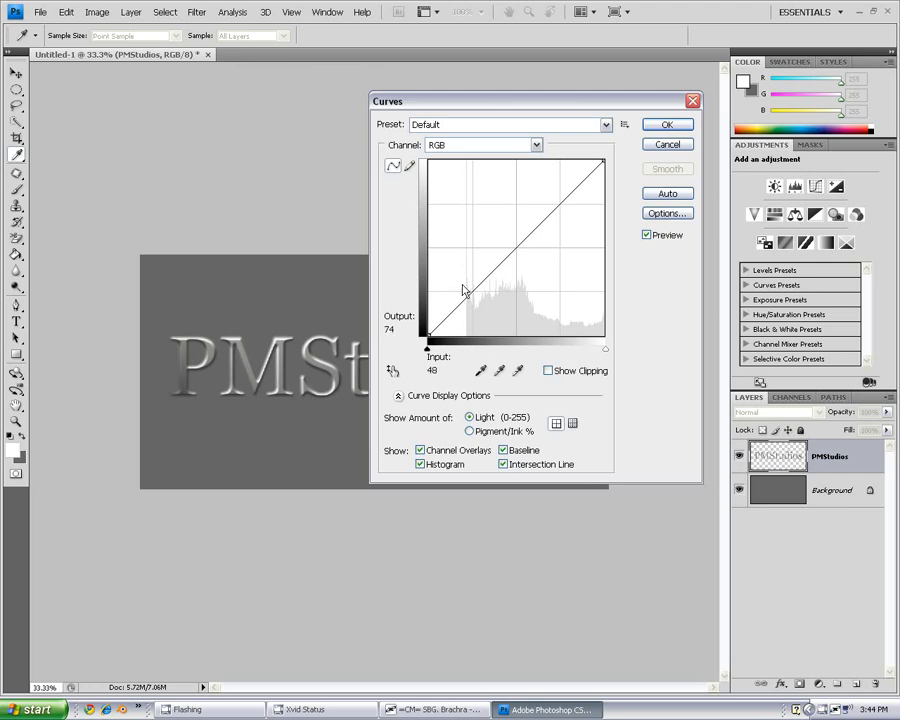
pyautogui.moveTo(463, 290); pyautogui.dragTo(476, 297)
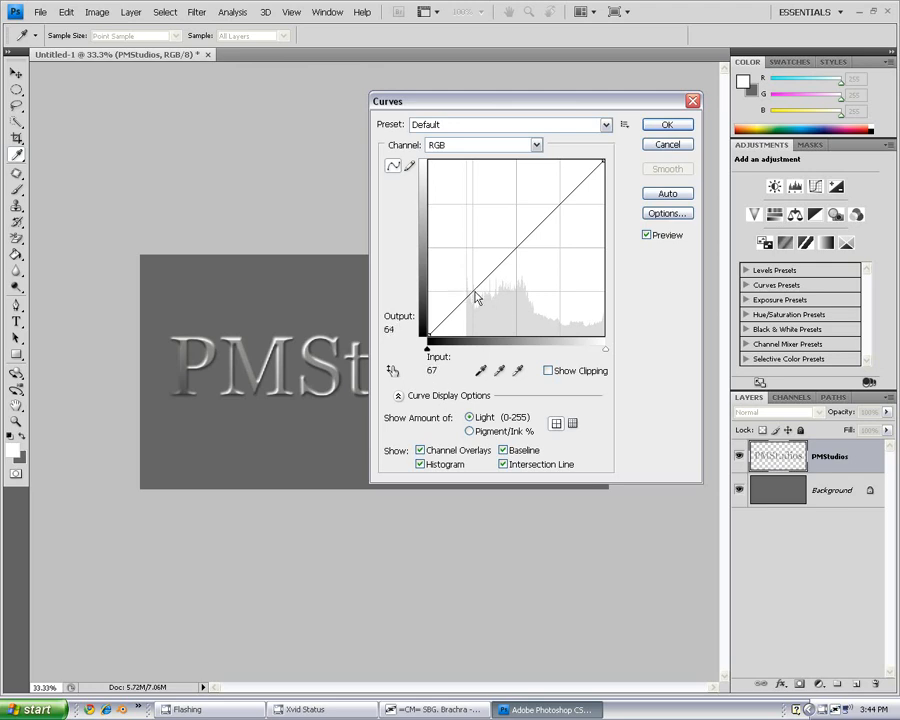
pyautogui.moveTo(477, 297); pyautogui.dragTo(468, 245)
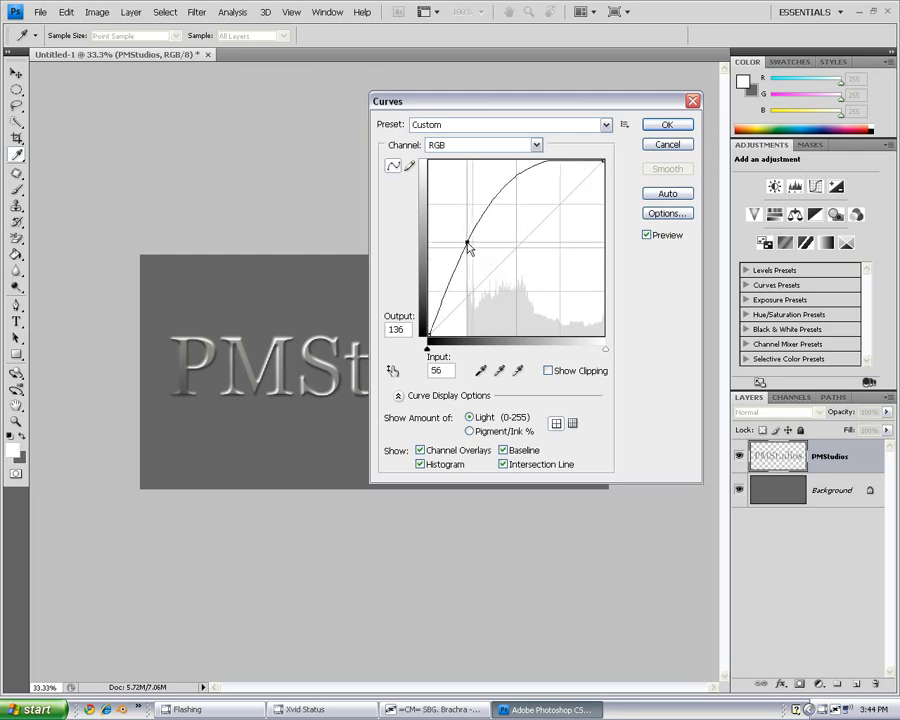
pyautogui.moveTo(467, 247); pyautogui.dragTo(473, 247)
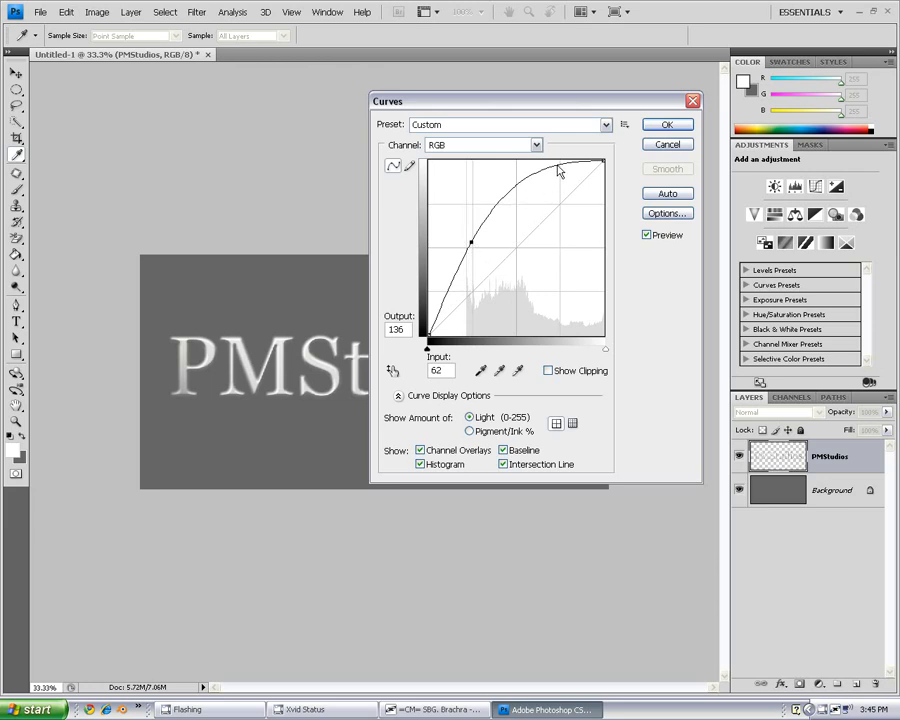
# Step: Add upper and highlight points to make the curve wavy and apply it for a chrome shine
pyautogui.moveTo(560, 170); pyautogui.dragTo(555, 197)
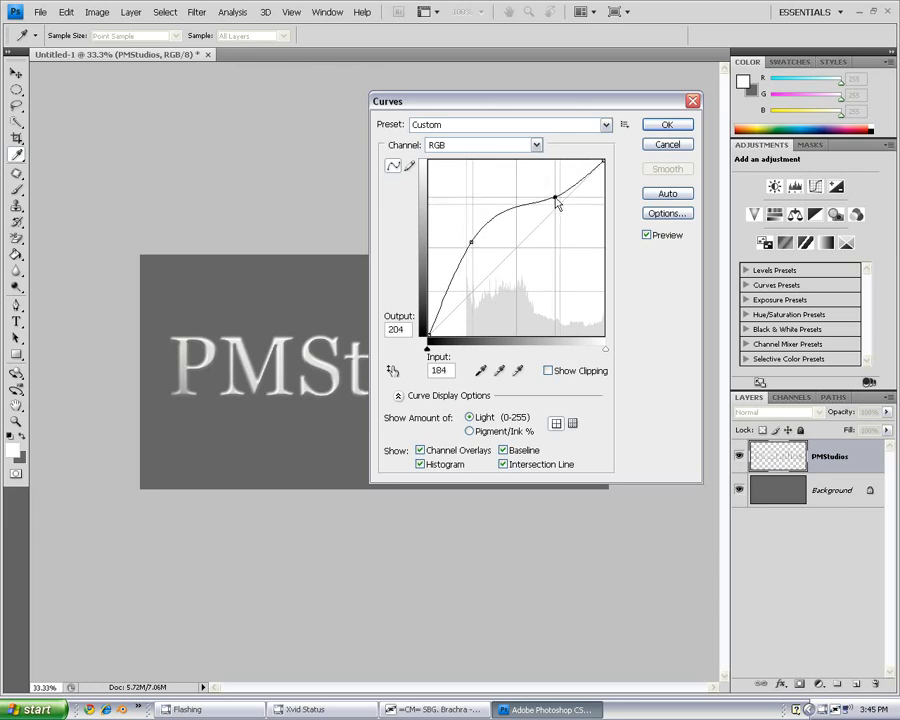
pyautogui.moveTo(556, 197); pyautogui.dragTo(548, 219)
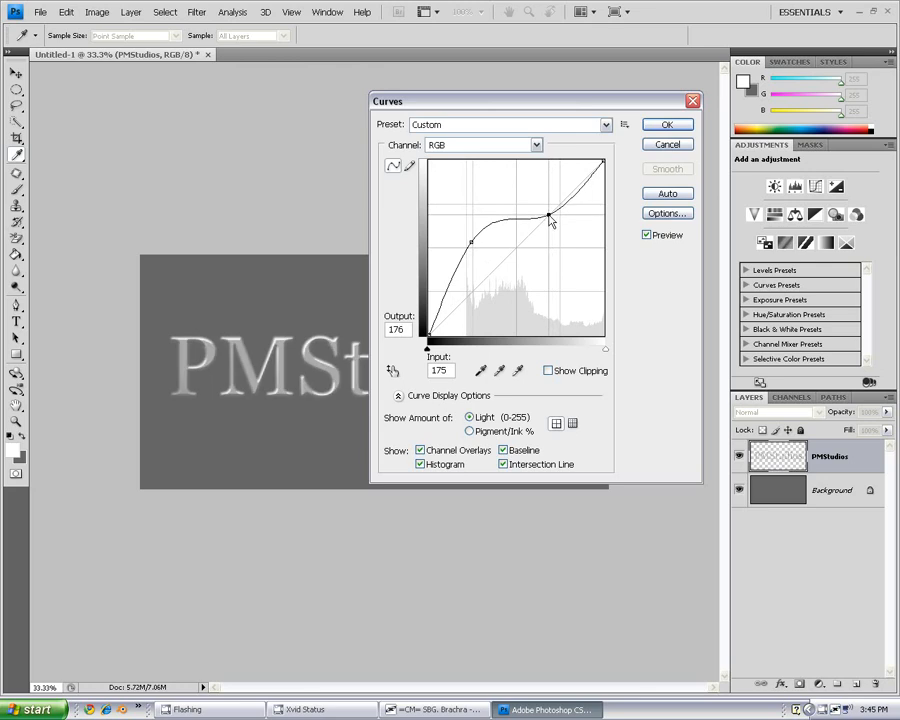
pyautogui.moveTo(549, 218); pyautogui.dragTo(550, 217)
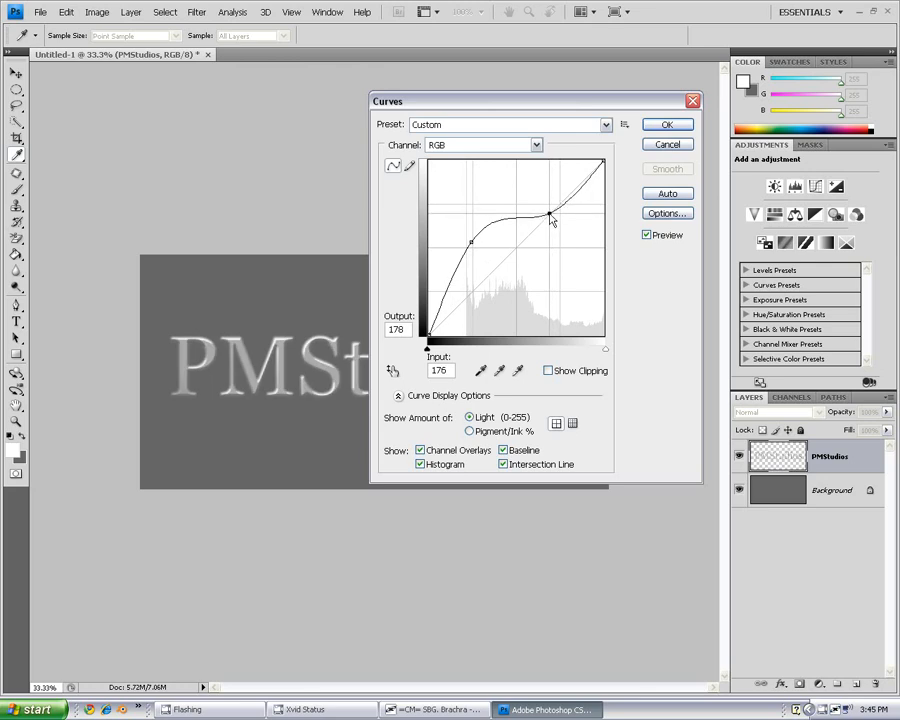
pyautogui.moveTo(550, 218); pyautogui.dragTo(552, 216)
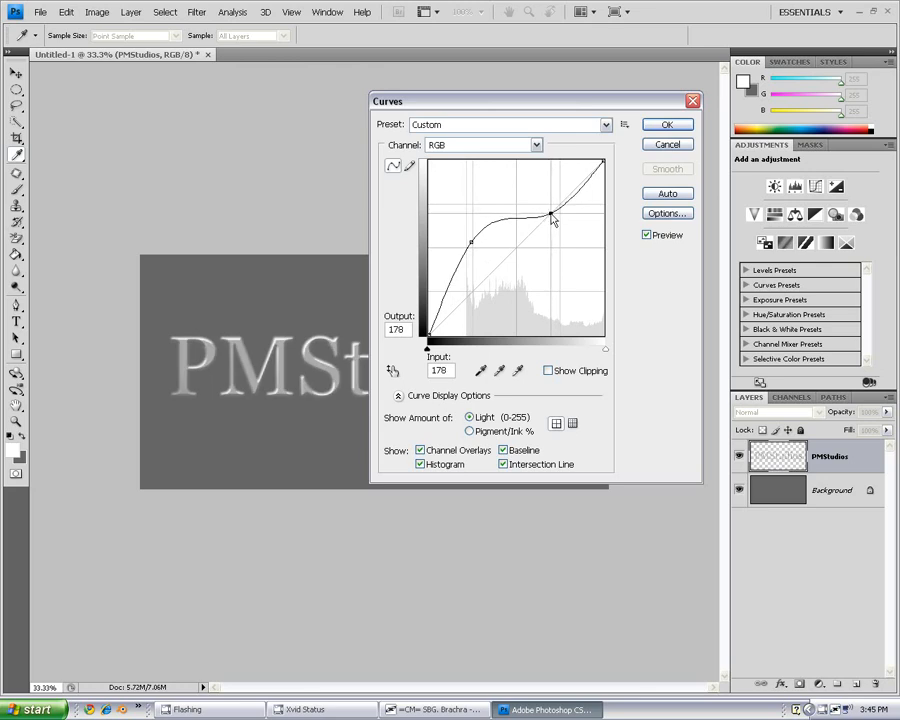
pyautogui.moveTo(552, 216); pyautogui.dragTo(551, 211)
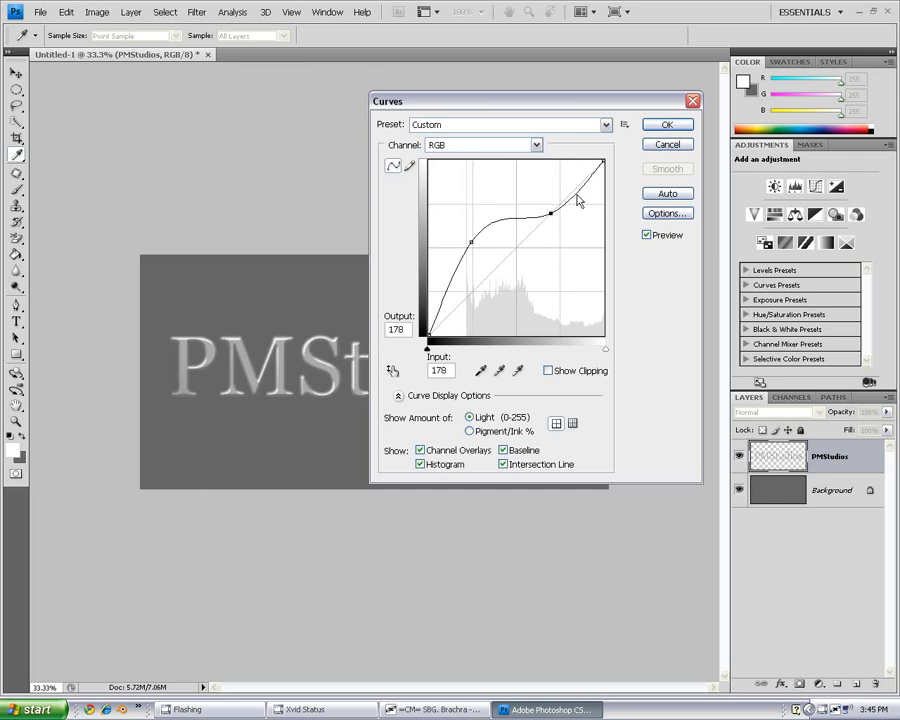
pyautogui.moveTo(580, 200); pyautogui.dragTo(578, 196)
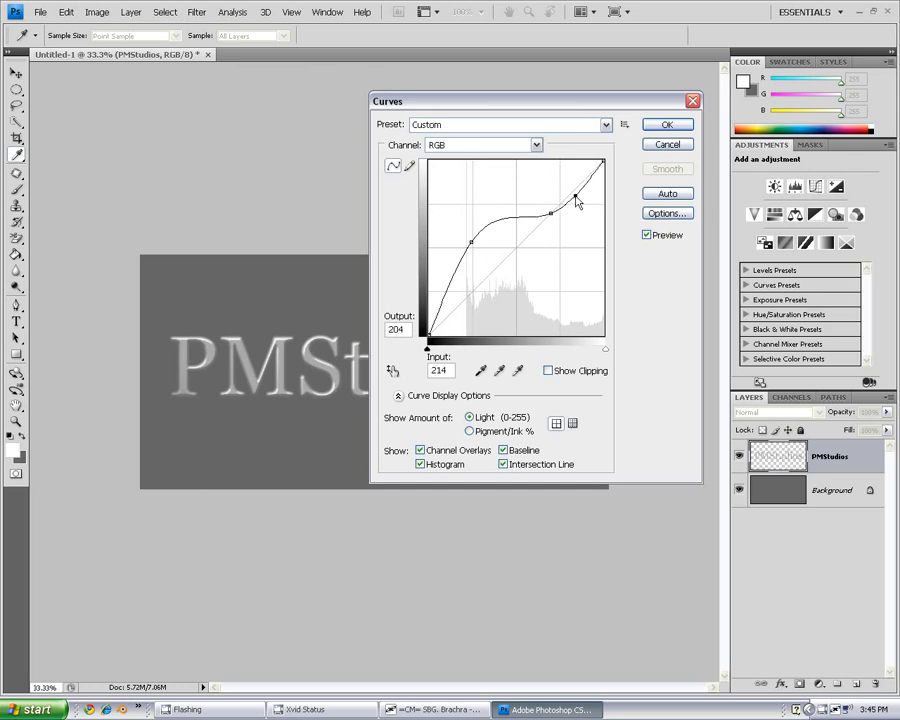
pyautogui.moveTo(577, 197); pyautogui.dragTo(585, 224)
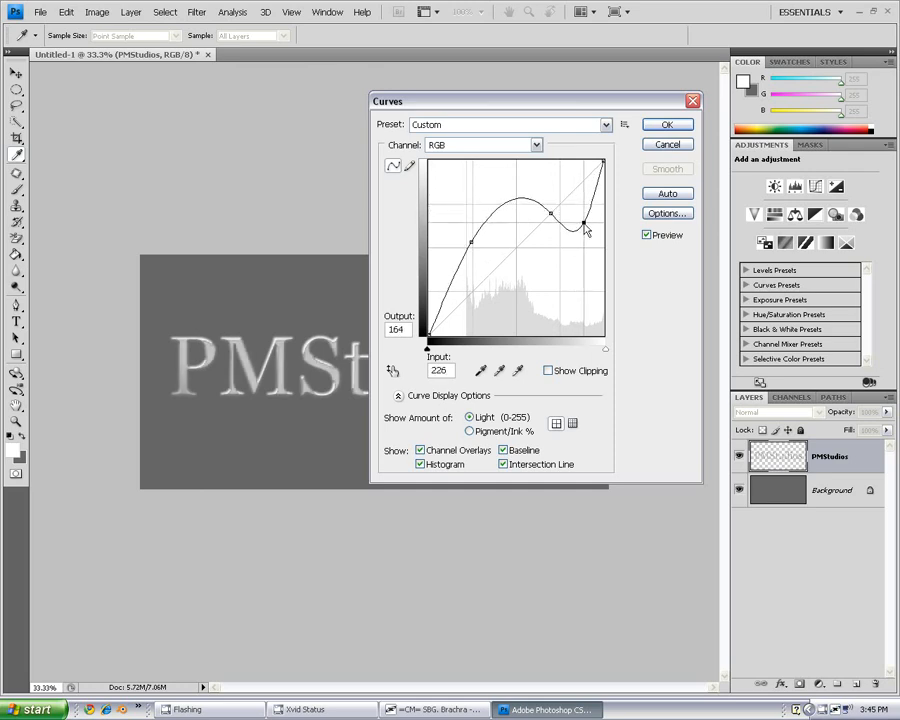
pyautogui.moveTo(582, 225); pyautogui.dragTo(592, 213)
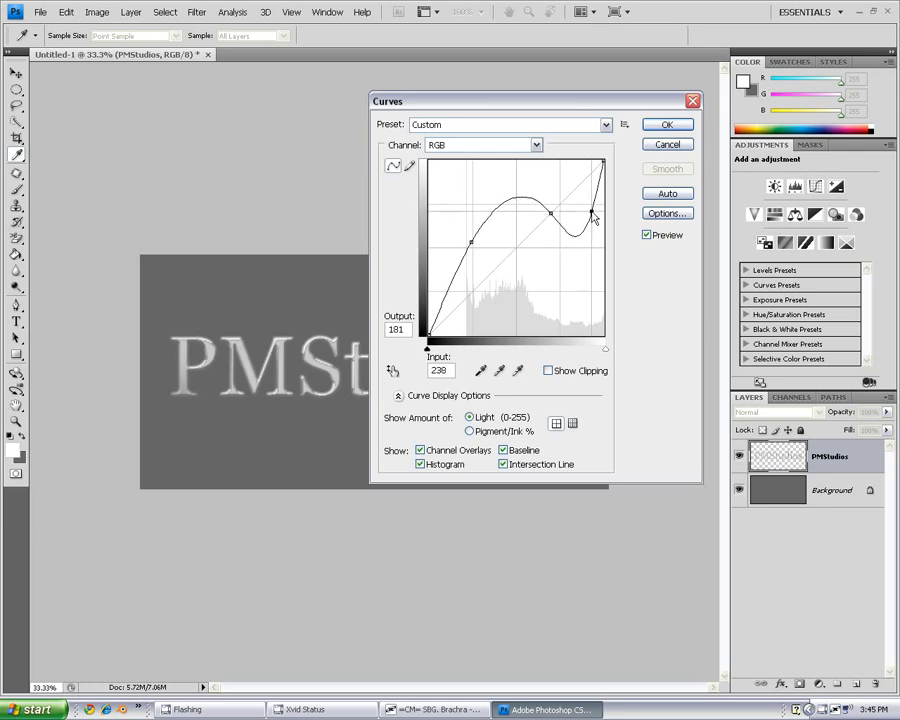
pyautogui.moveTo(595, 215); pyautogui.dragTo(595, 205)
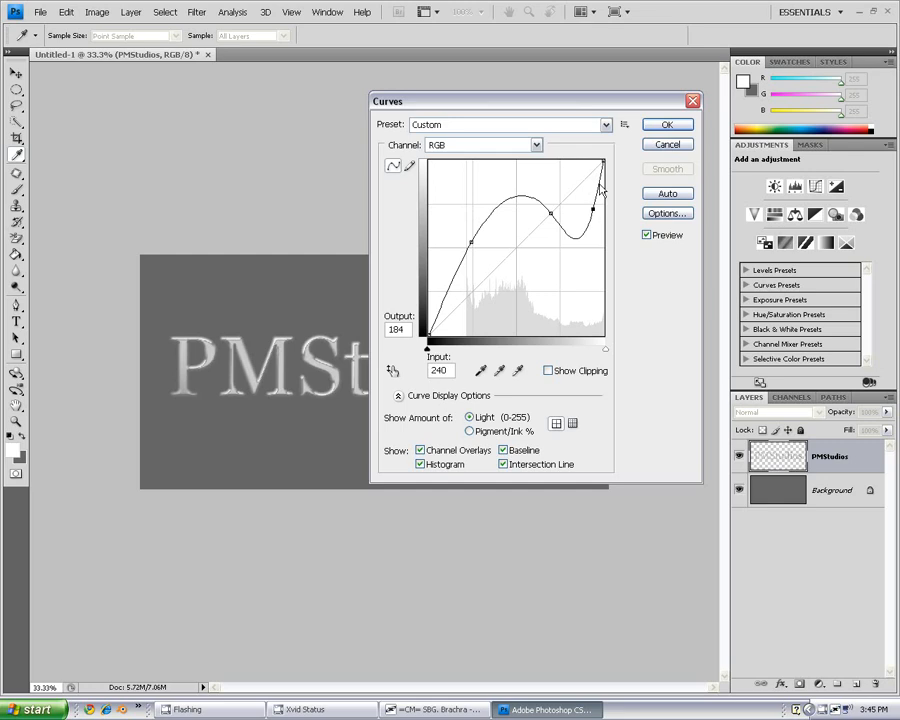
pyautogui.click(666, 124)
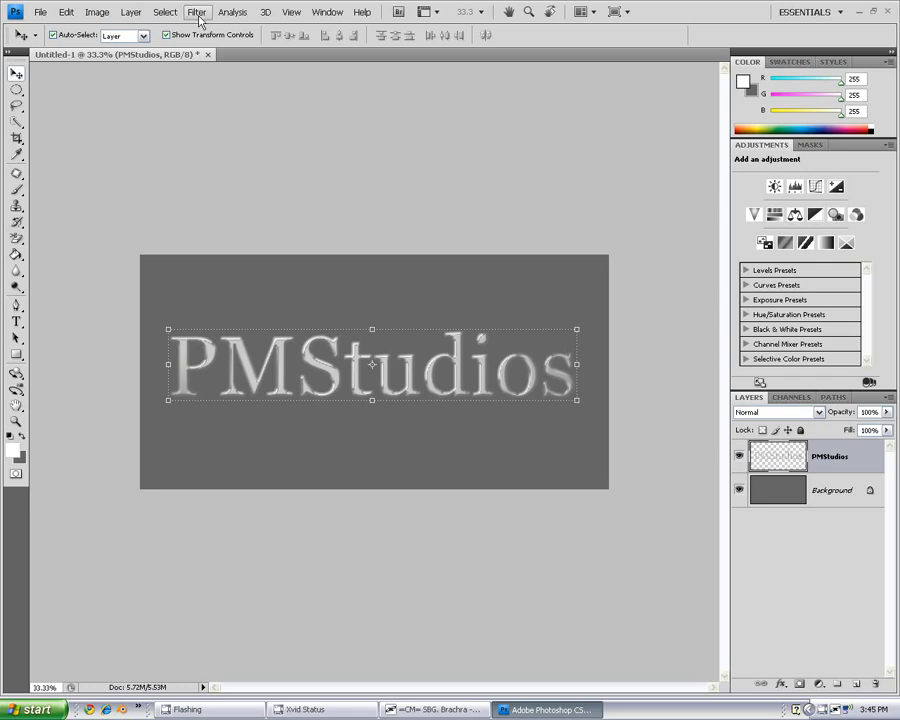
# Step: Reopen the Lighting Effects filter settings for the PMStudios layer
pyautogui.click(196, 11)
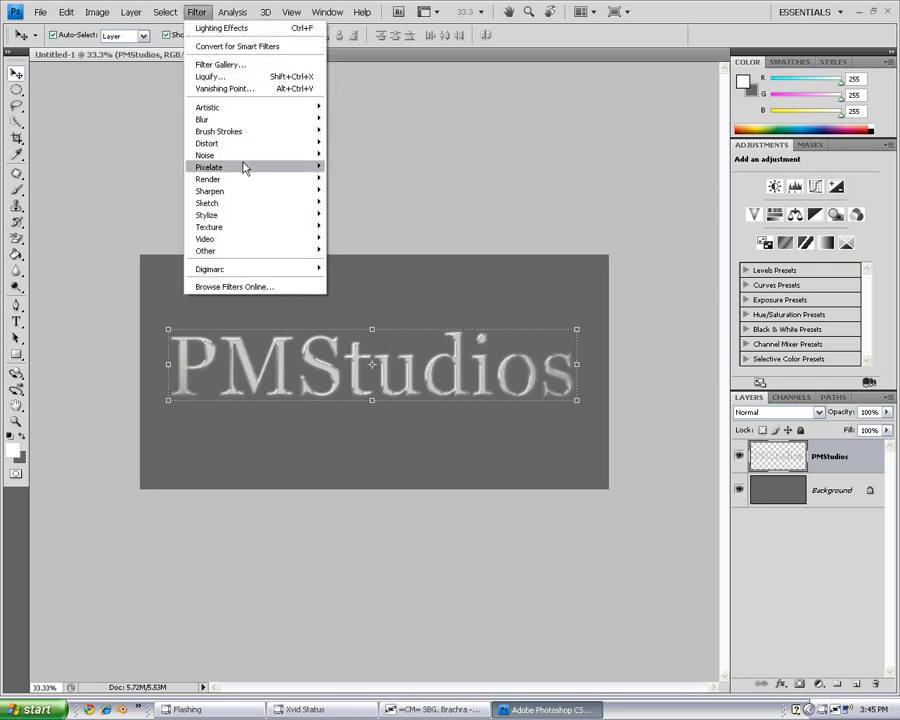
pyautogui.moveTo(207, 179)
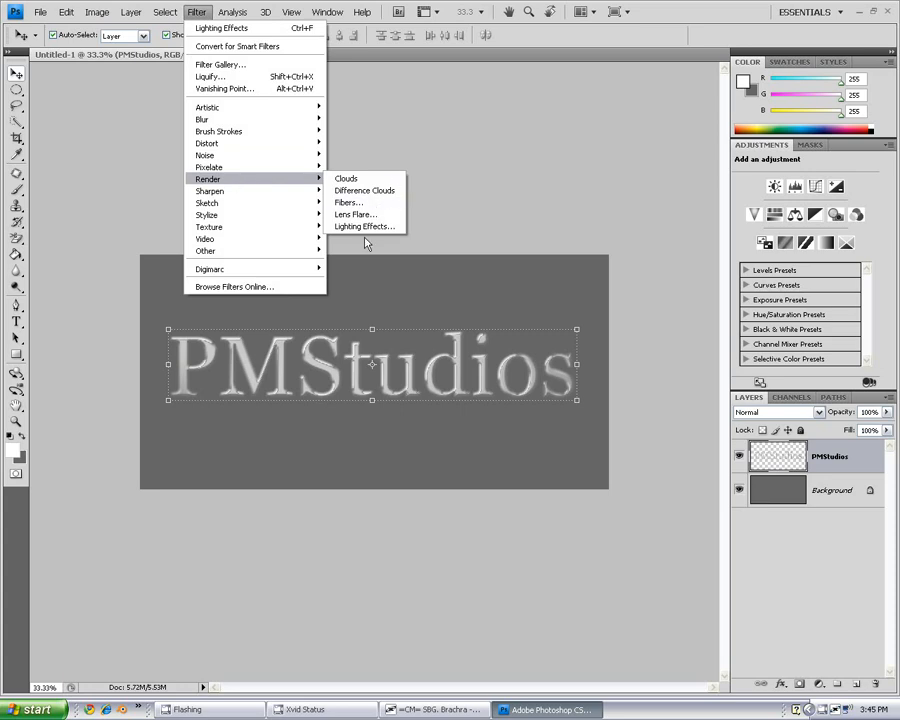
pyautogui.click(364, 226)
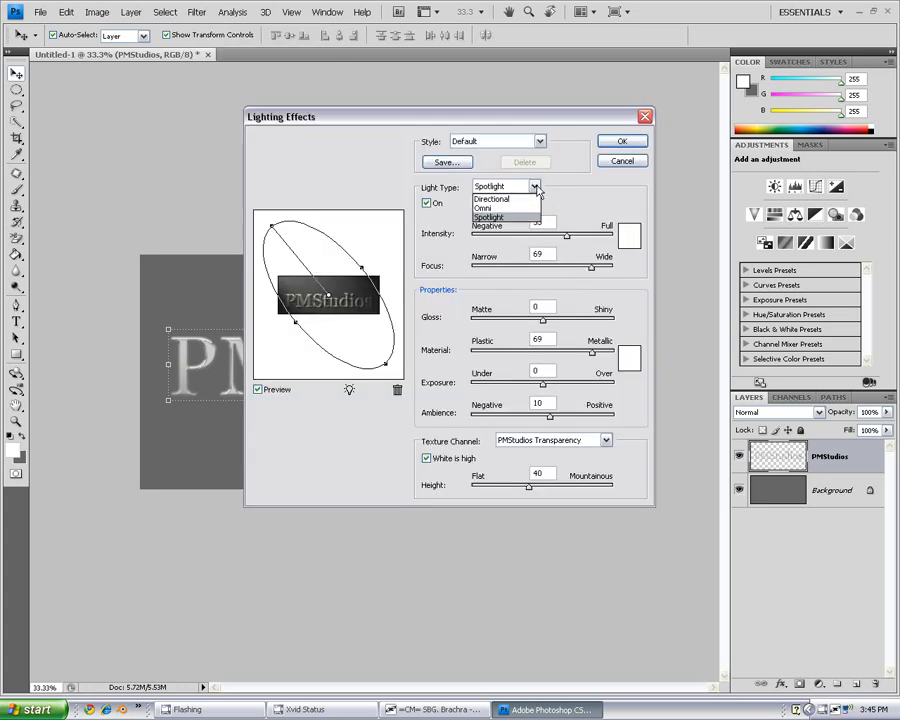
# Step: Apply a Directional light with intensity 44 and ambience 55 to brighten the letters
pyautogui.click(491, 198)
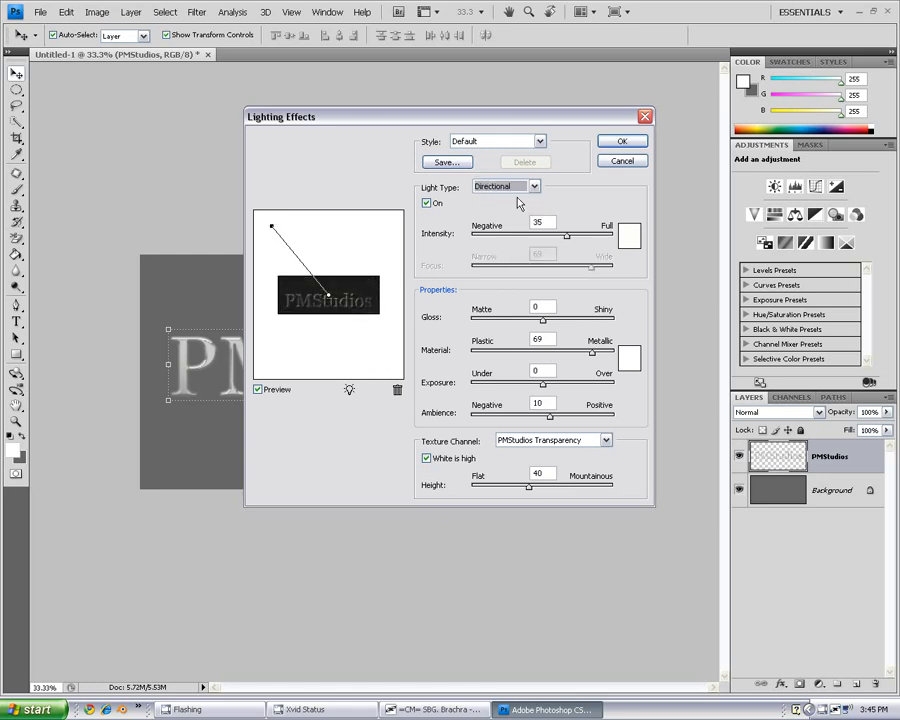
pyautogui.moveTo(568, 243)
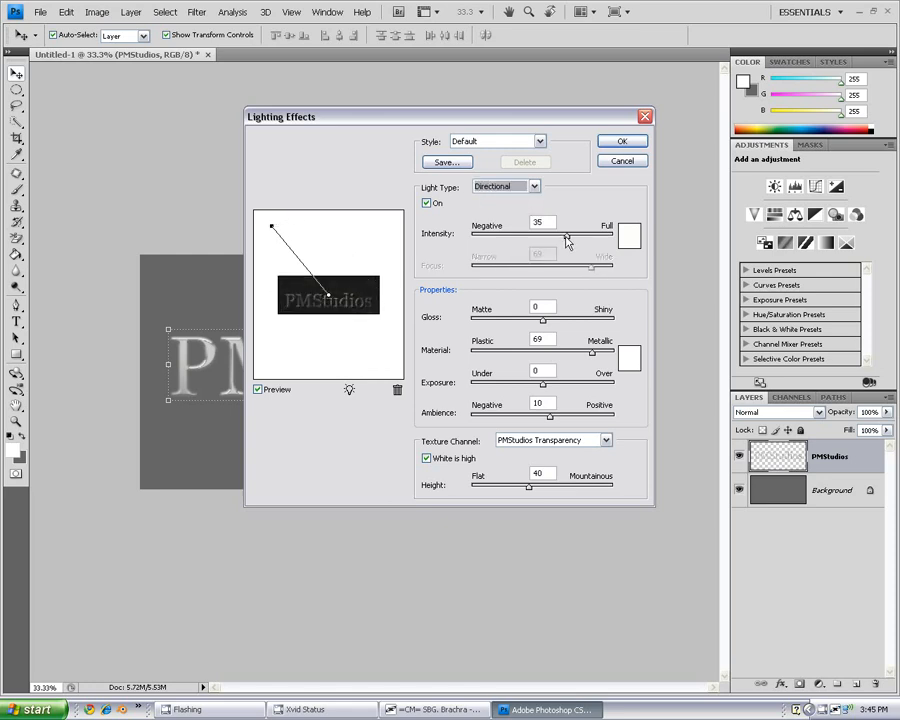
pyautogui.moveTo(568, 240); pyautogui.dragTo(576, 240)
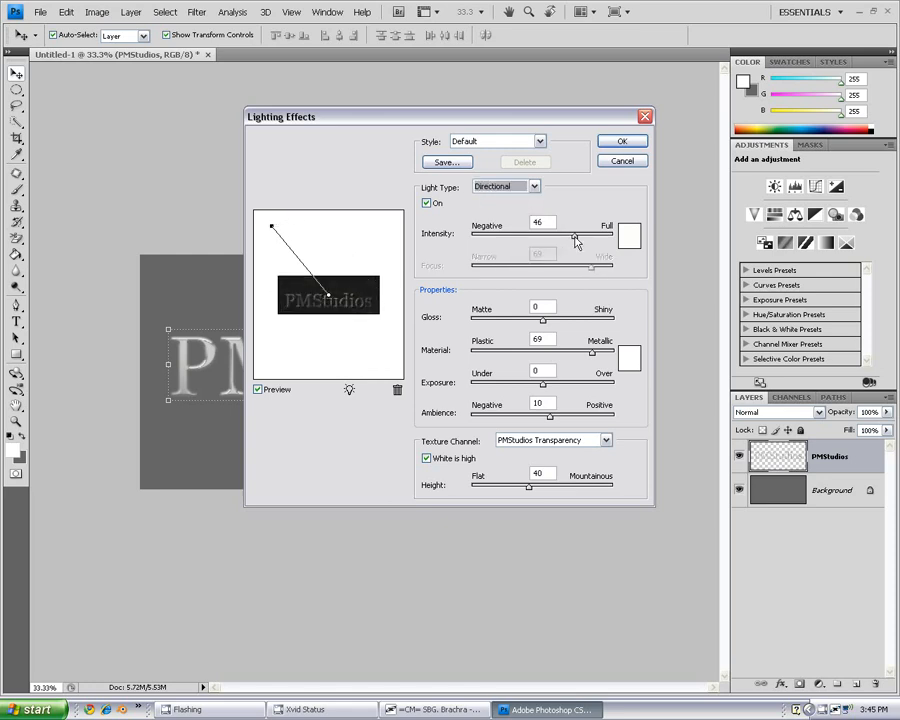
pyautogui.moveTo(580, 240); pyautogui.dragTo(575, 240)
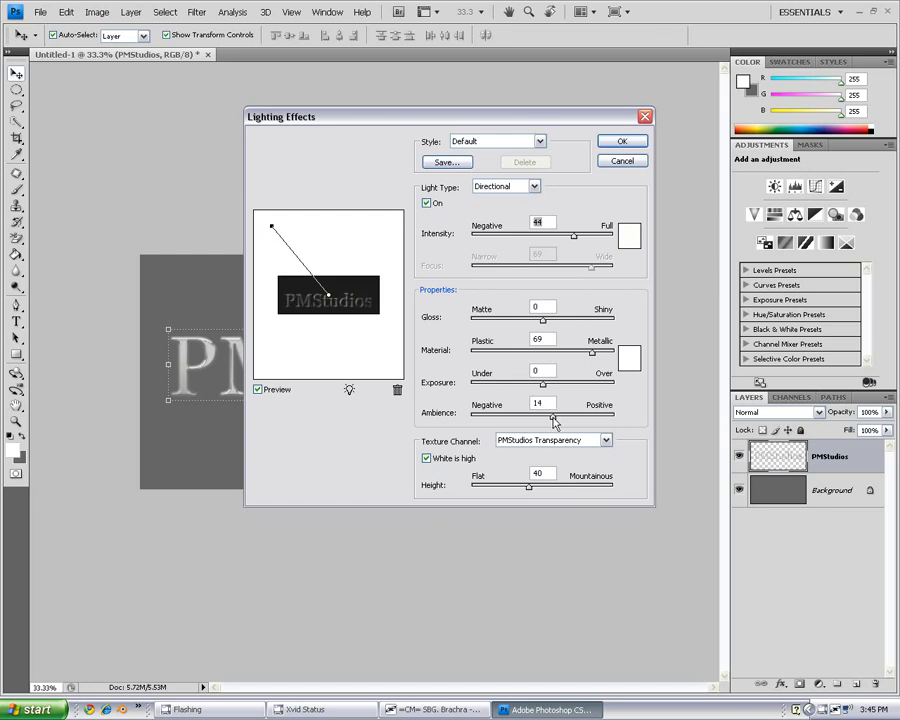
pyautogui.moveTo(551, 420); pyautogui.dragTo(576, 420)
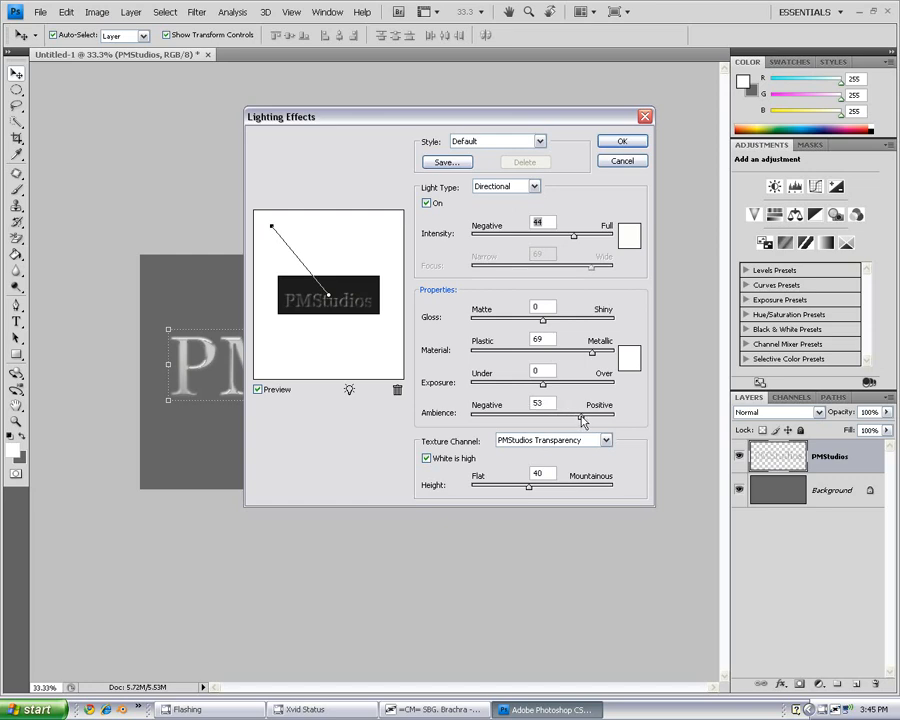
pyautogui.moveTo(580, 418); pyautogui.dragTo(585, 418)
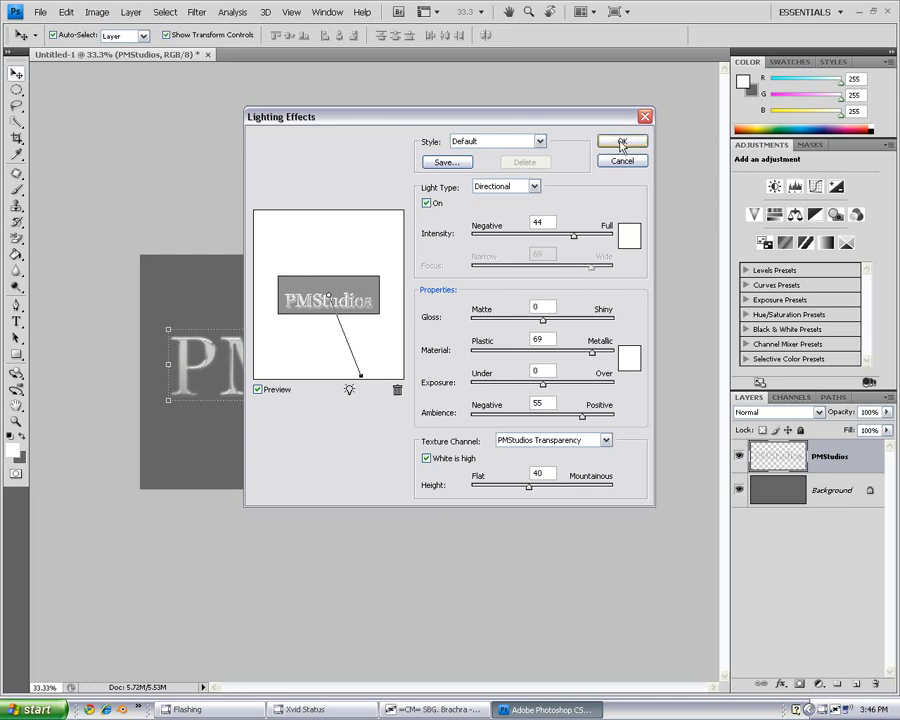
pyautogui.click(621, 141)
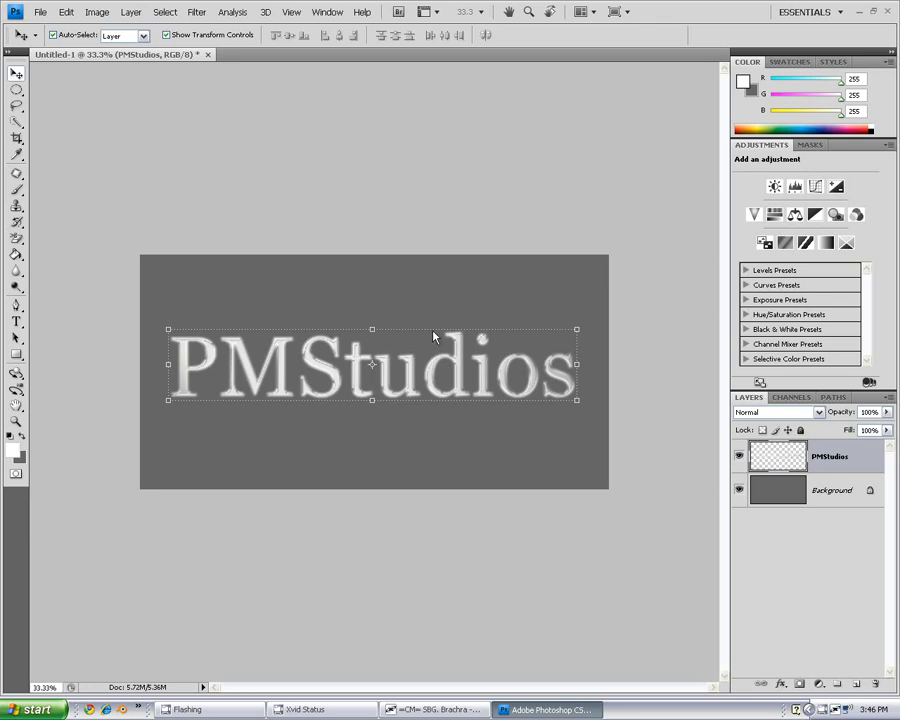
pyautogui.moveTo(427, 324)
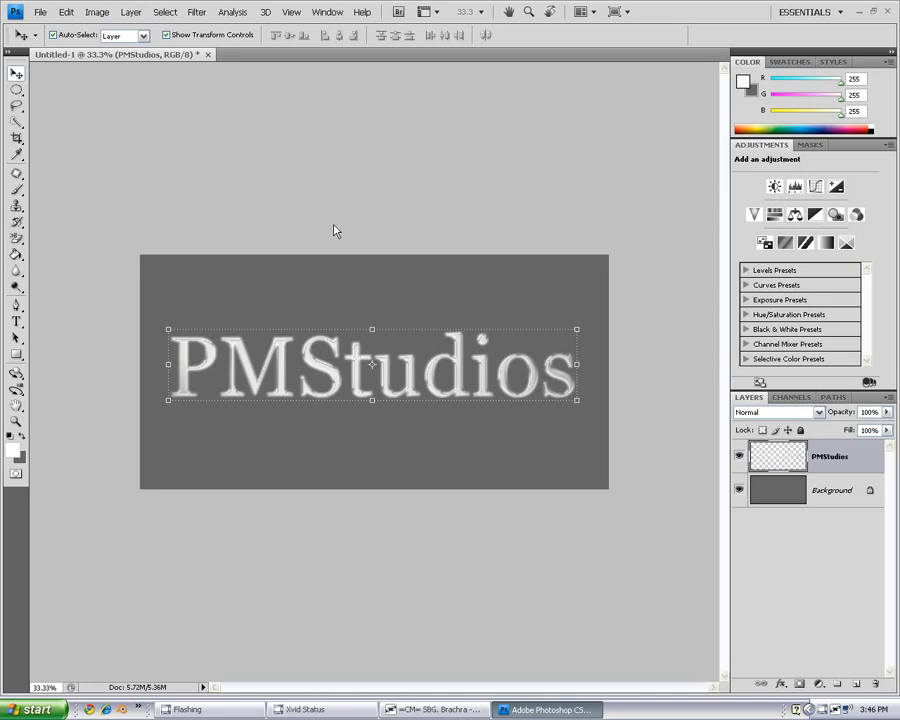
# Step: Start Save As and name the file 'PMStudios Polished Chrome1'
pyautogui.click(40, 12)
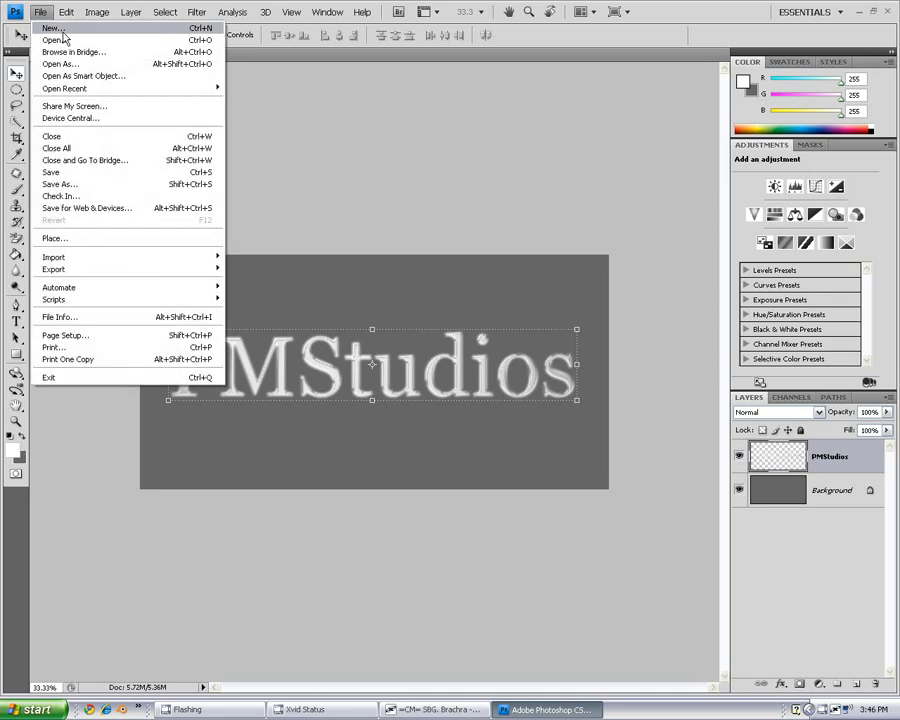
pyautogui.click(59, 184)
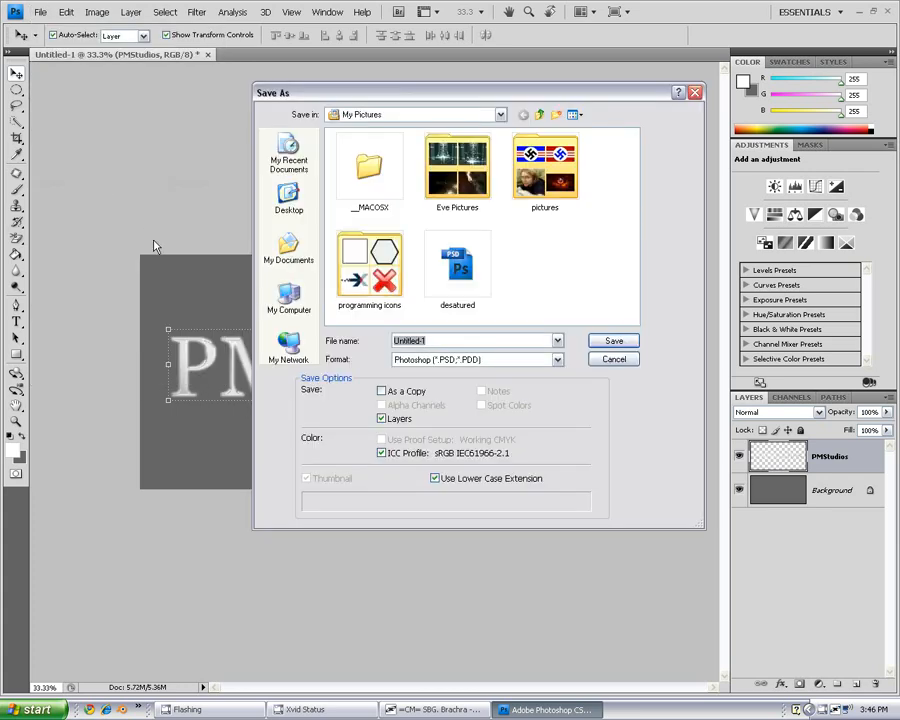
pyautogui.moveTo(170, 275)
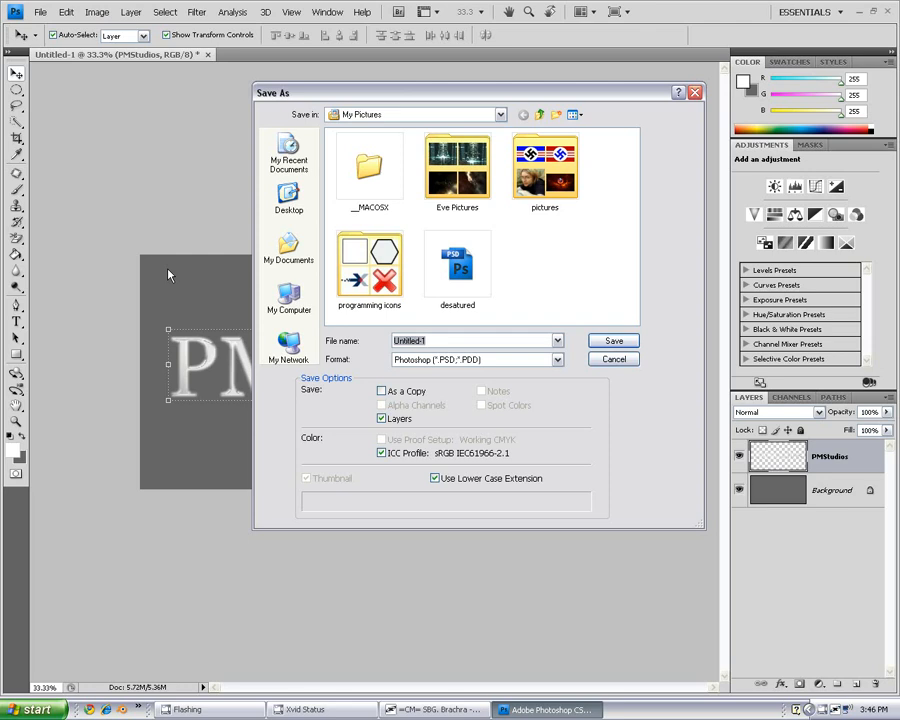
pyautogui.click(475, 340)
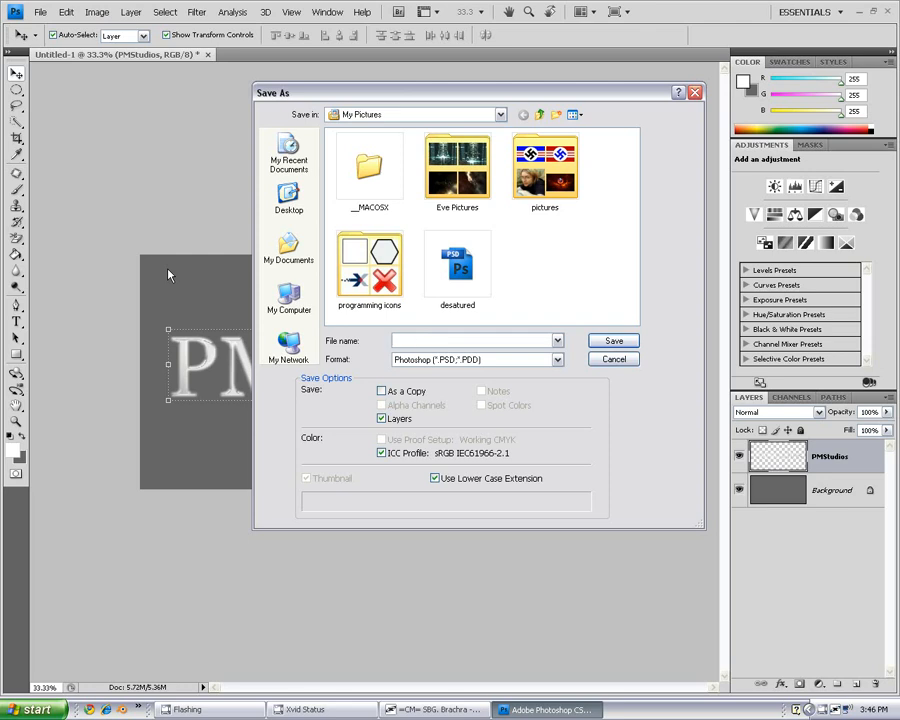
pyautogui.write('PMStudio')
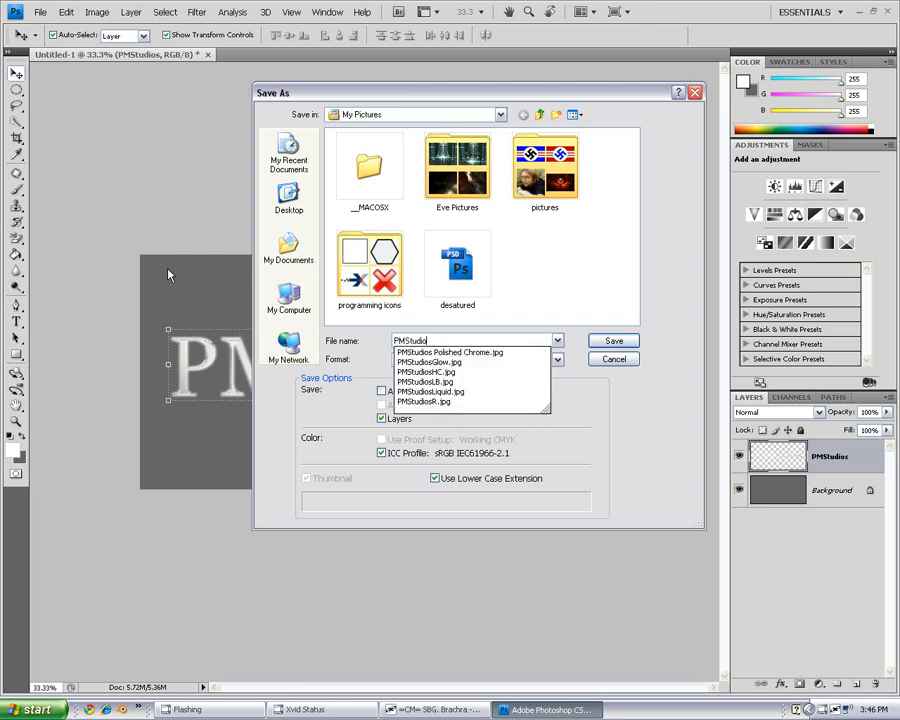
pyautogui.click(448, 351)
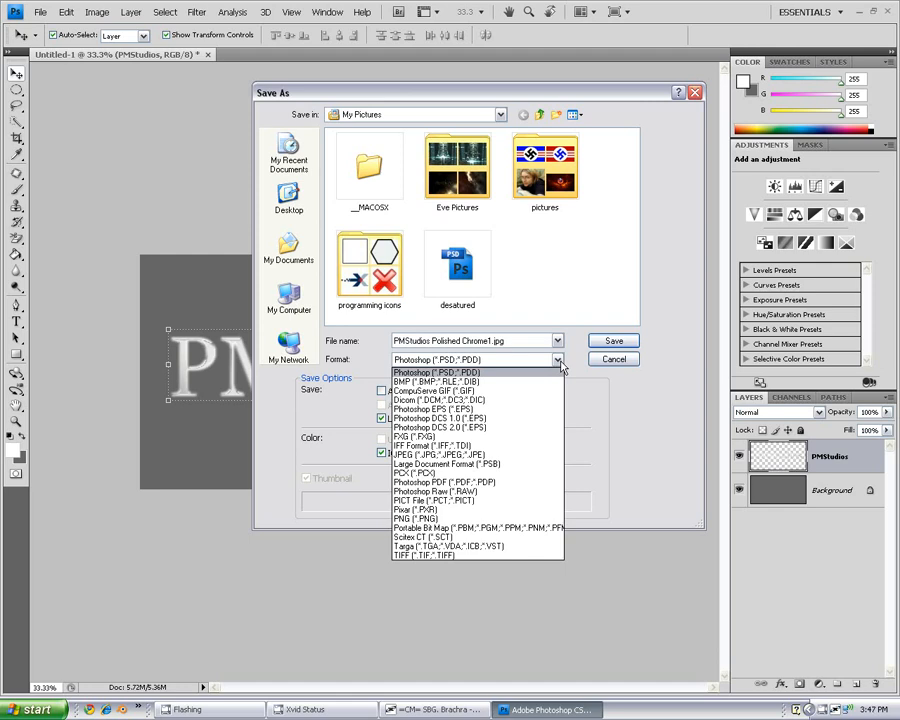
pyautogui.moveTo(547, 409)
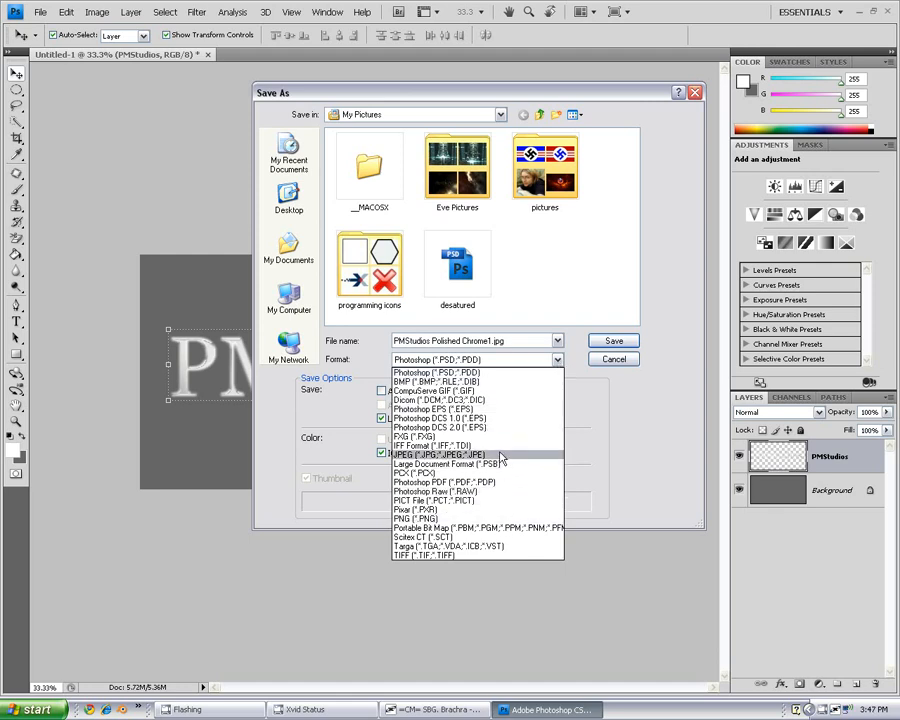
# Step: Set the format to JPEG and save the image
pyautogui.click(437, 454)
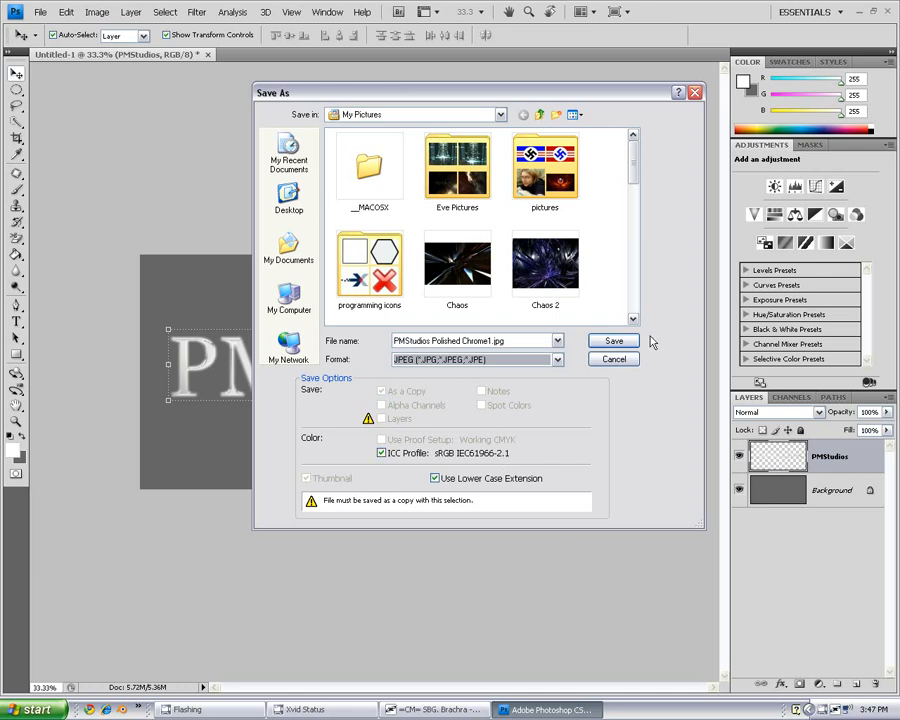
pyautogui.click(613, 341)
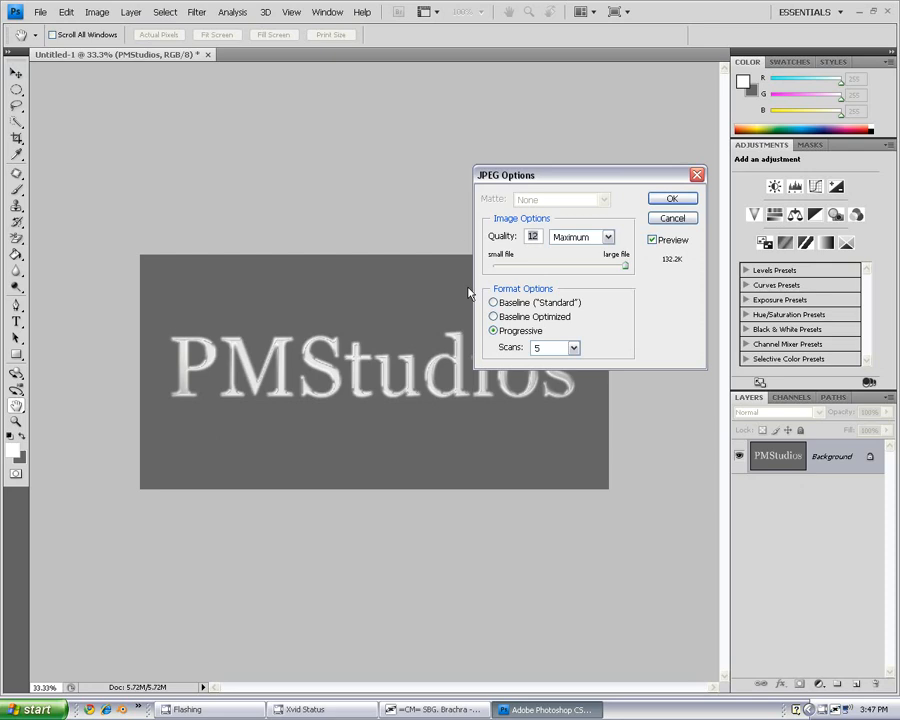
pyautogui.moveTo(553, 222)
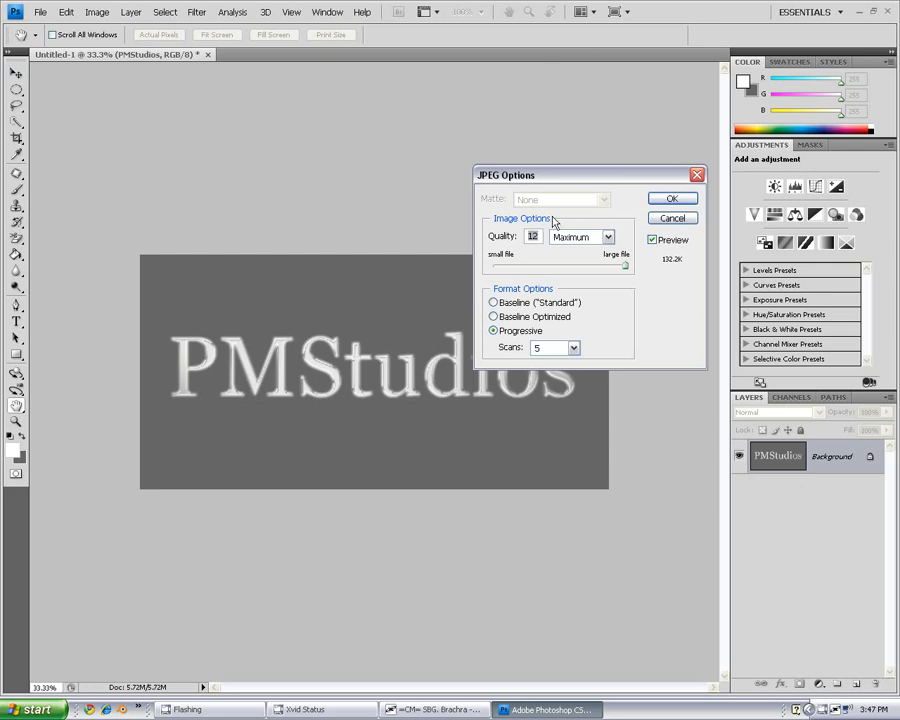
pyautogui.moveTo(607, 297)
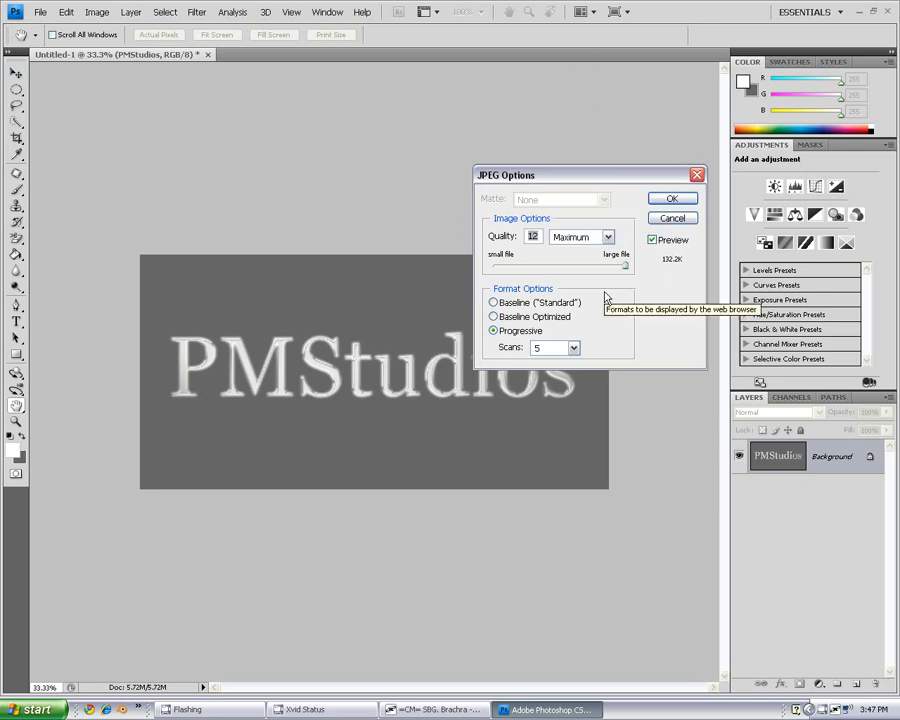
pyautogui.moveTo(630, 214)
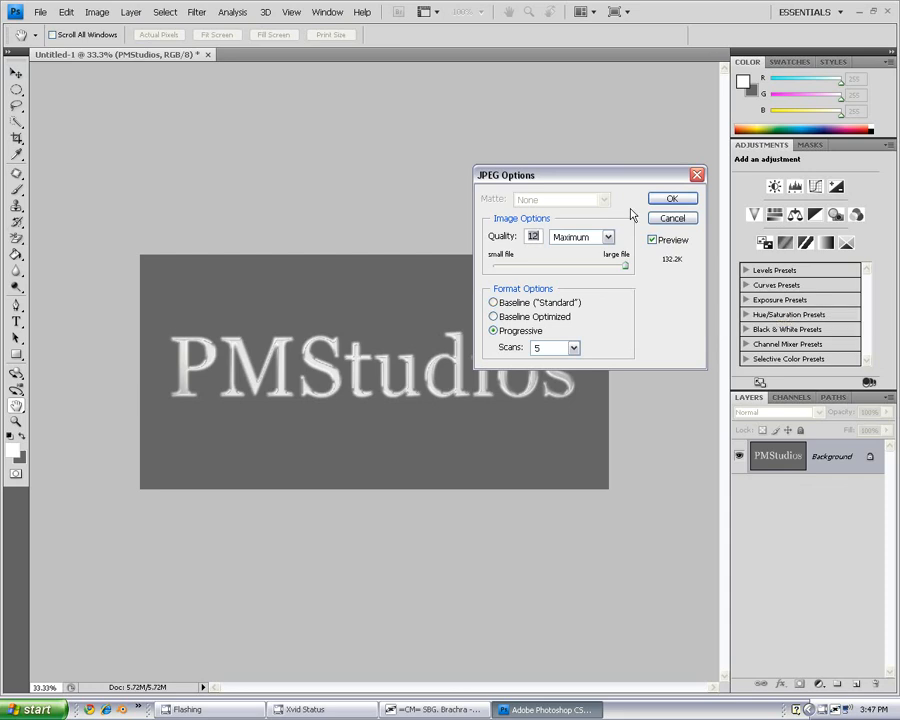
pyautogui.moveTo(622, 213)
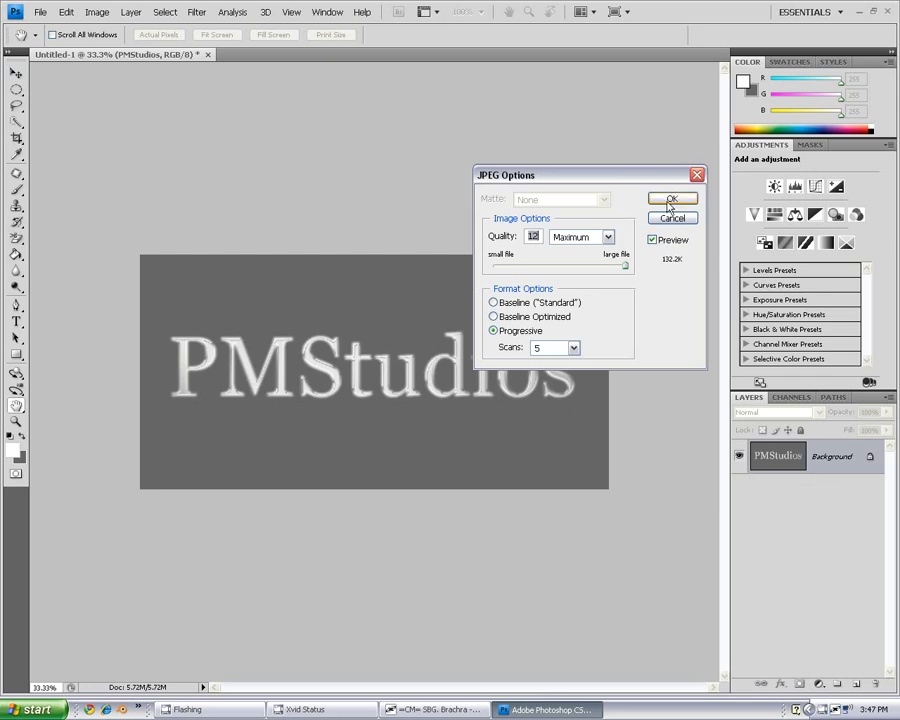
# Step: Accept Quality 12 Maximum, Progressive JPEG options to finish saving
pyautogui.click(672, 198)
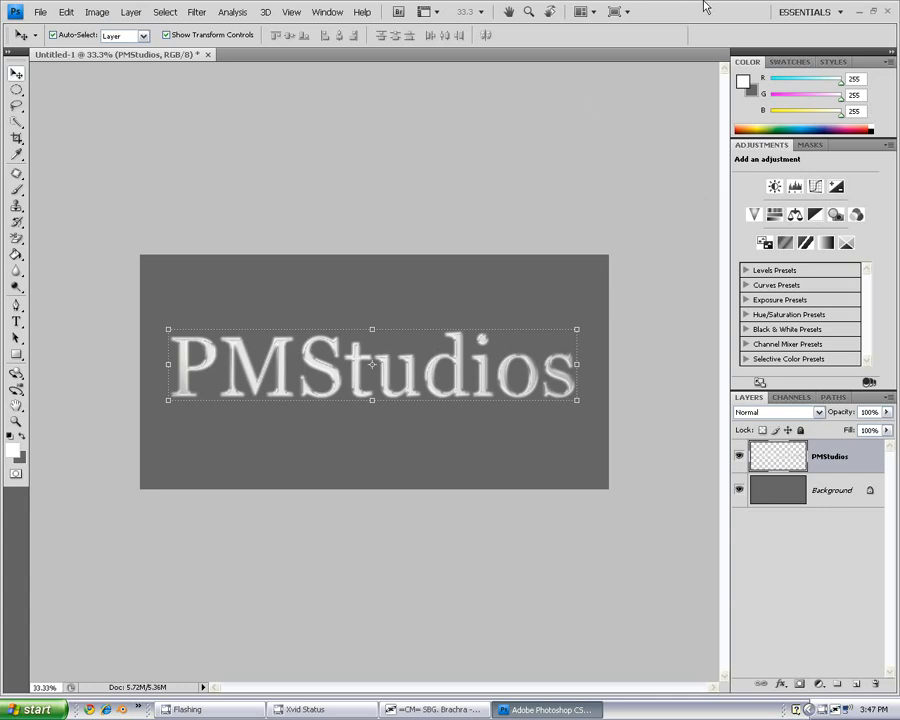
pyautogui.moveTo(862, 572)
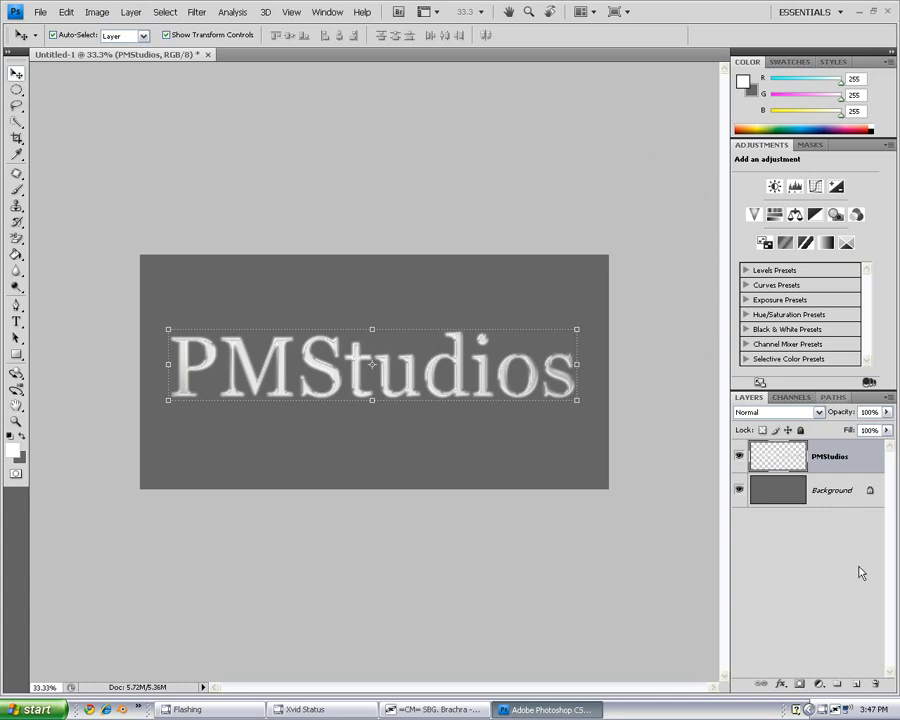